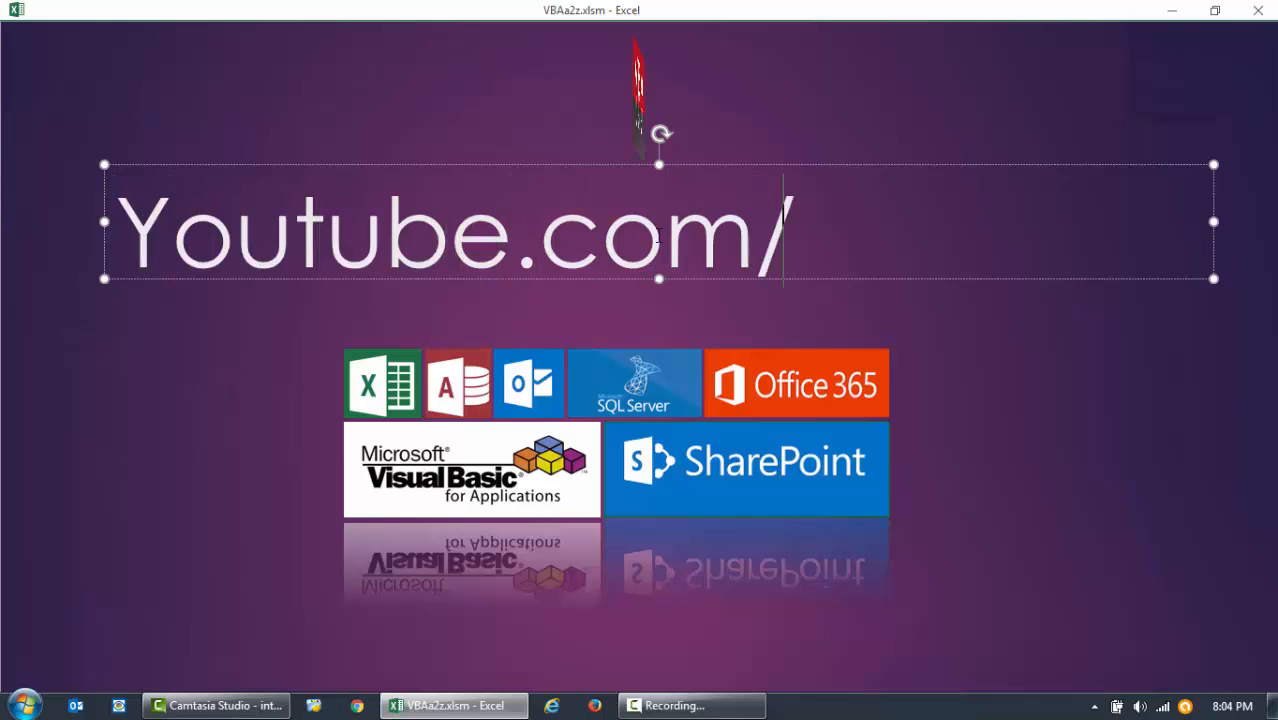
# - Finish the VBAa2z intro title and bring up the B_a_createTb table-creation code
pyautogui.write('VBAa2z')
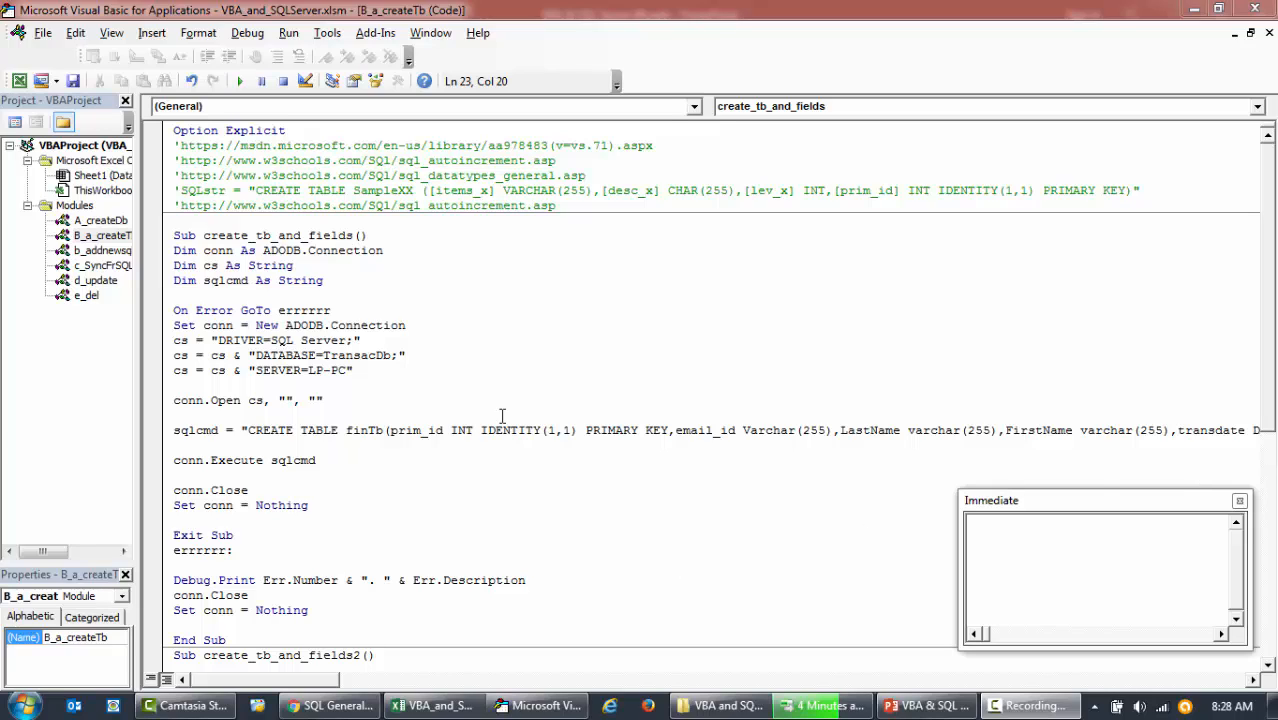
# - Open the A_createDb module and scroll through its create and drop TransacDb procedures
pyautogui.click(100, 220)
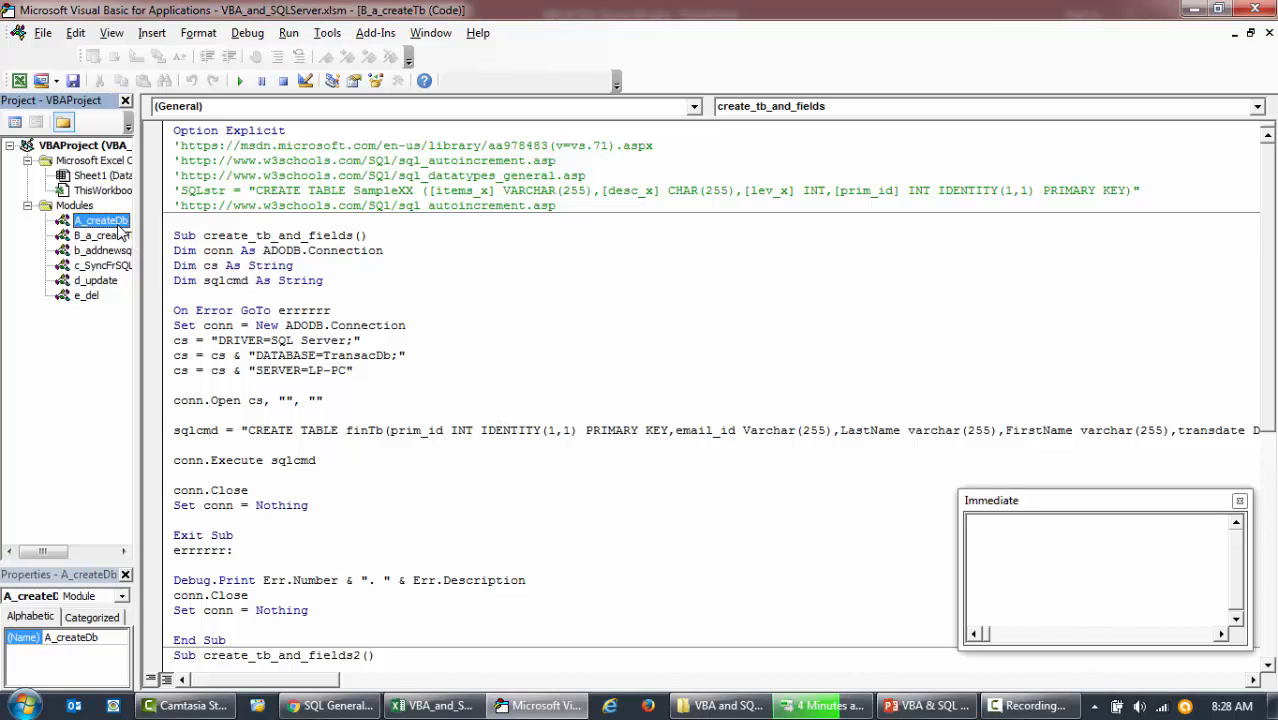
pyautogui.click(100, 220)
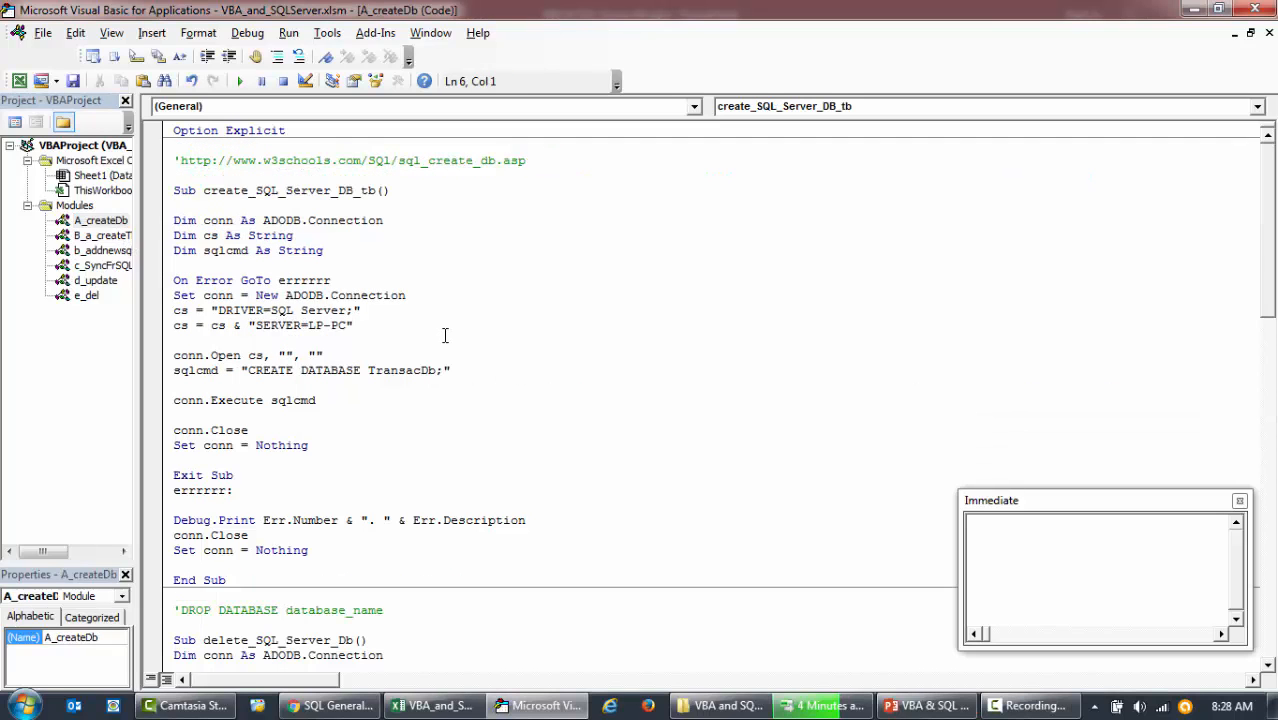
pyautogui.scroll(-3)
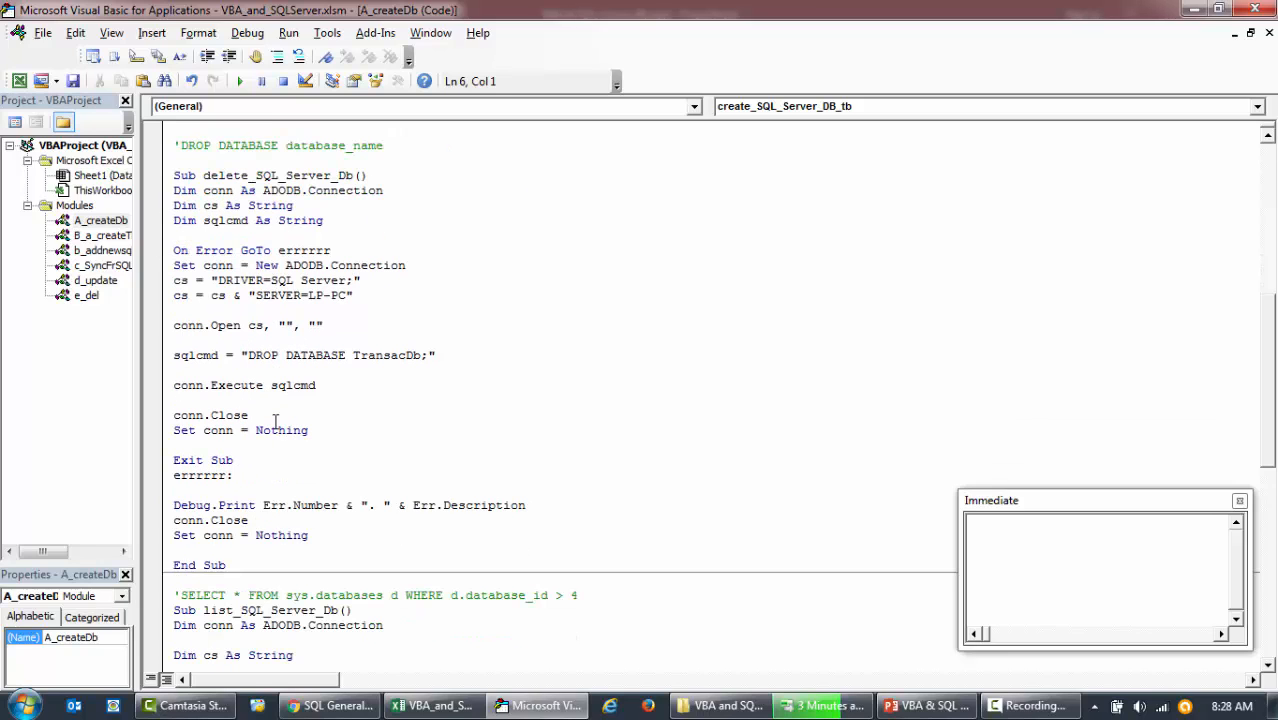
pyautogui.moveTo(248, 355); pyautogui.dragTo(424, 355)
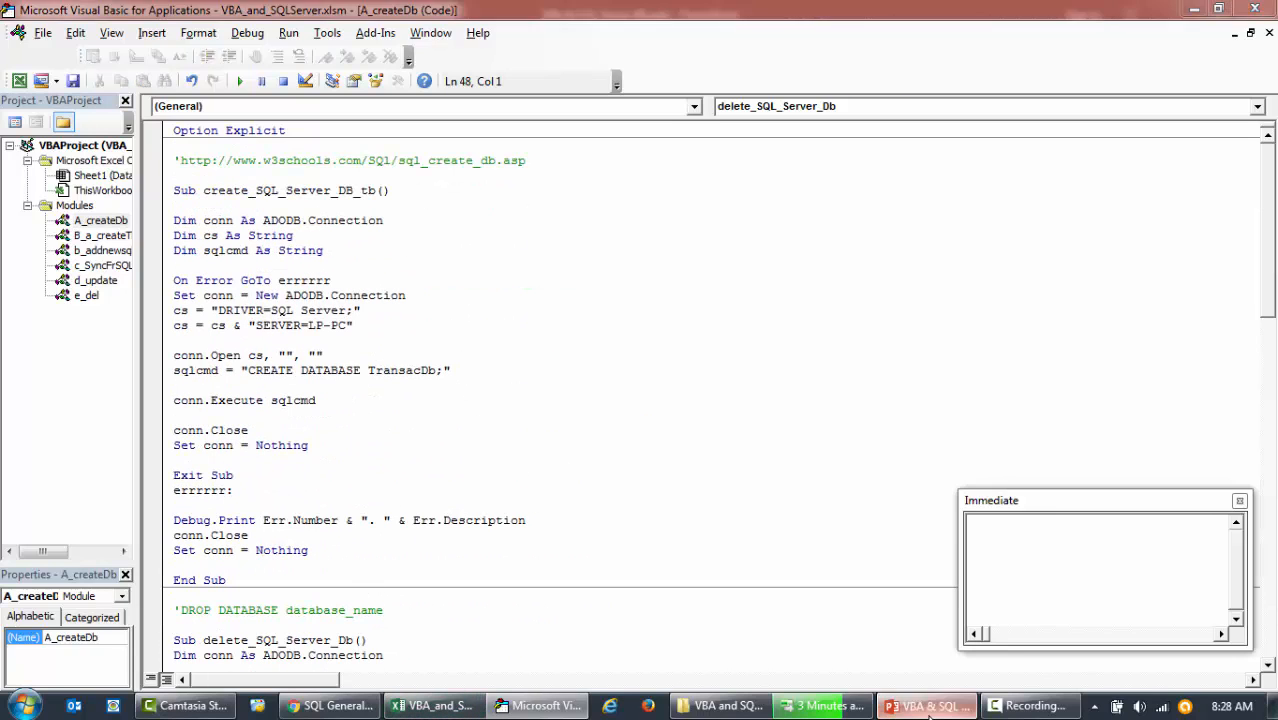
# - Show the VBA & SQL Server agenda slide, then the SQL General Data Types page
pyautogui.click(925, 705)
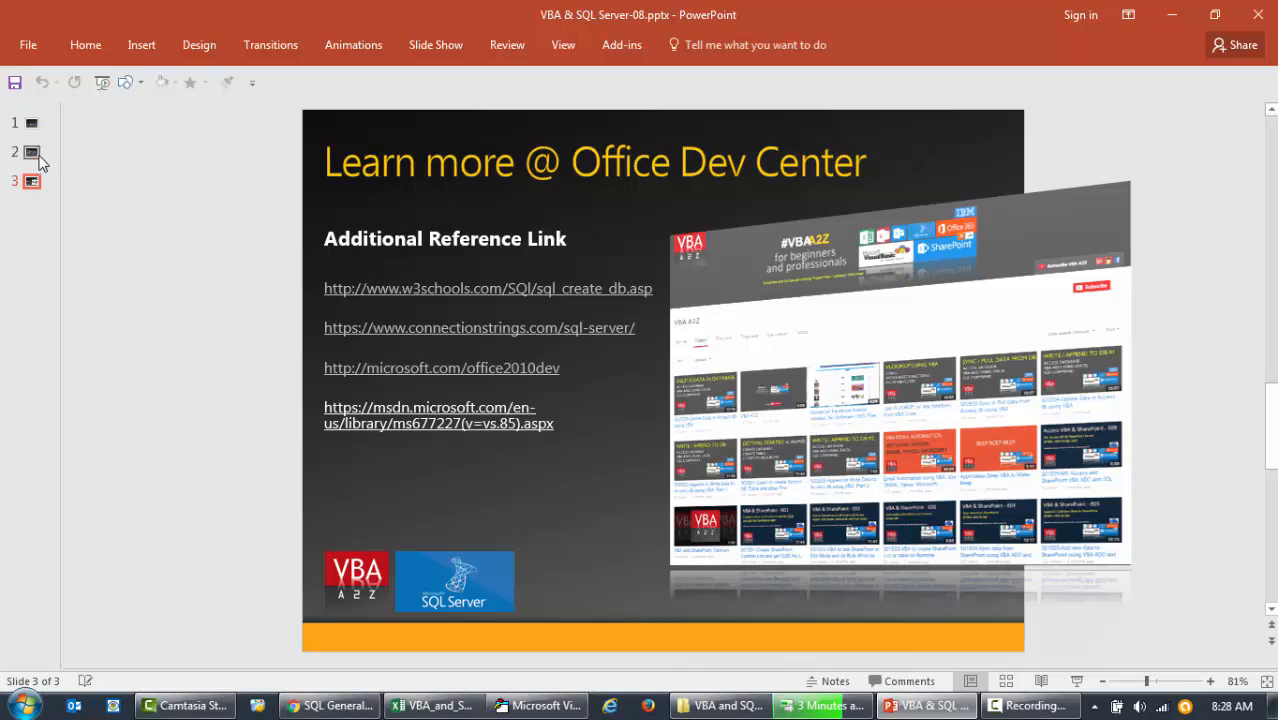
pyautogui.click(31, 151)
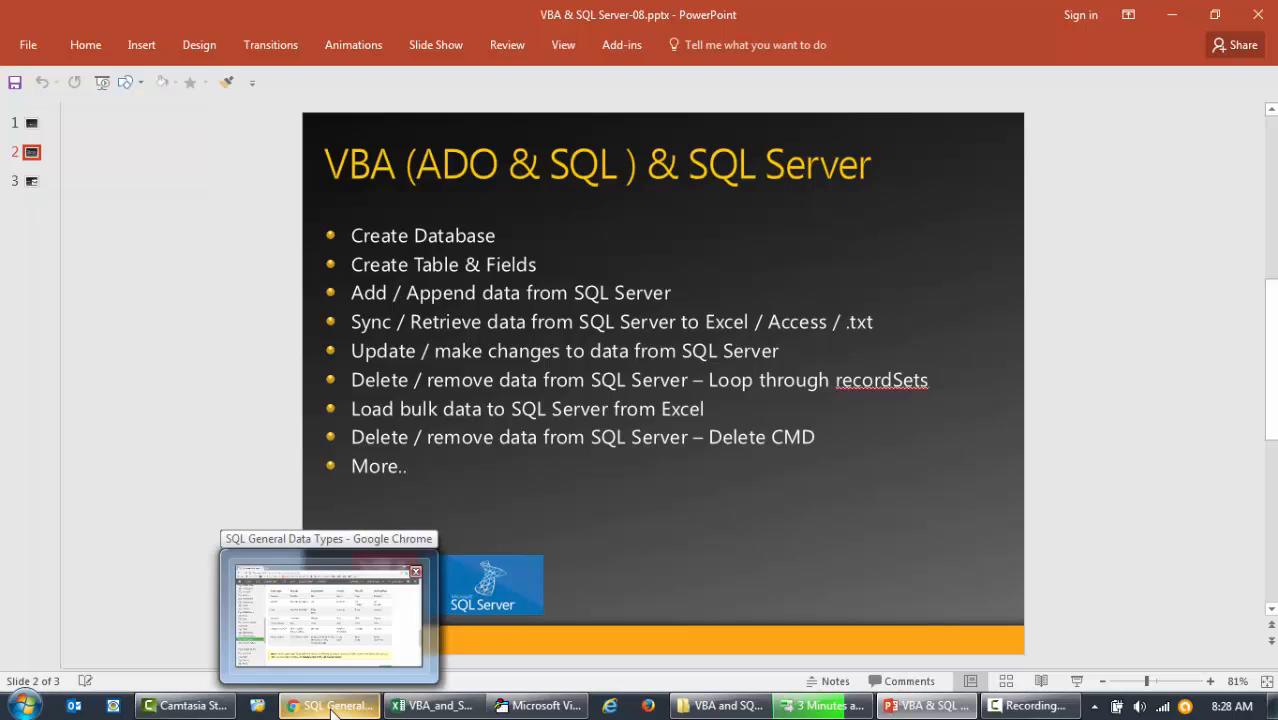
pyautogui.click(328, 615)
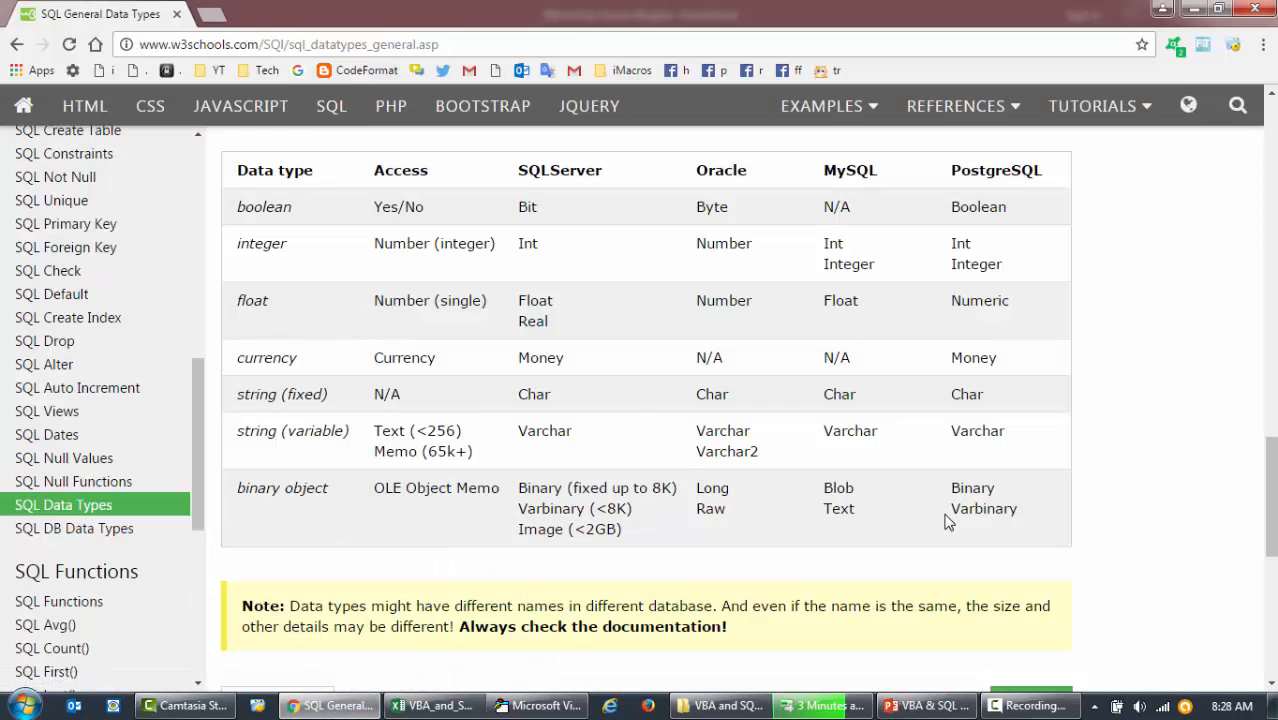
pyautogui.moveTo(1068, 528)
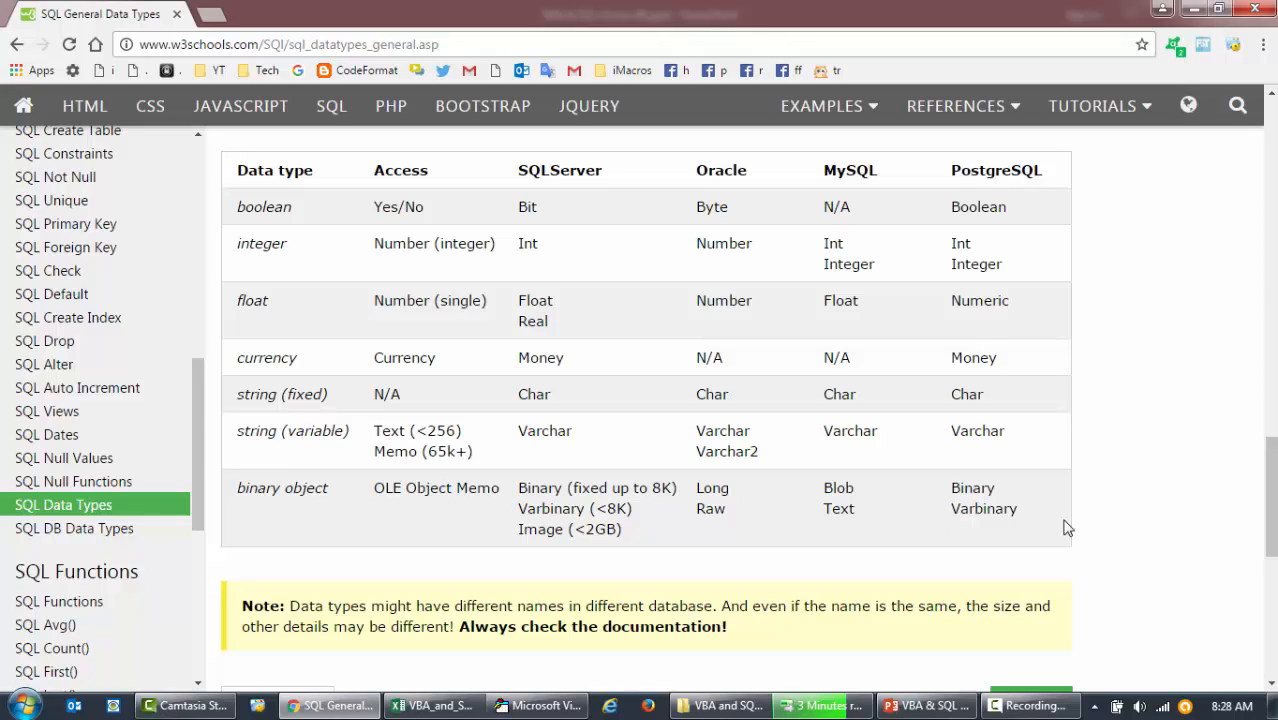
pyautogui.moveTo(705, 217)
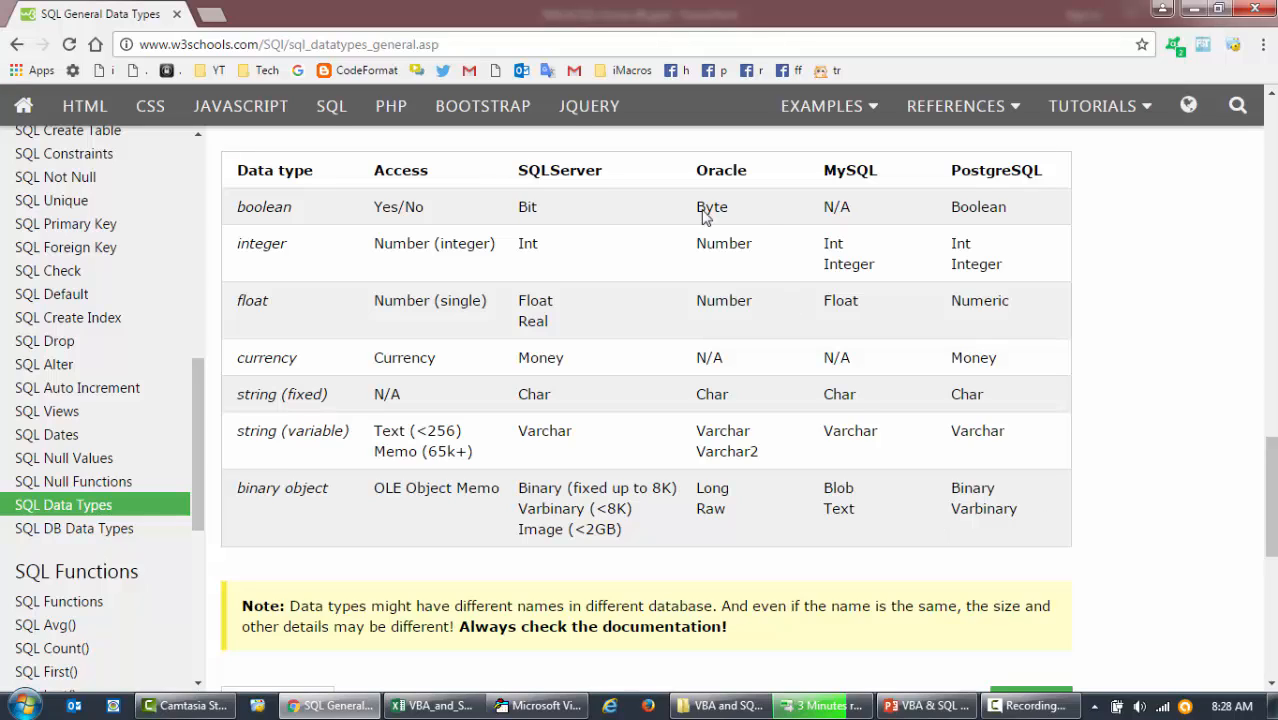
# - Mark Access Text/Memo and SQL Server Varchar as string types, then return to the macro code
pyautogui.moveTo(390, 170); pyautogui.dragTo(1025, 170)
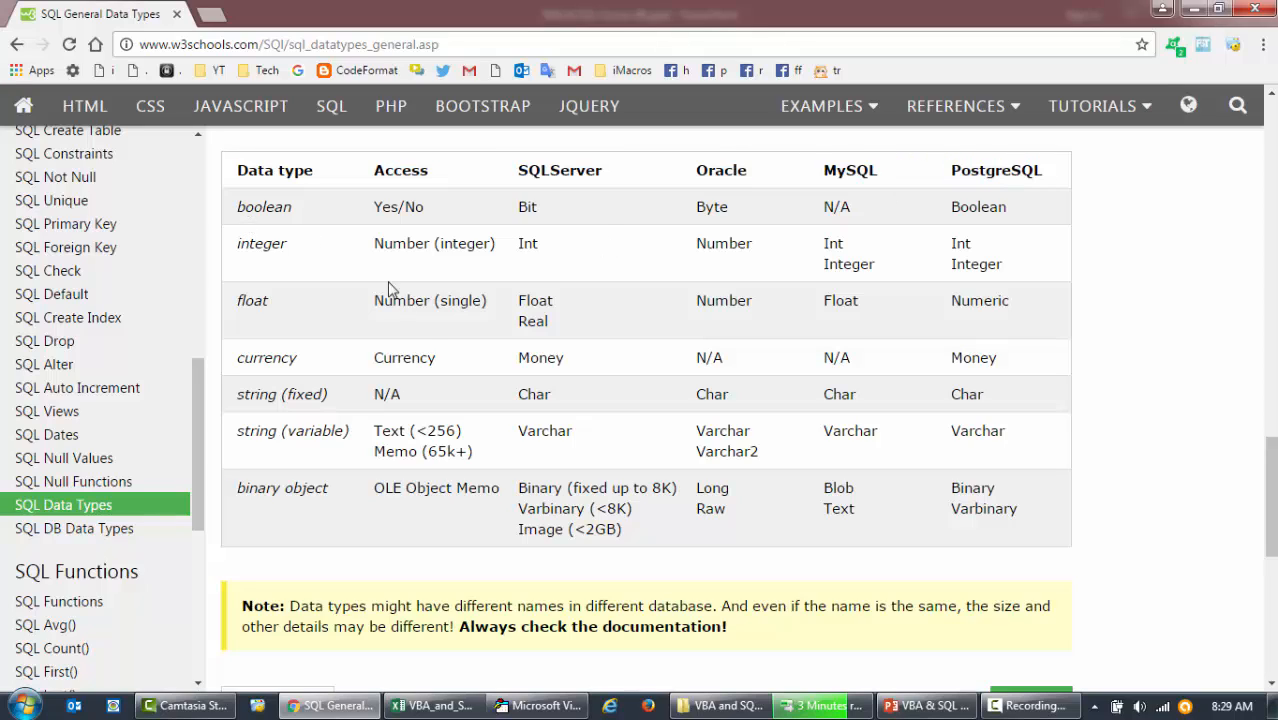
pyautogui.moveTo(500, 400)
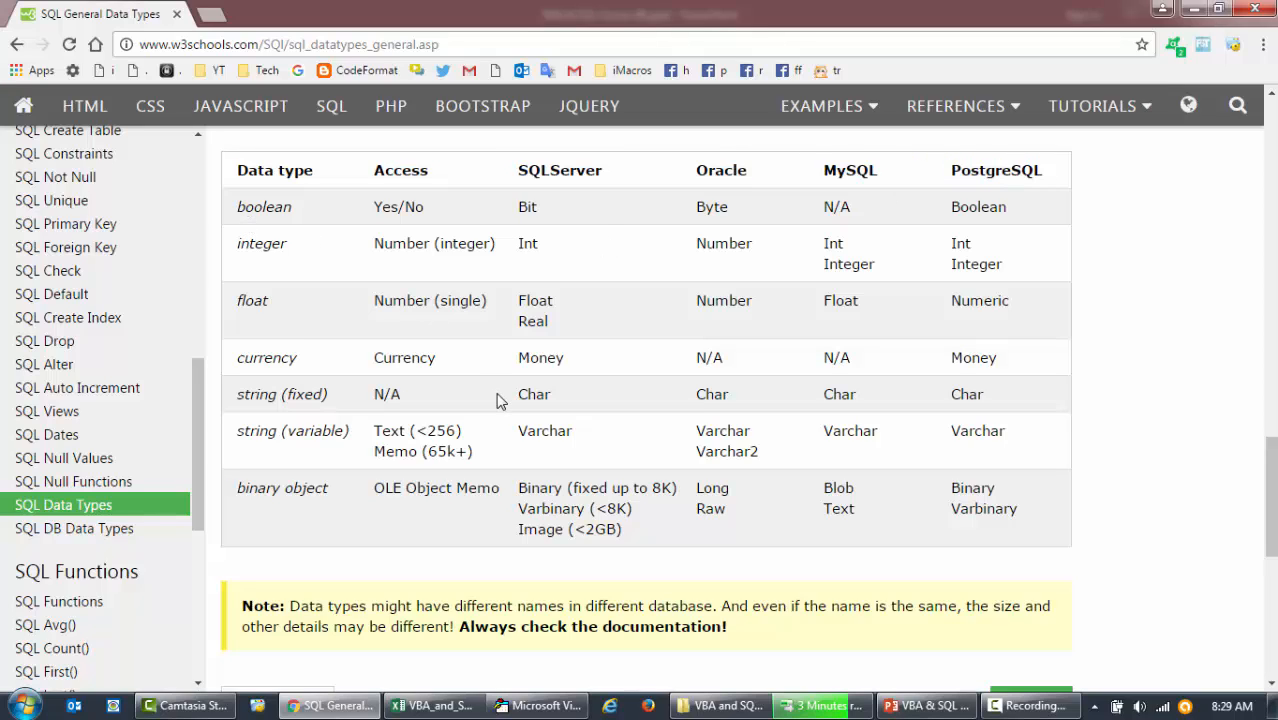
pyautogui.moveTo(310, 252)
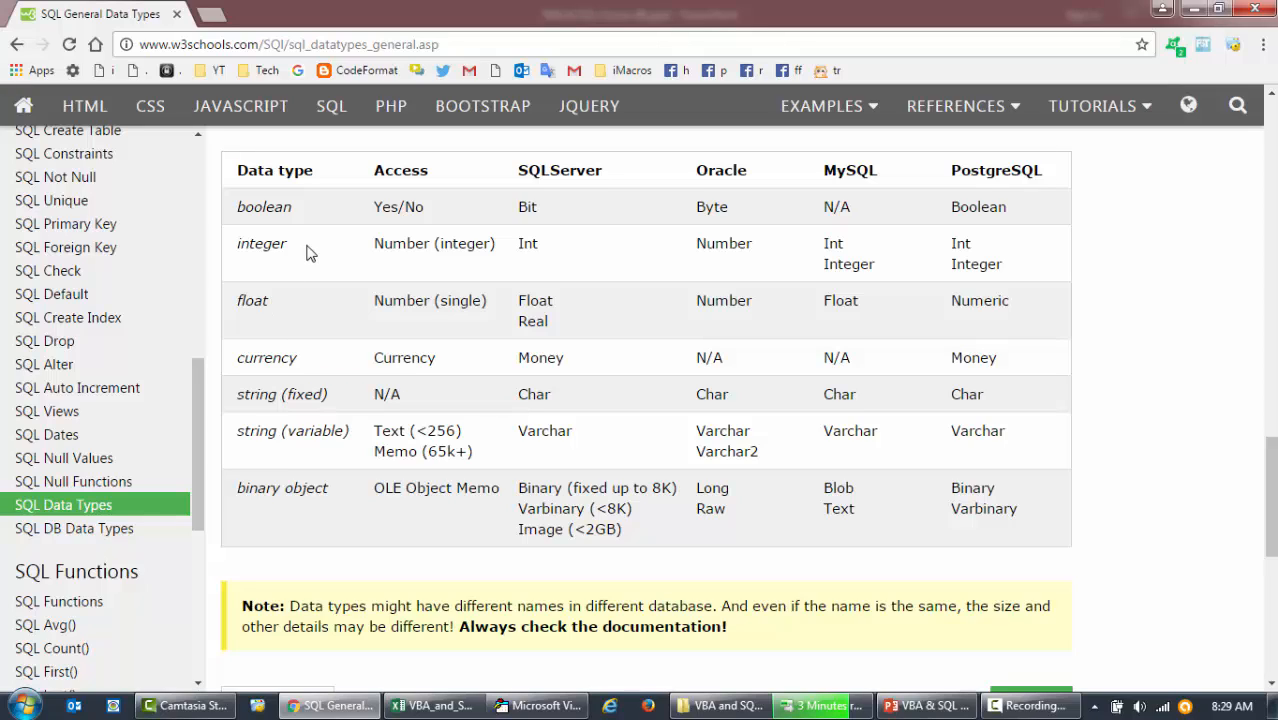
pyautogui.moveTo(352, 462)
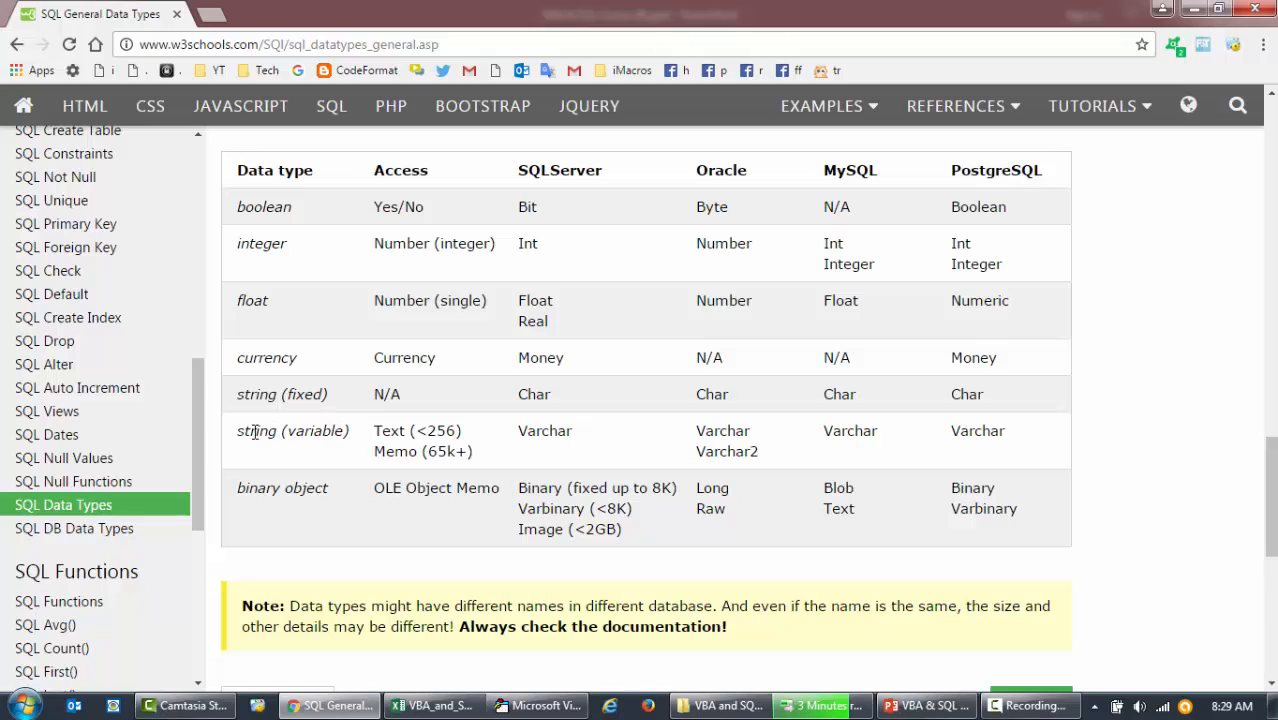
pyautogui.moveTo(375, 430); pyautogui.dragTo(475, 451)
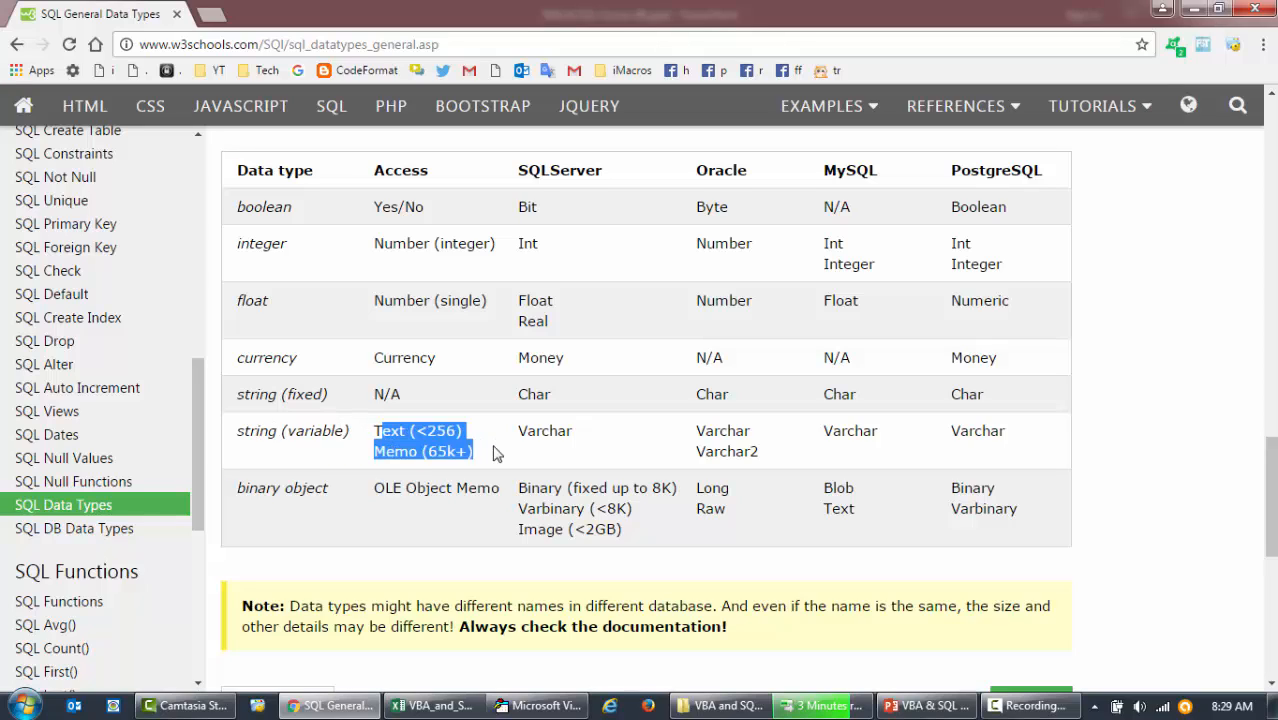
pyautogui.doubleClick(544, 430)
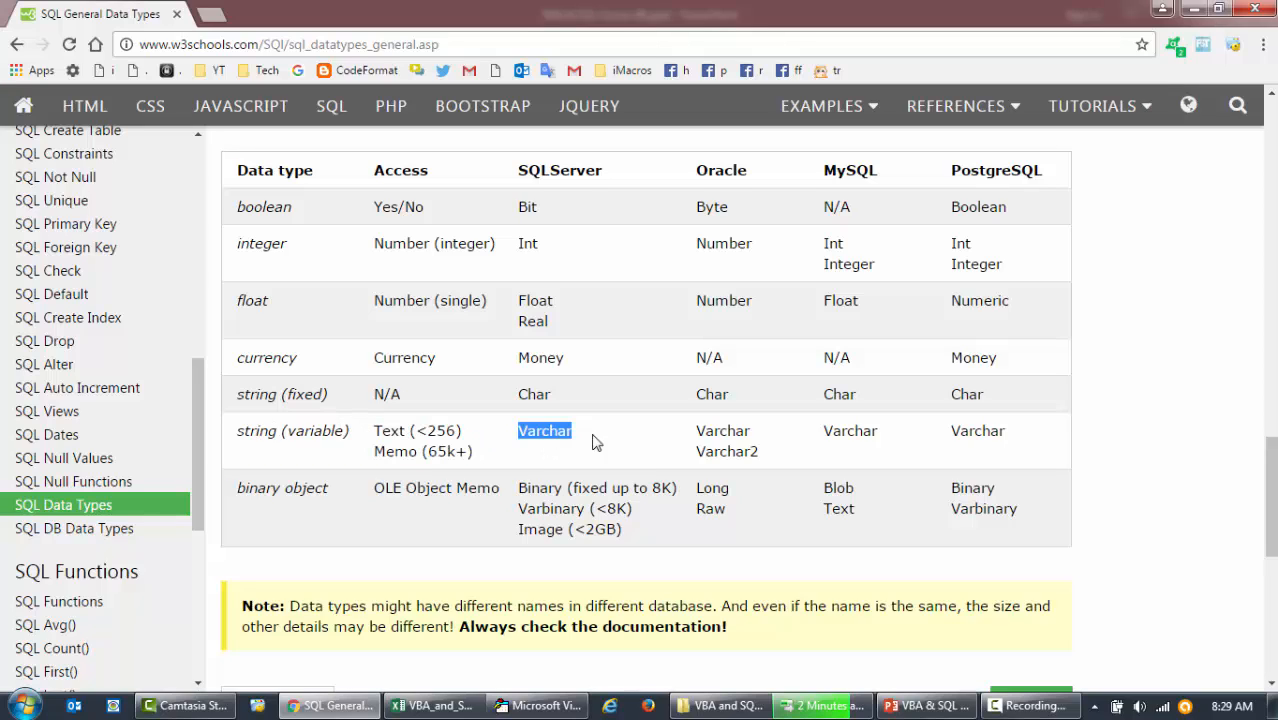
pyautogui.moveTo(940, 443)
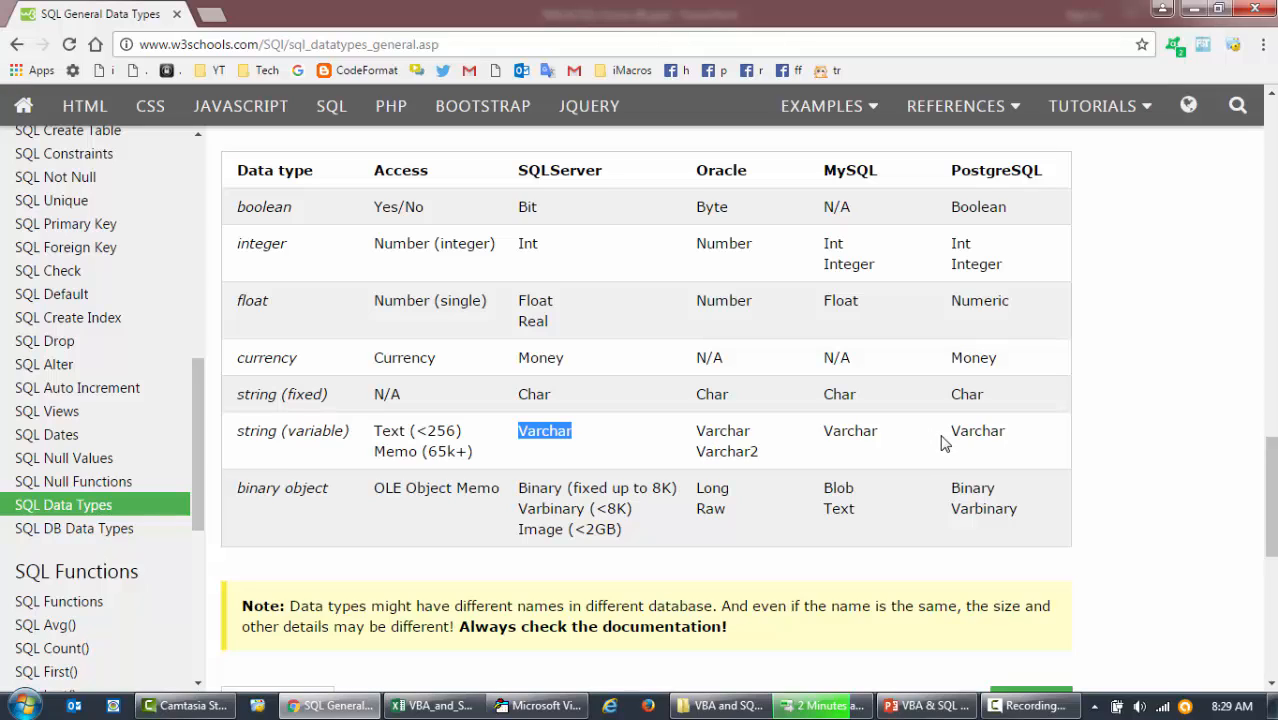
pyautogui.moveTo(895, 307)
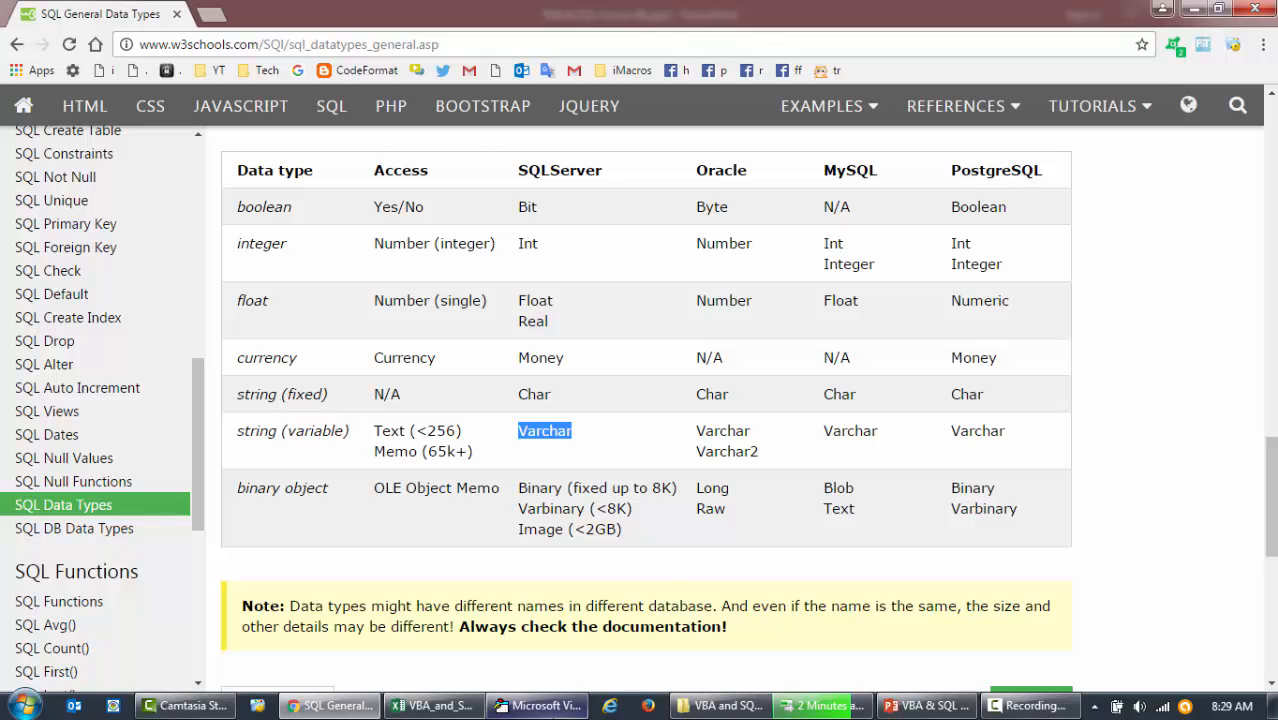
pyautogui.click(537, 705)
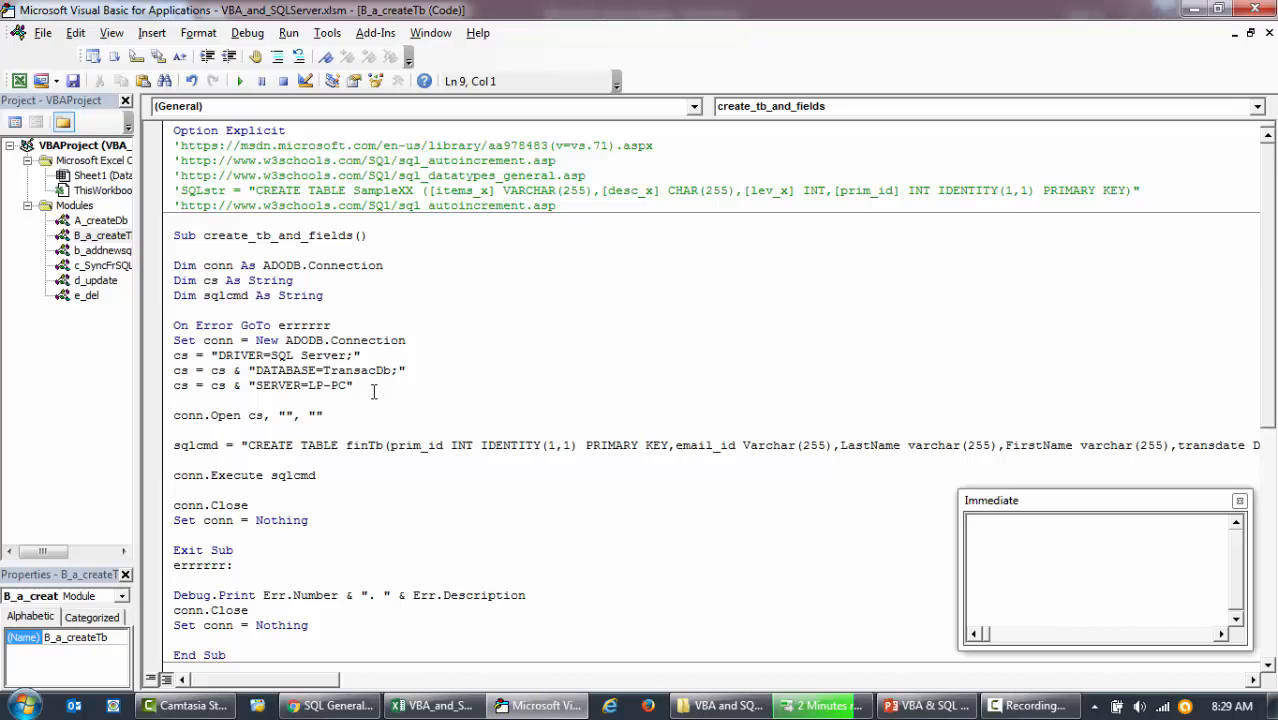
# - Review the DRIVER and SERVER connection settings, then mark TransacDb in B_a_createTb
pyautogui.click(100, 220)
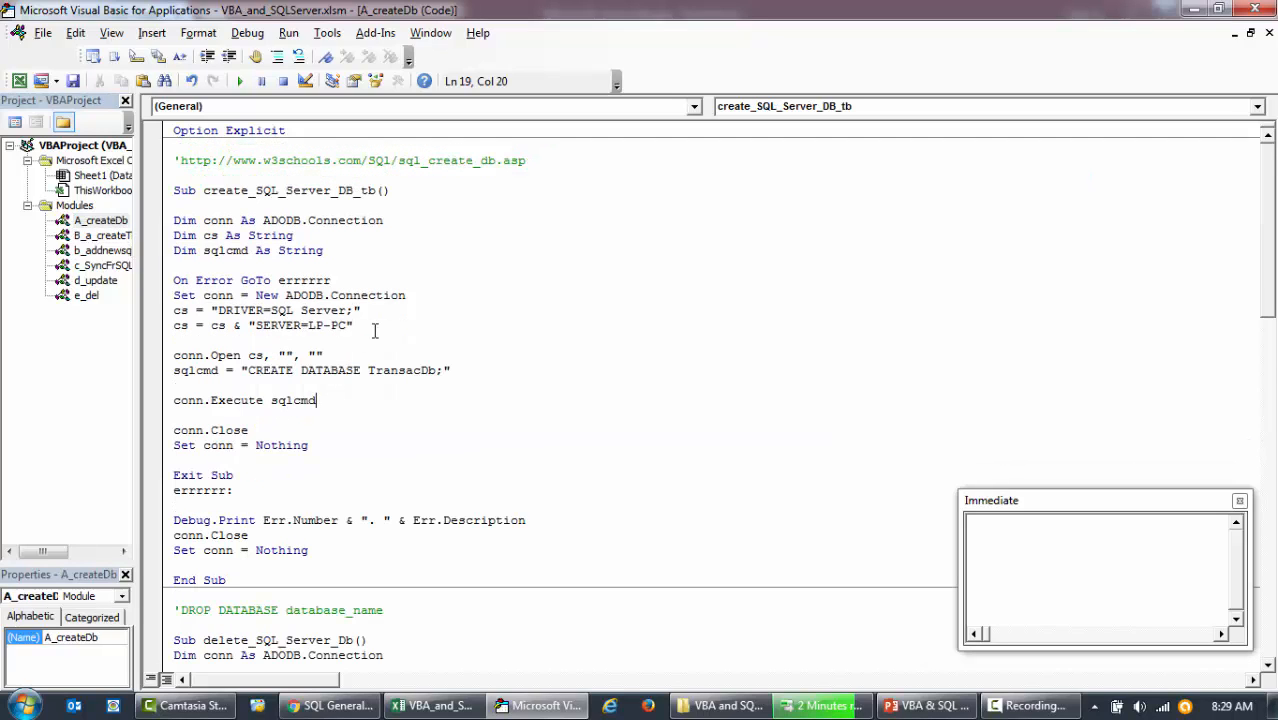
pyautogui.click(315, 305)
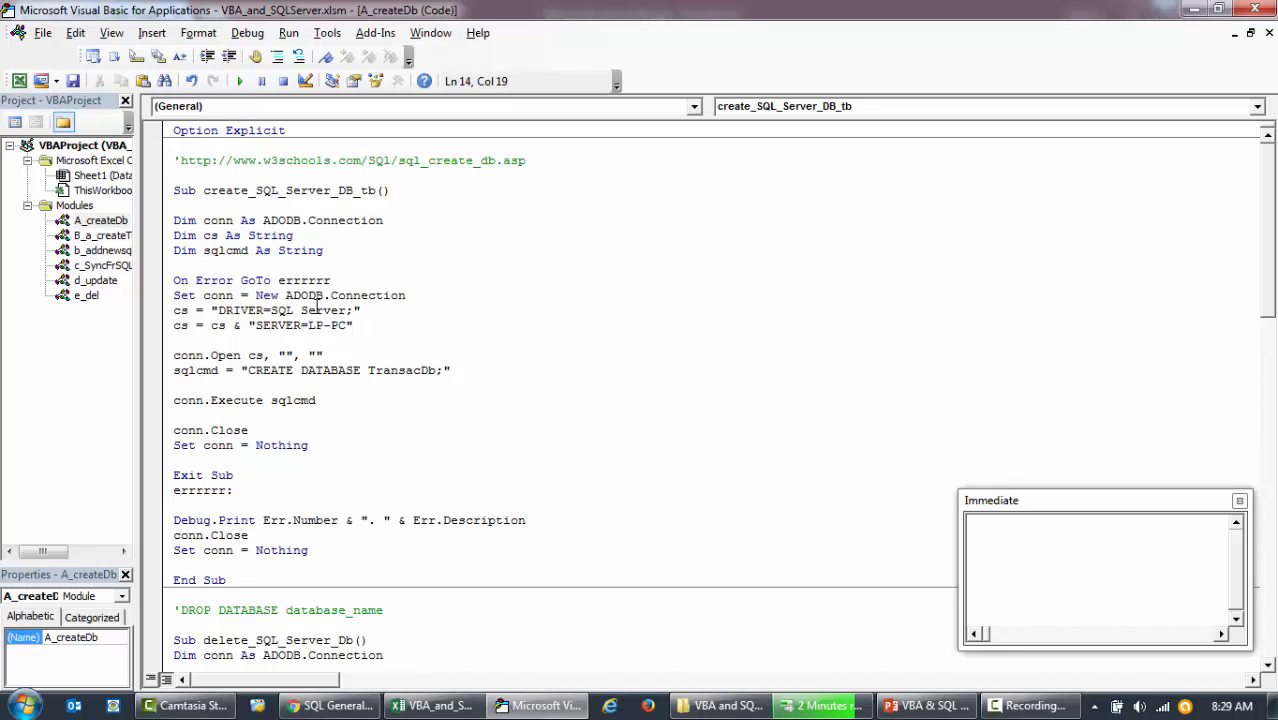
pyautogui.click(217, 310)
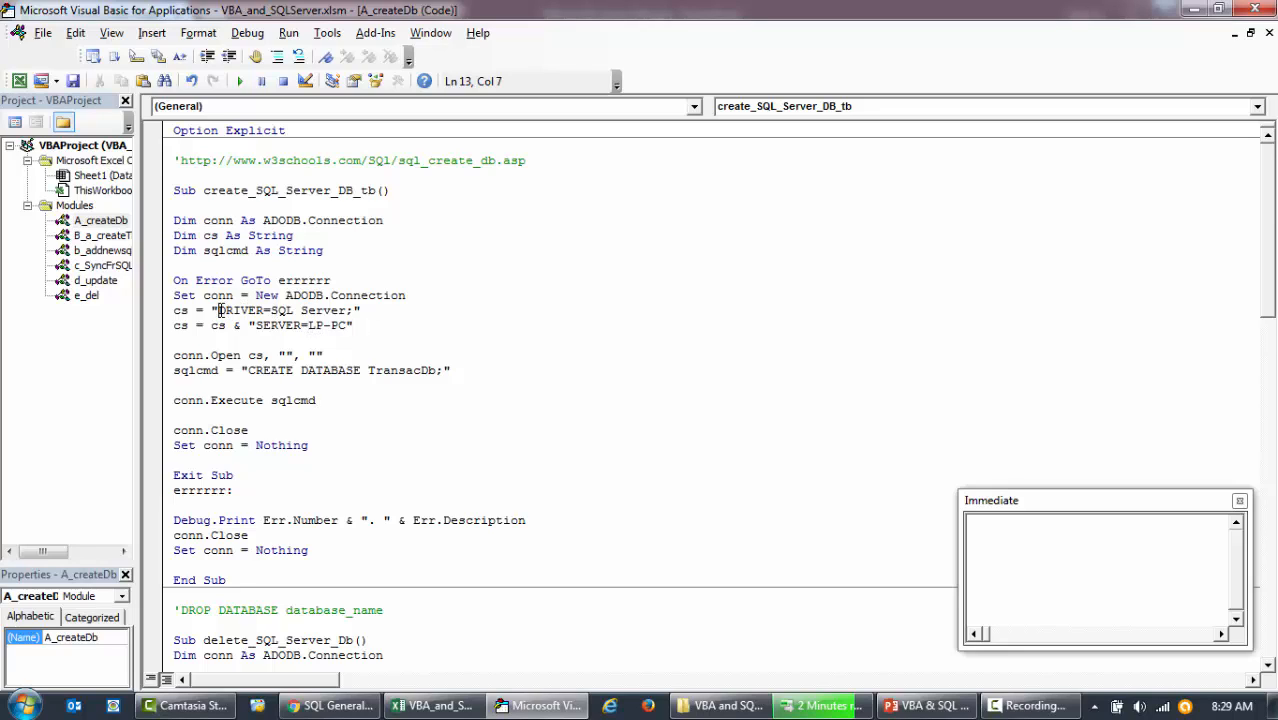
pyautogui.click(281, 325)
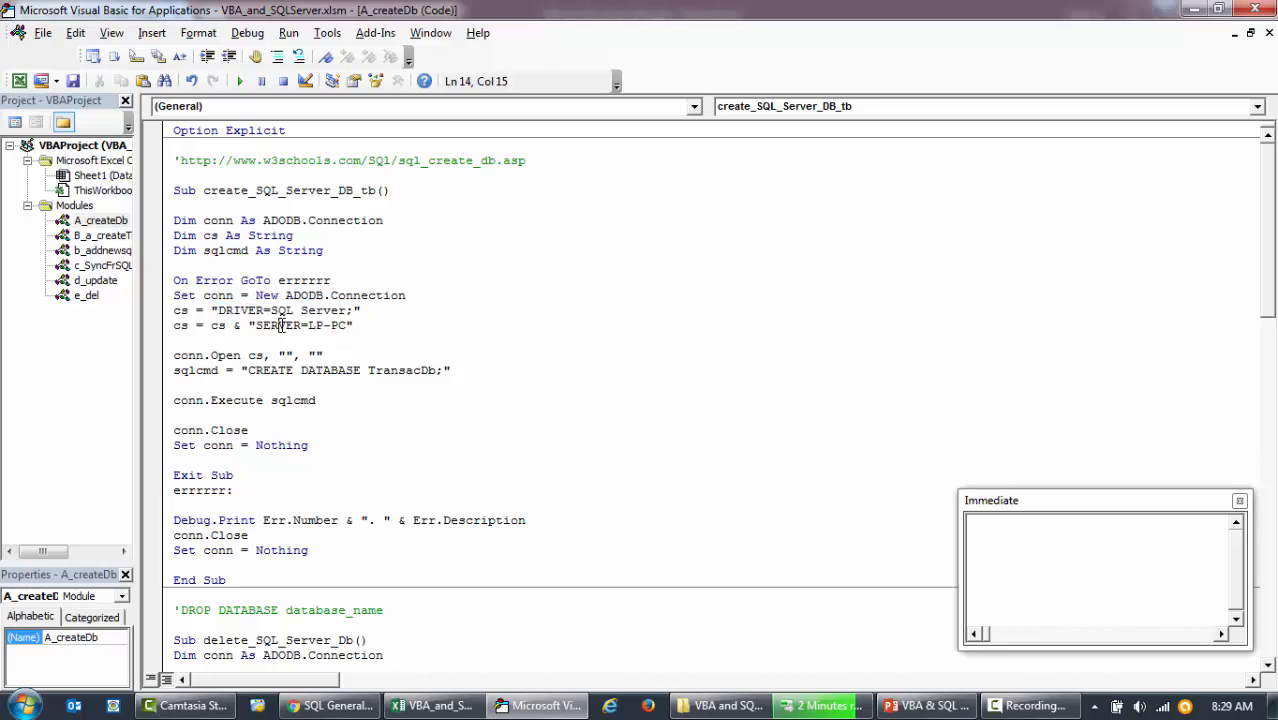
pyautogui.doubleClick(300, 325)
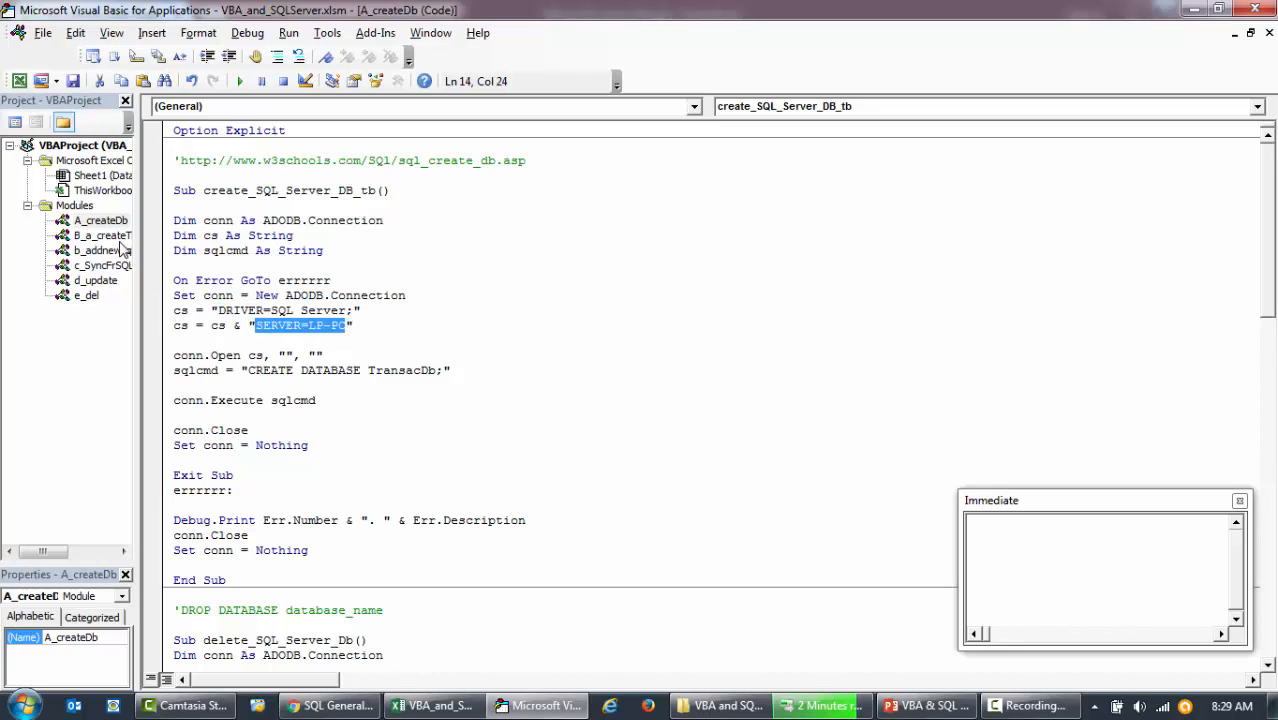
pyautogui.doubleClick(100, 235)
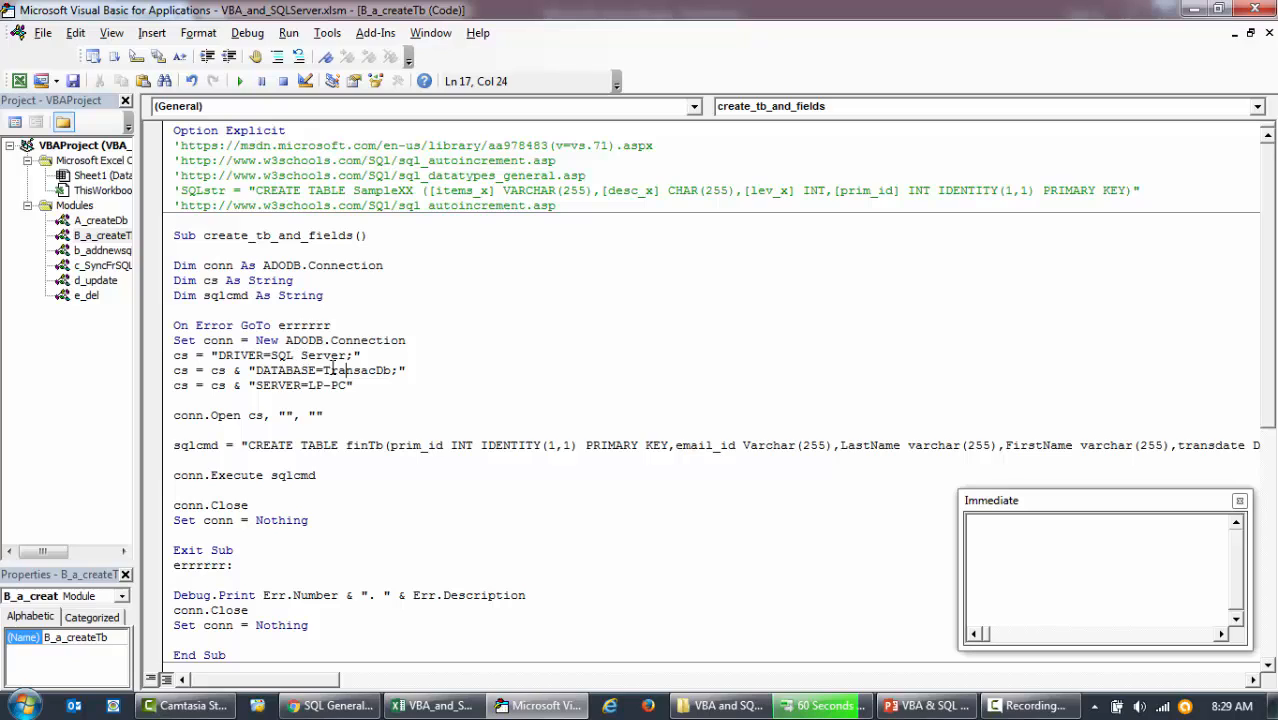
pyautogui.doubleClick(356, 370)
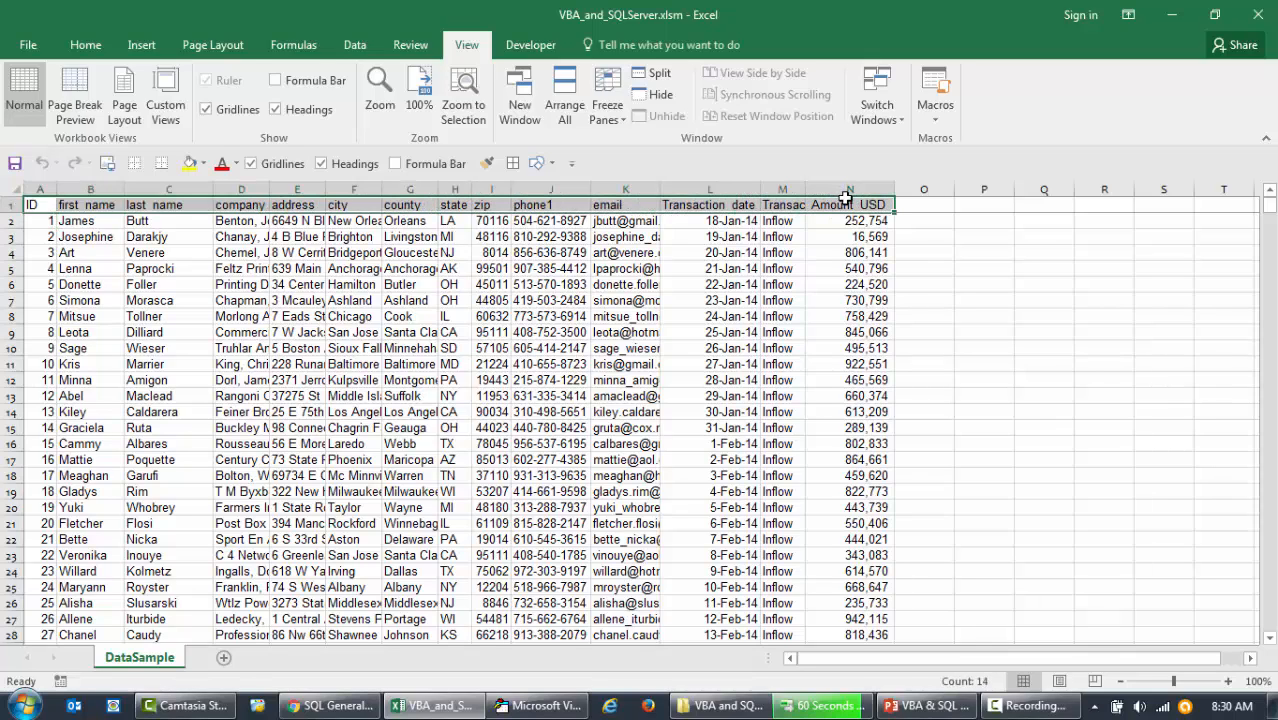
pyautogui.moveTo(569, 476)
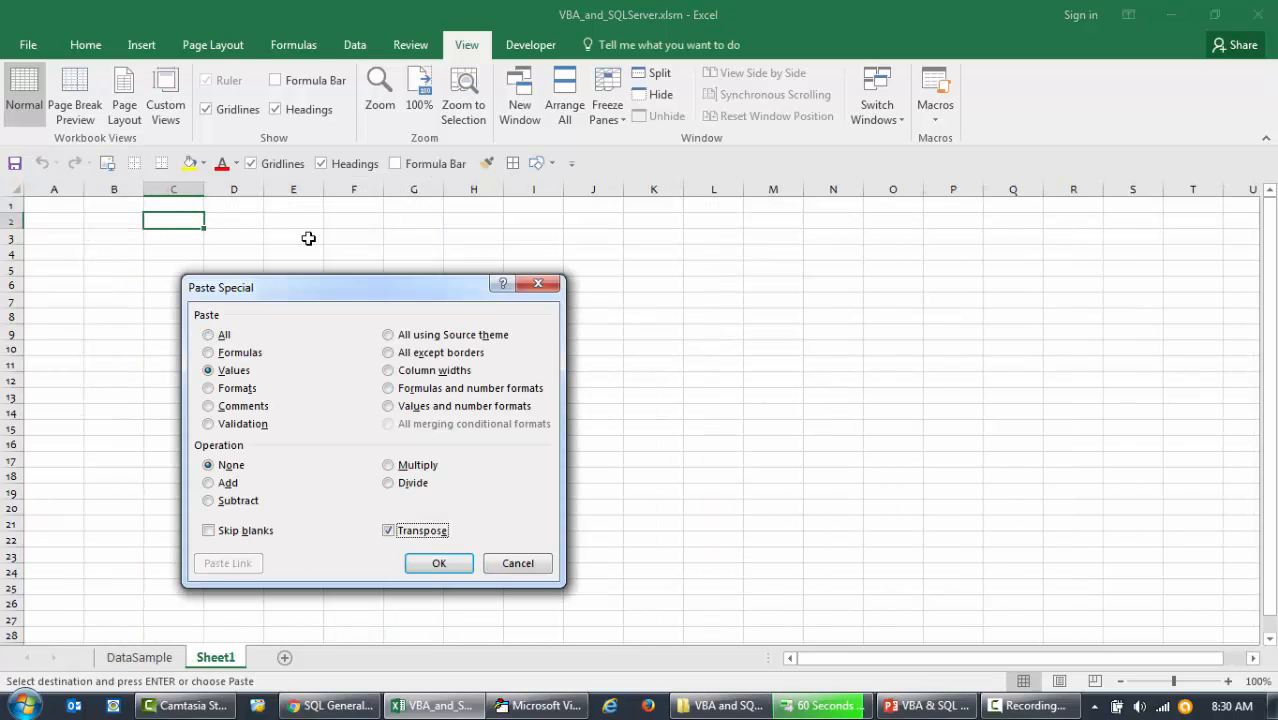
# - Paste the field names ID through Amount_USD transposed down column C from C2
pyautogui.click(438, 563)
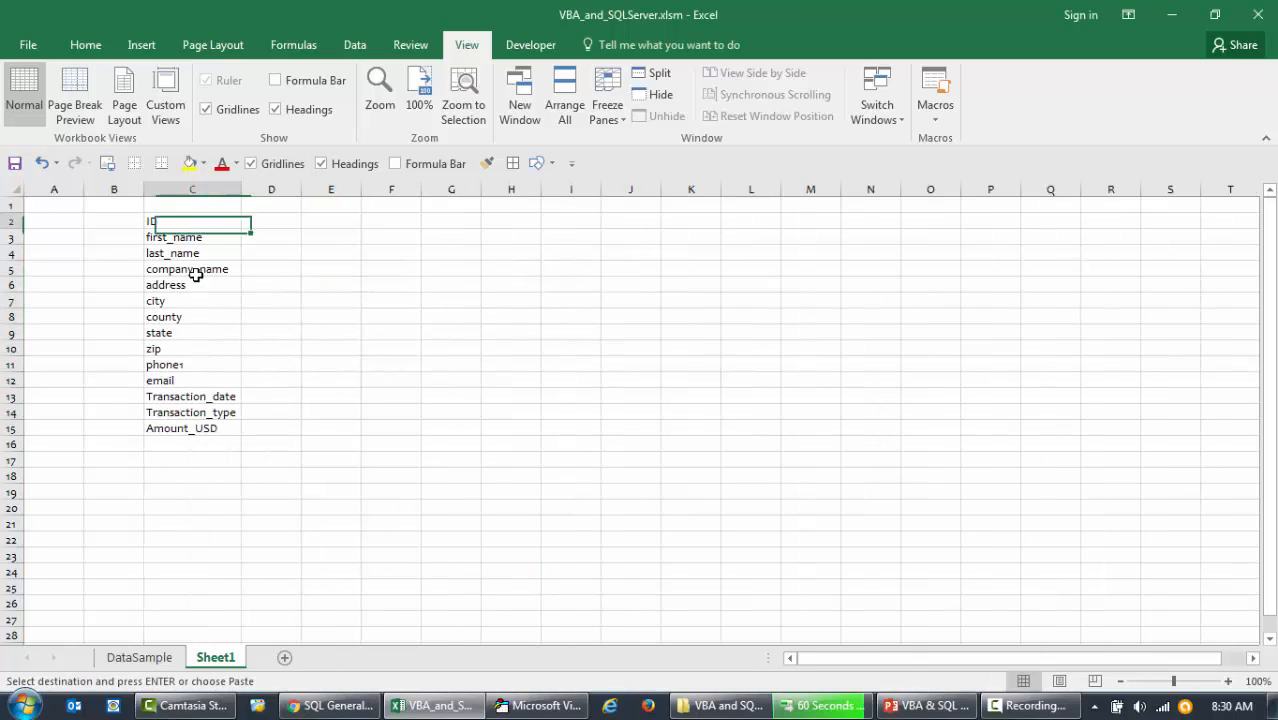
# - Put the CREATE TABLE finTb command in A1 at size 16, without gridlines, with an expanded formula bar
pyautogui.click(330, 428)
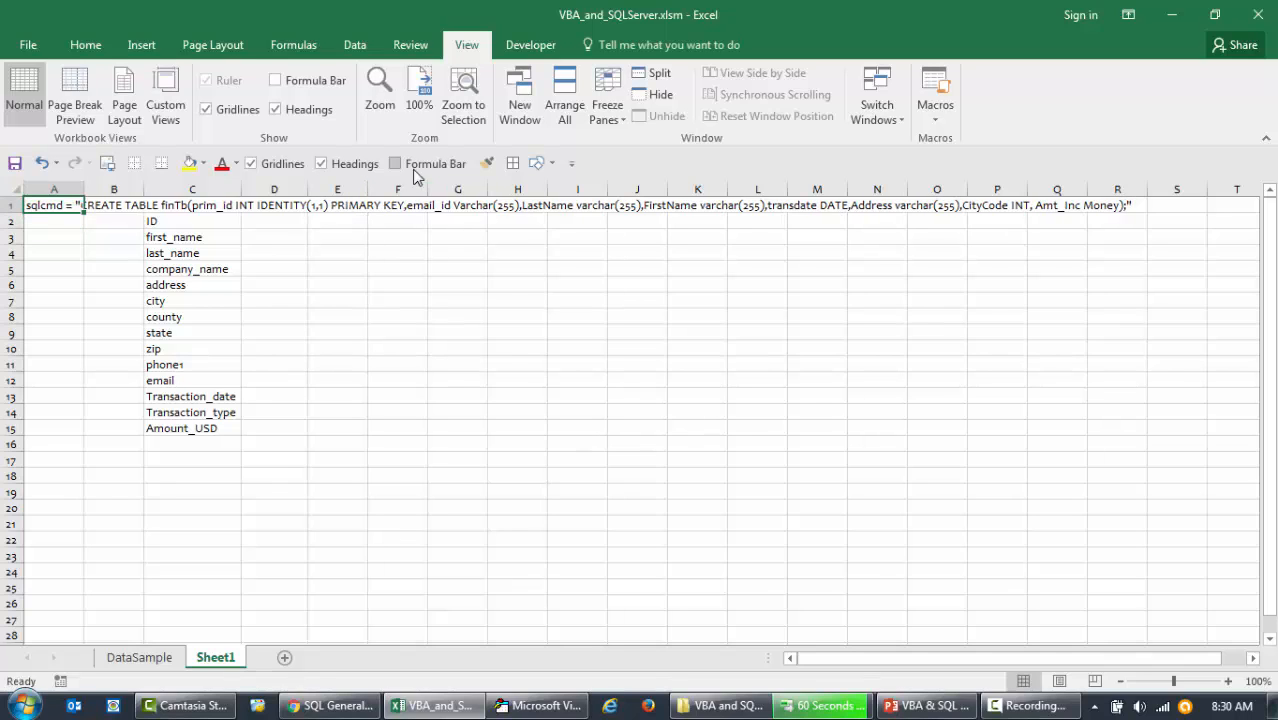
pyautogui.click(457, 347)
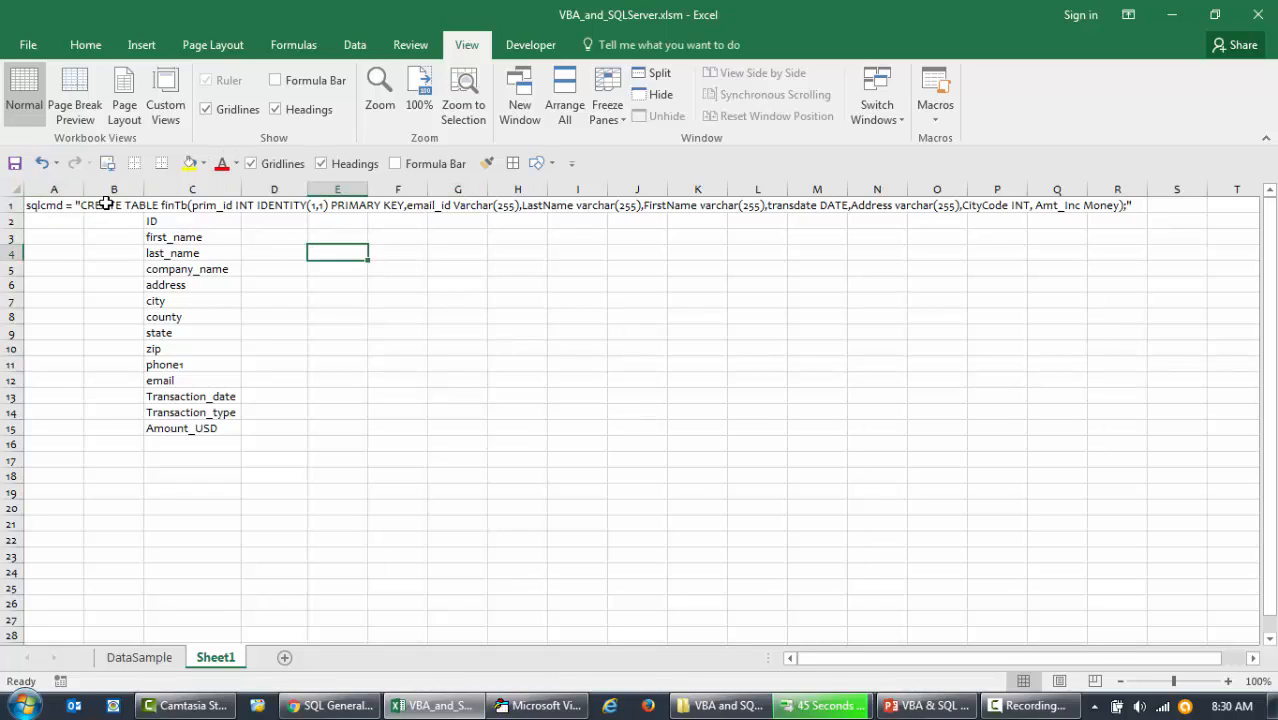
pyautogui.moveTo(165, 208)
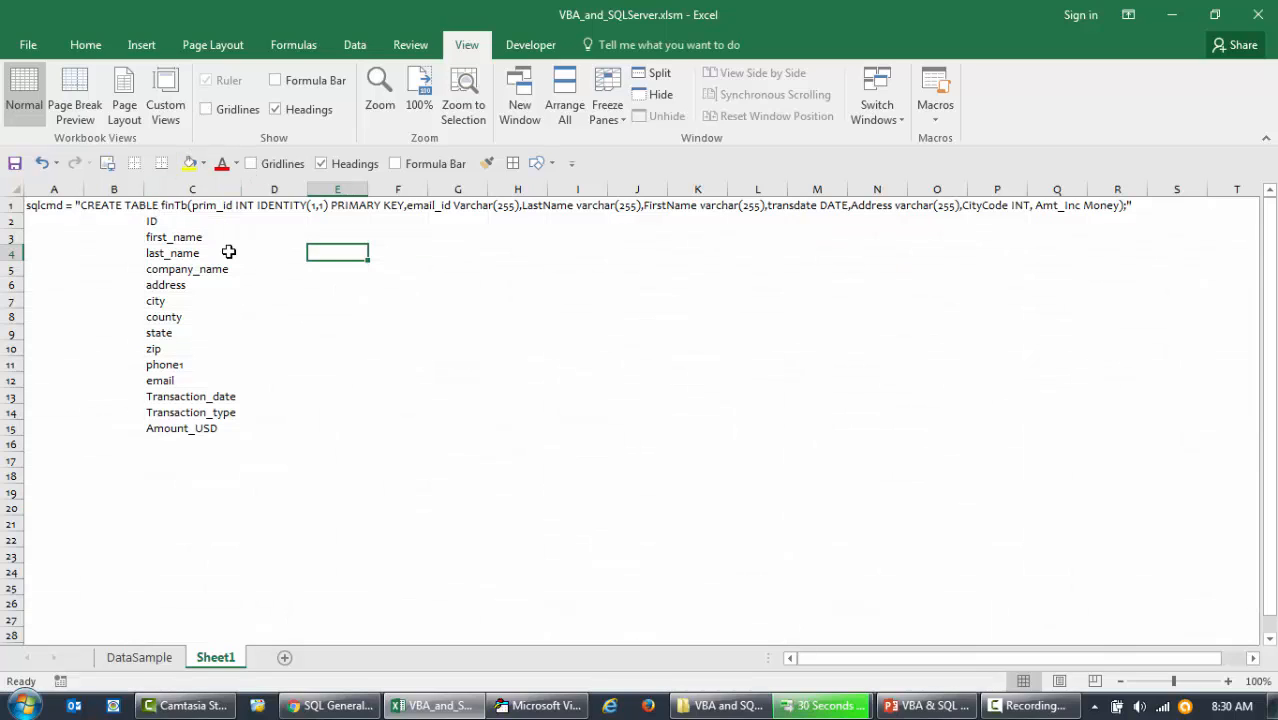
pyautogui.click(85, 44)
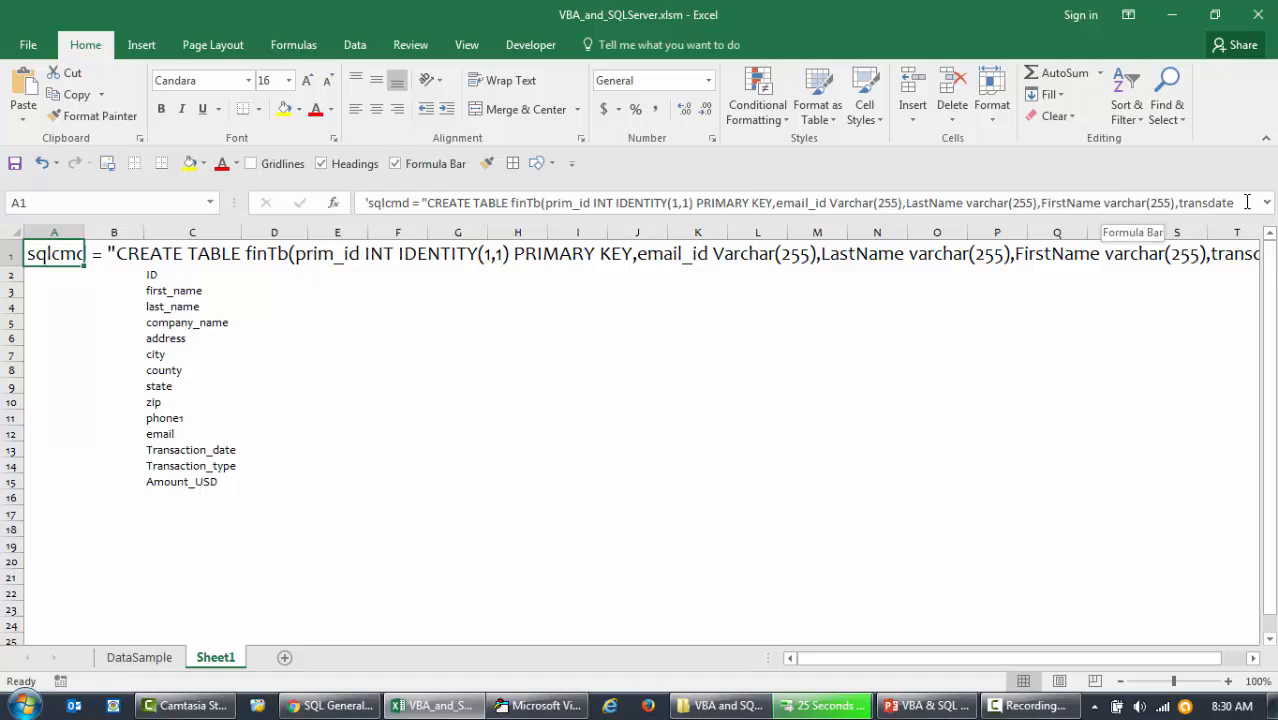
pyautogui.click(1266, 202)
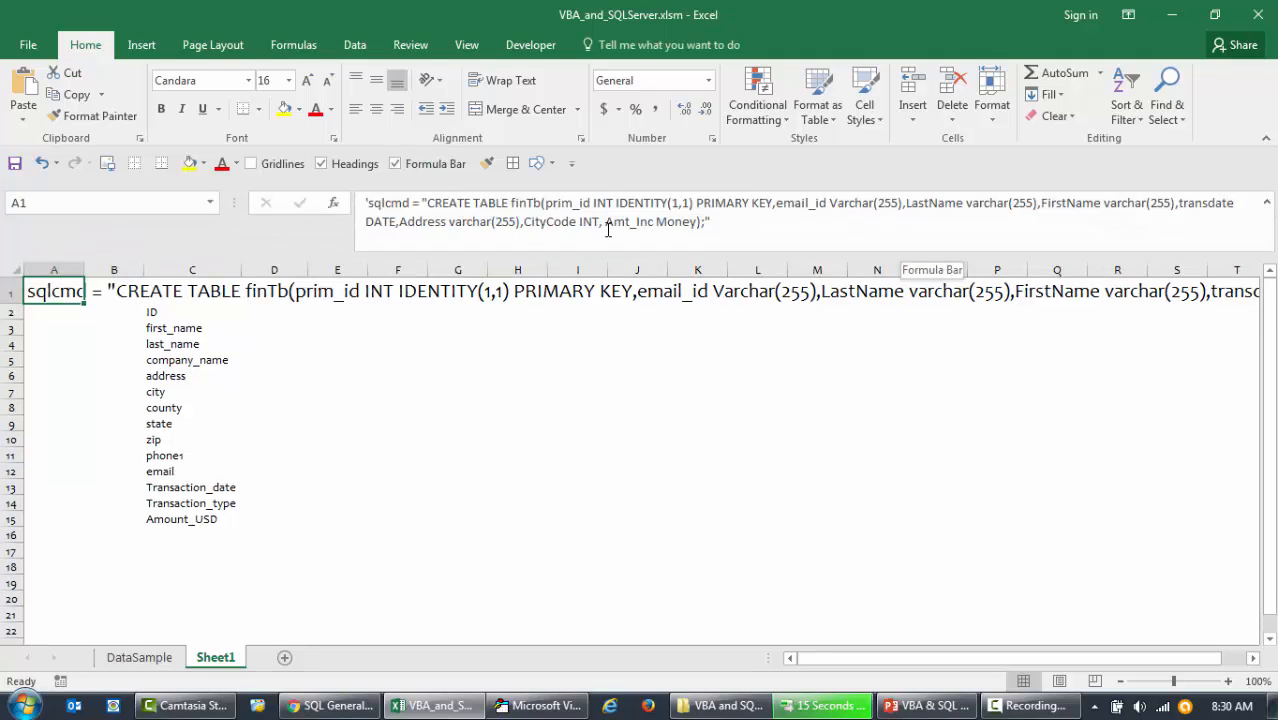
pyautogui.moveTo(264, 291)
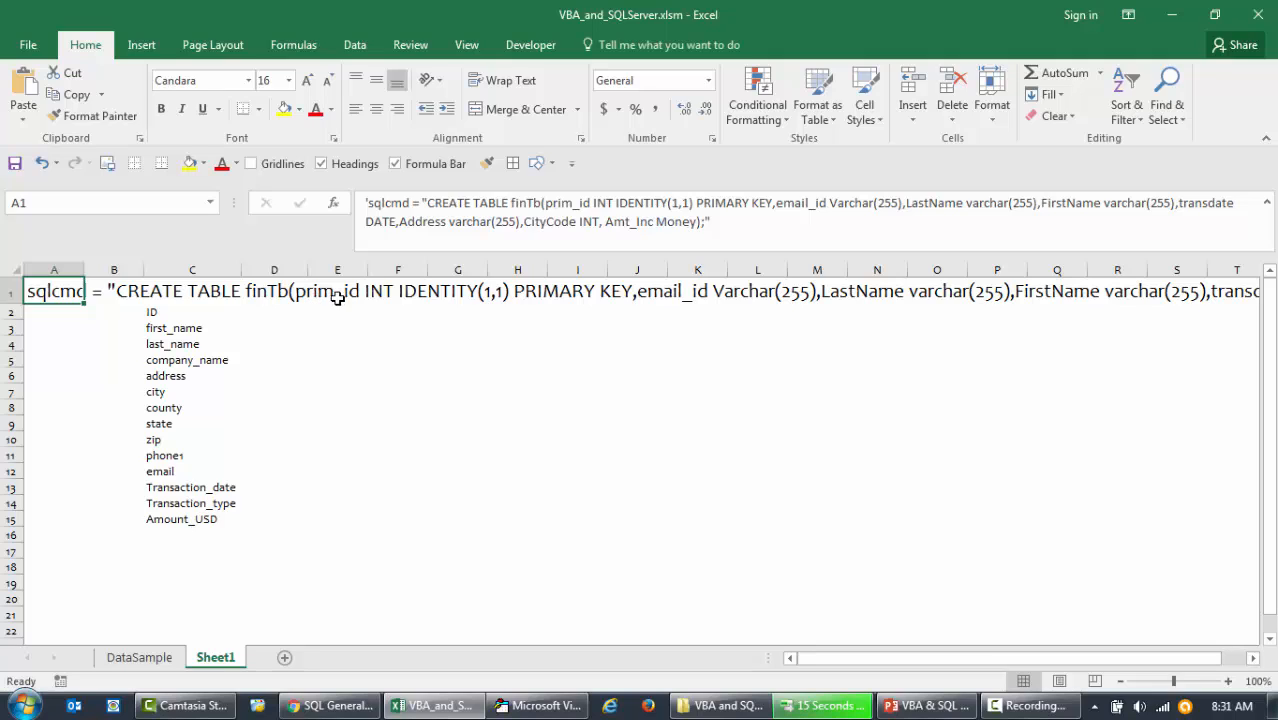
pyautogui.moveTo(322, 298)
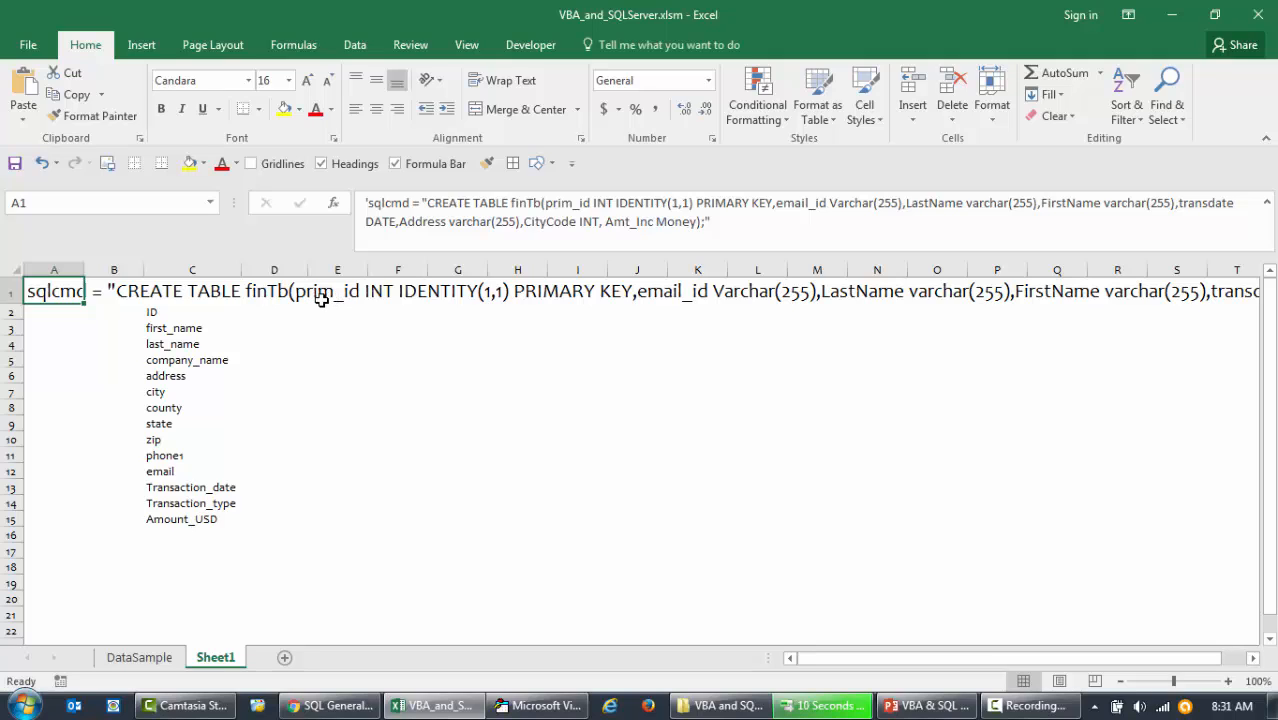
pyautogui.moveTo(407, 304)
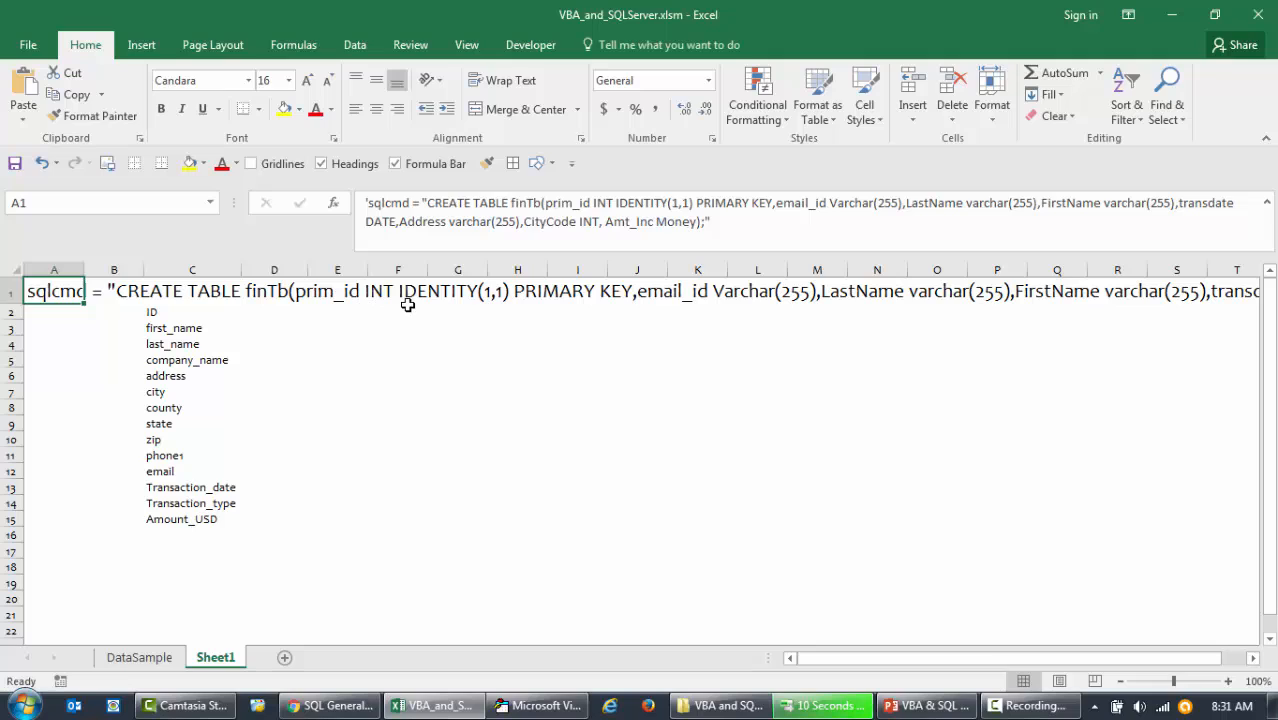
pyautogui.moveTo(404, 301)
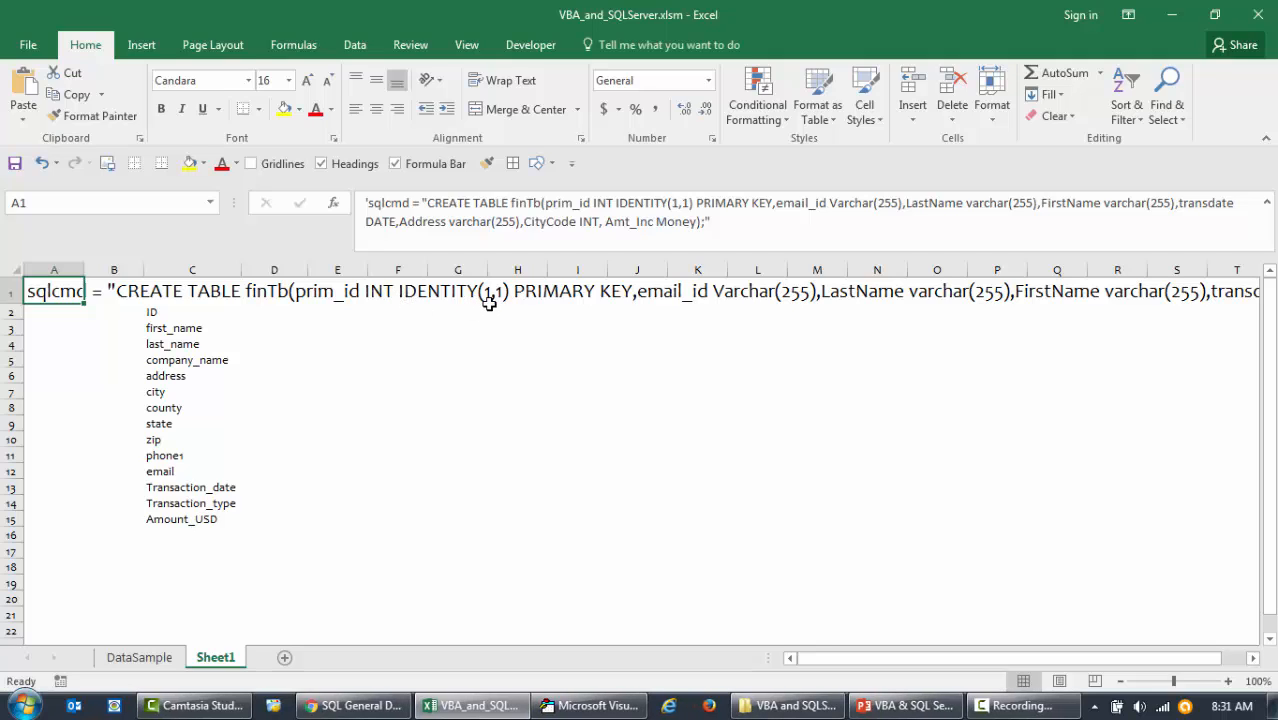
pyautogui.moveTo(498, 308)
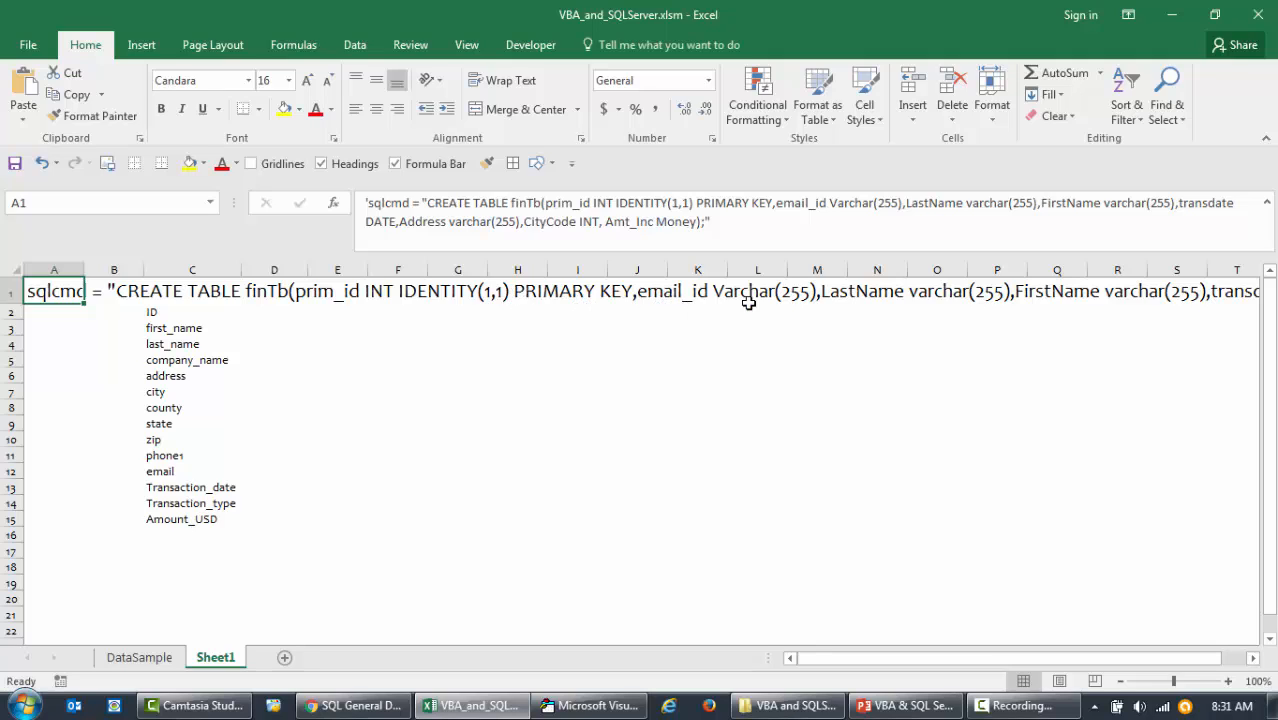
pyautogui.moveTo(753, 303)
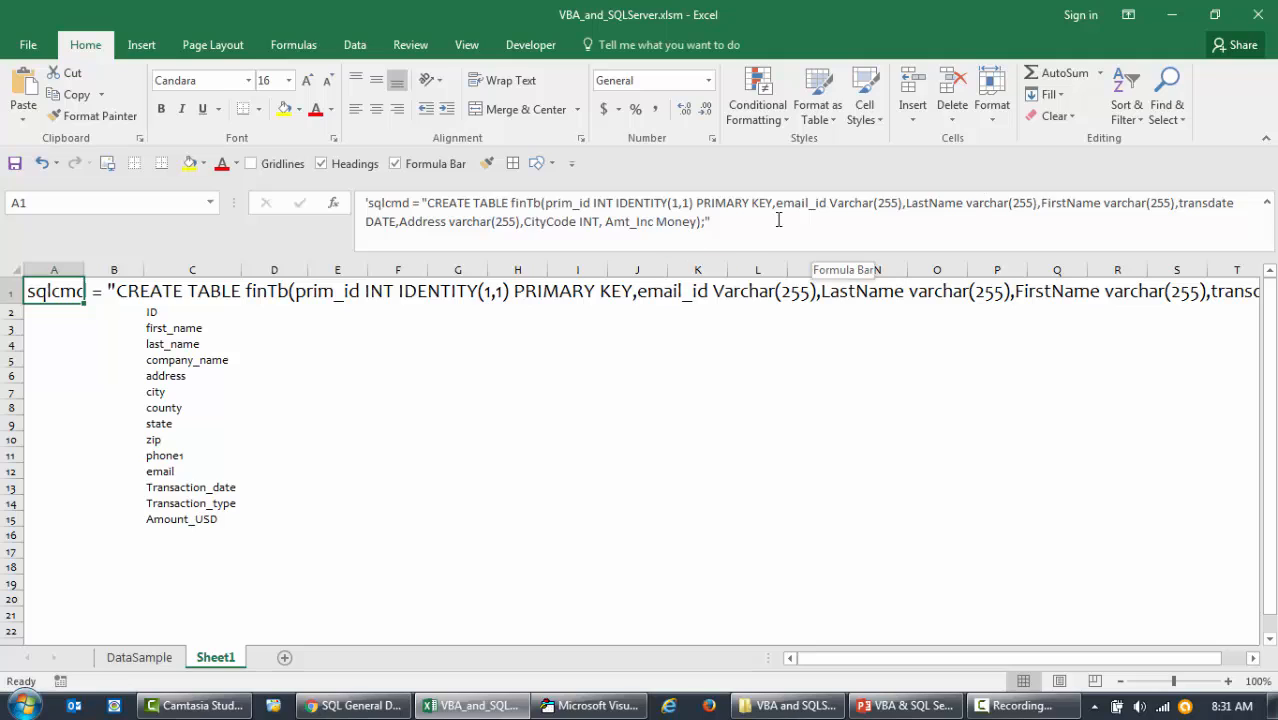
pyautogui.doubleClick(676, 221)
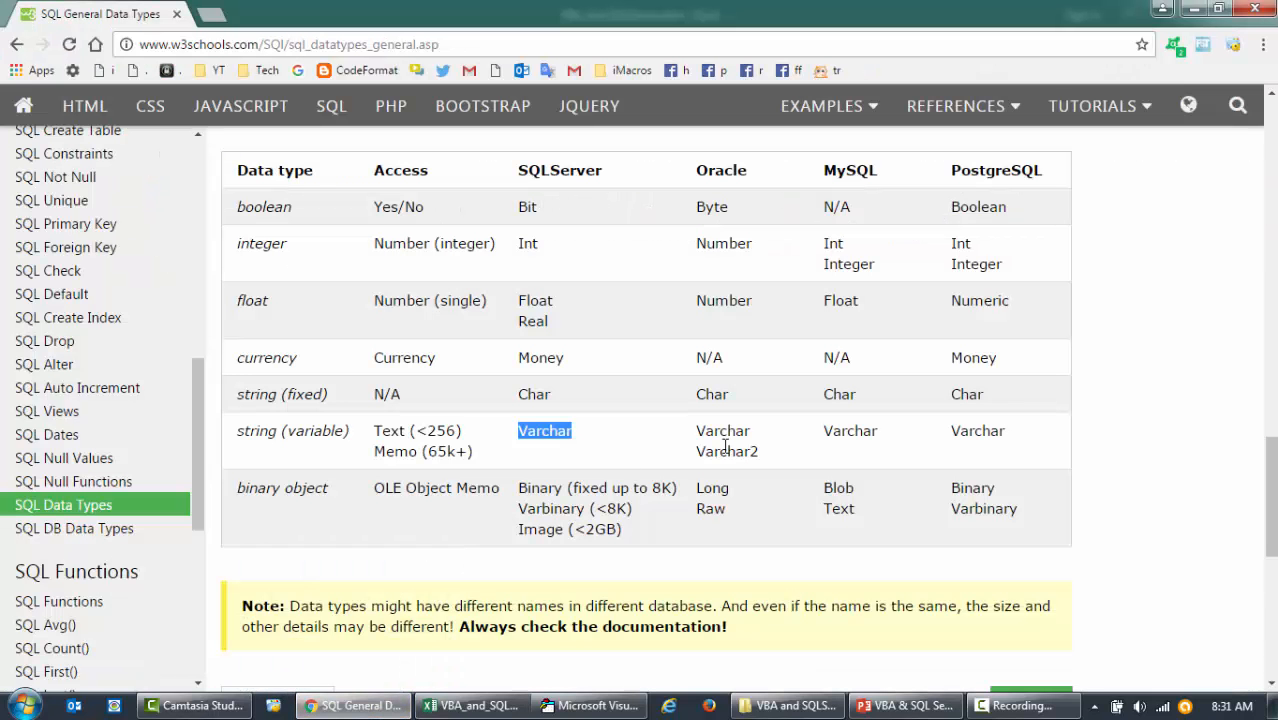
pyautogui.moveTo(592, 355)
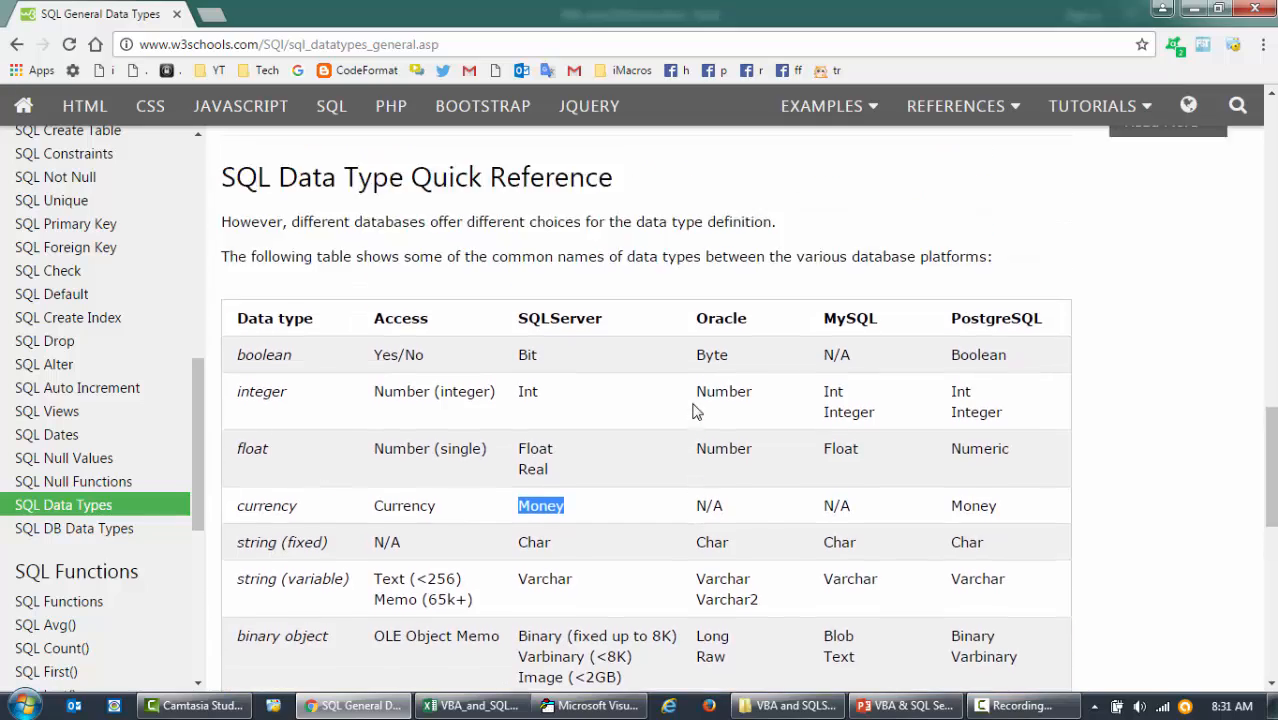
# - Scroll the W3Schools data types page to check Varchar, Money, DECIMAL and NUMERIC
pyautogui.scroll(-3)
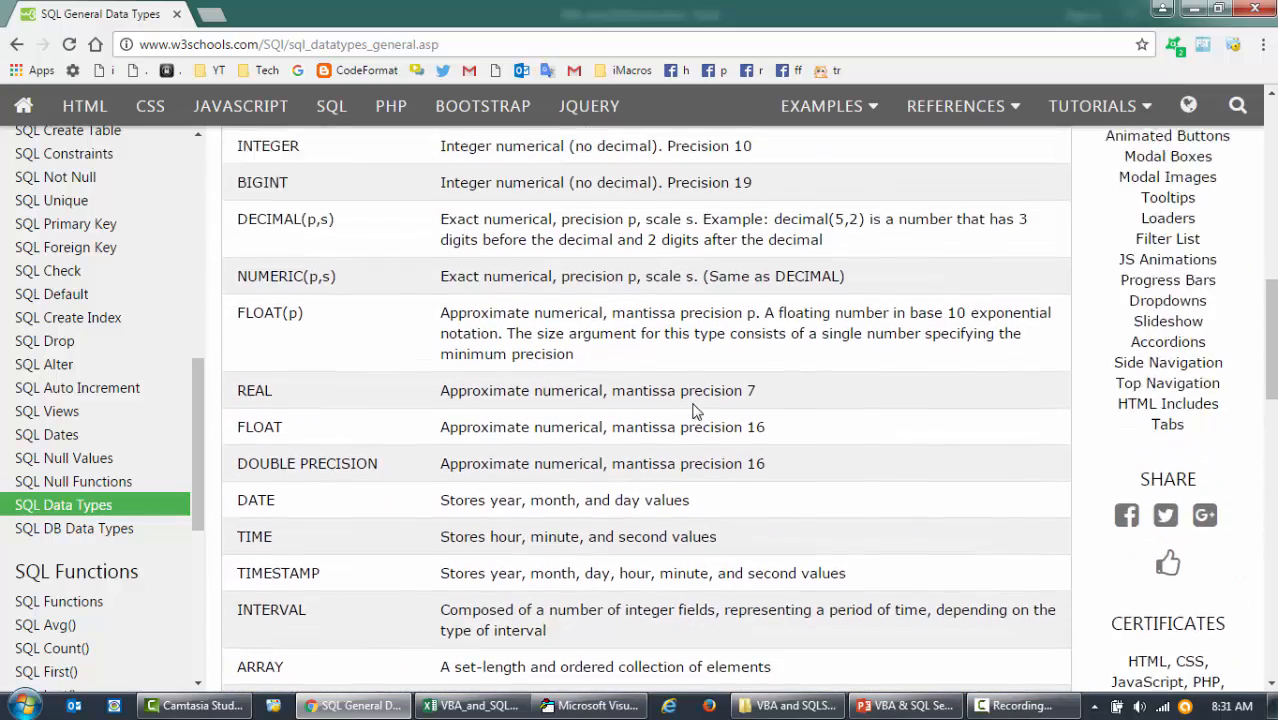
pyautogui.scroll(3)
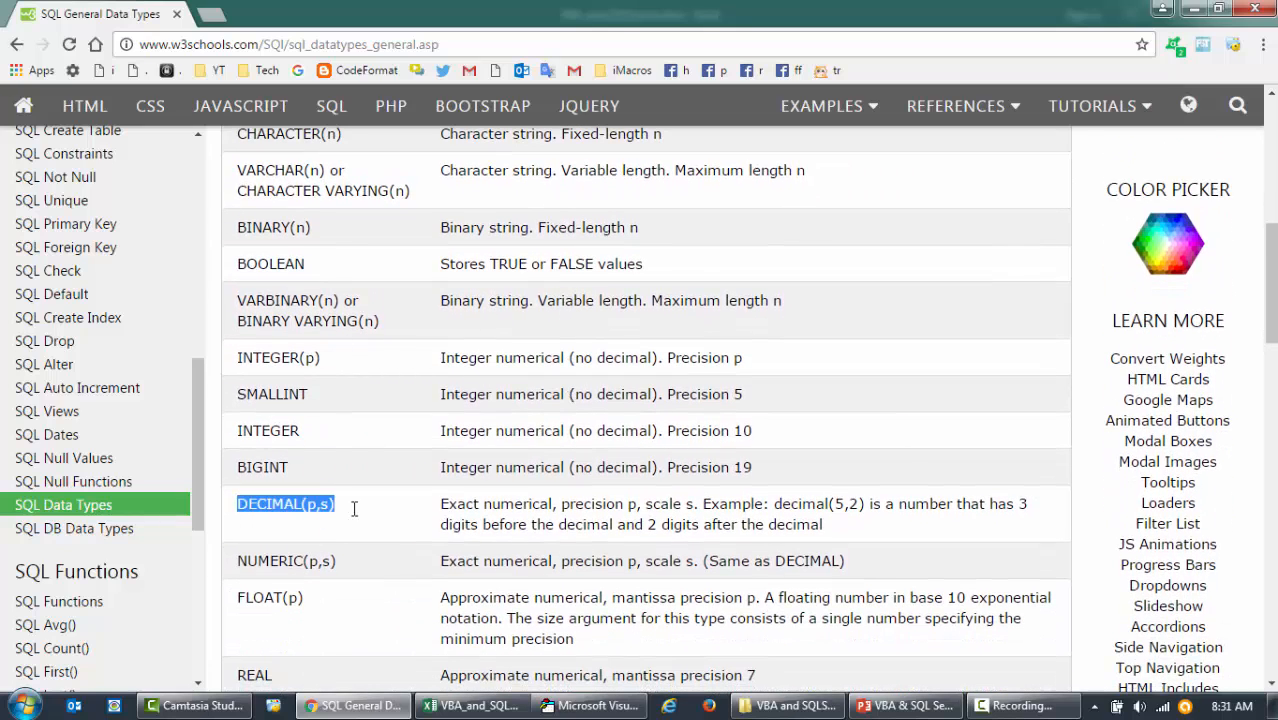
pyautogui.scroll(-3)
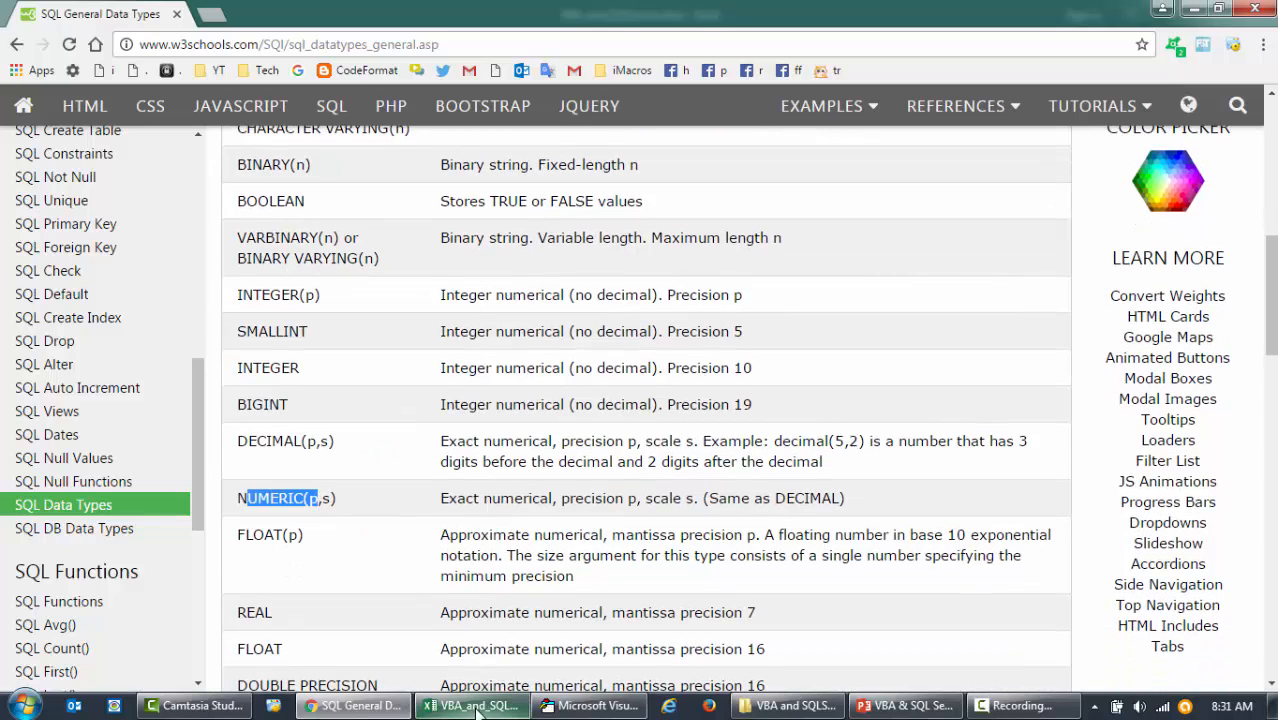
# - Back in the field-list workbook, enter the first data types in column D: auto, varchar, date
pyautogui.click(588, 706)
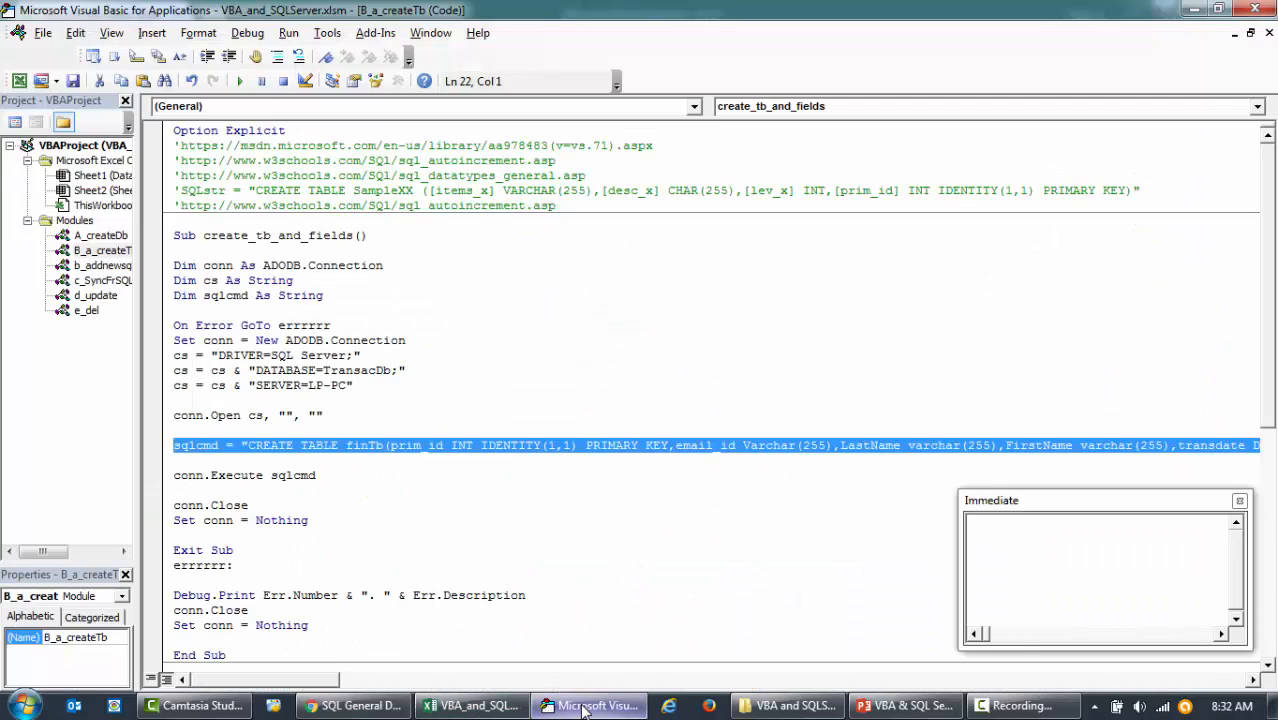
pyautogui.click(471, 705)
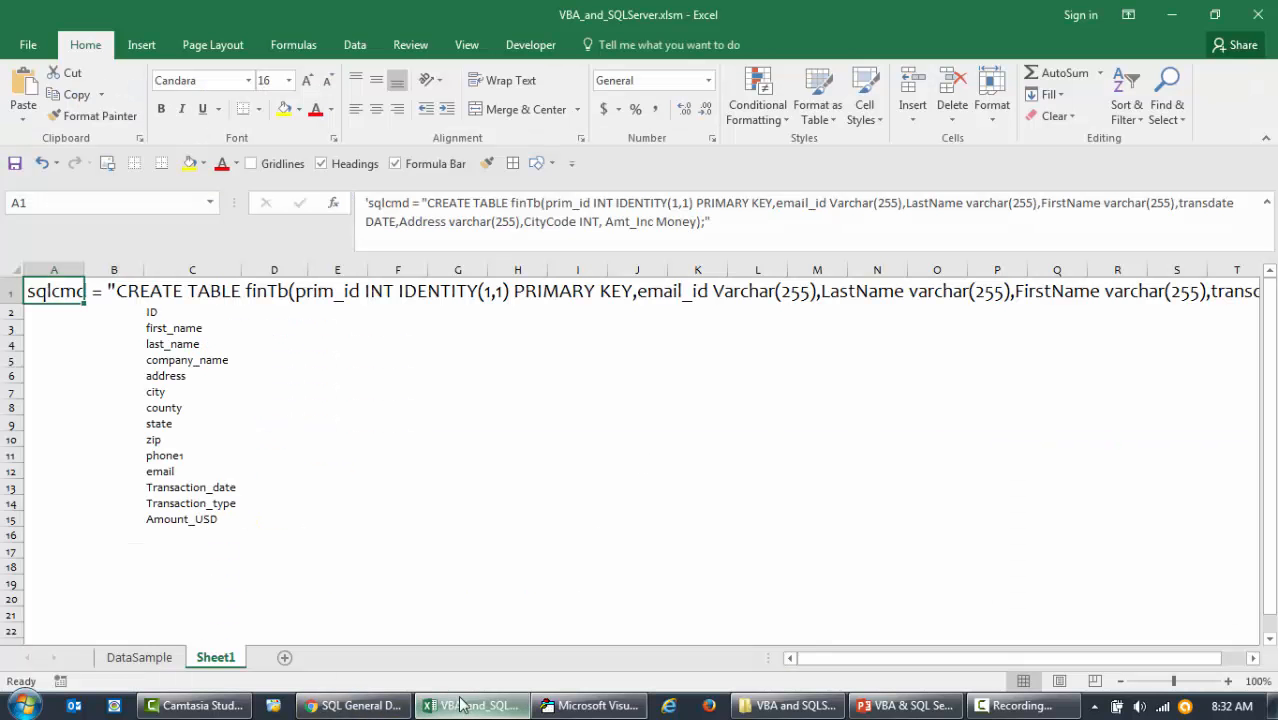
pyautogui.moveTo(602, 427)
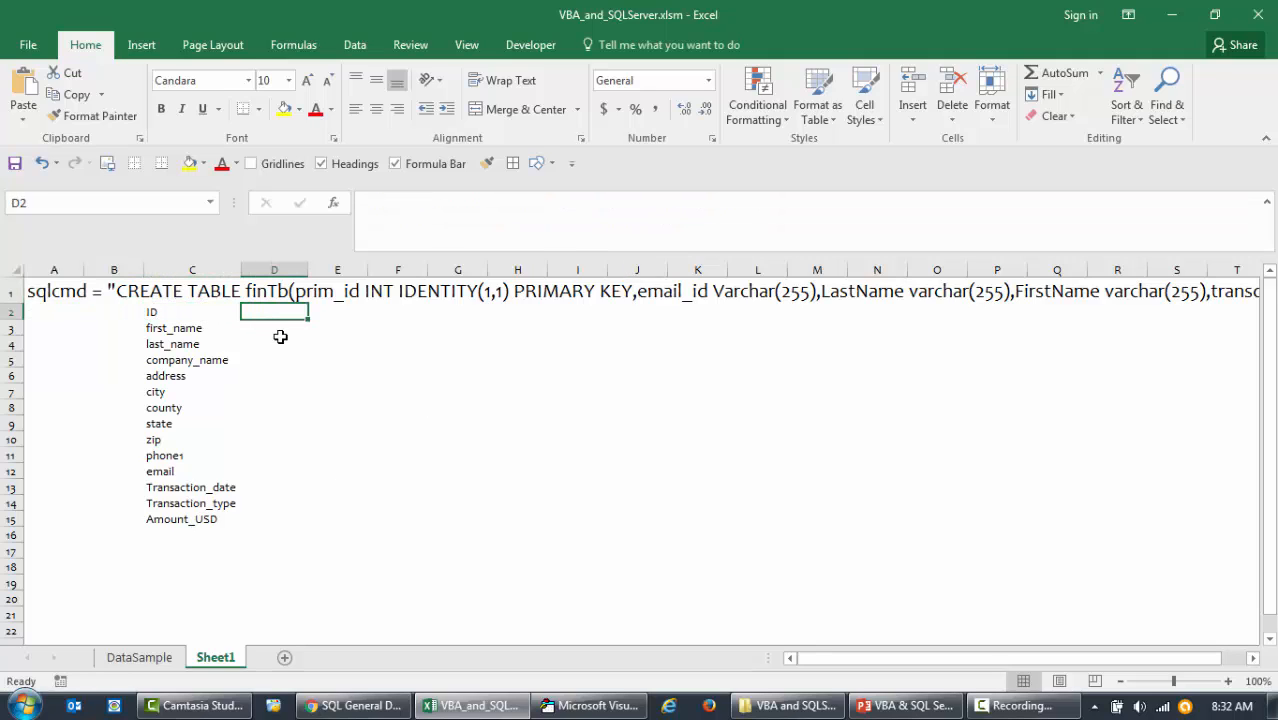
pyautogui.write('auto')
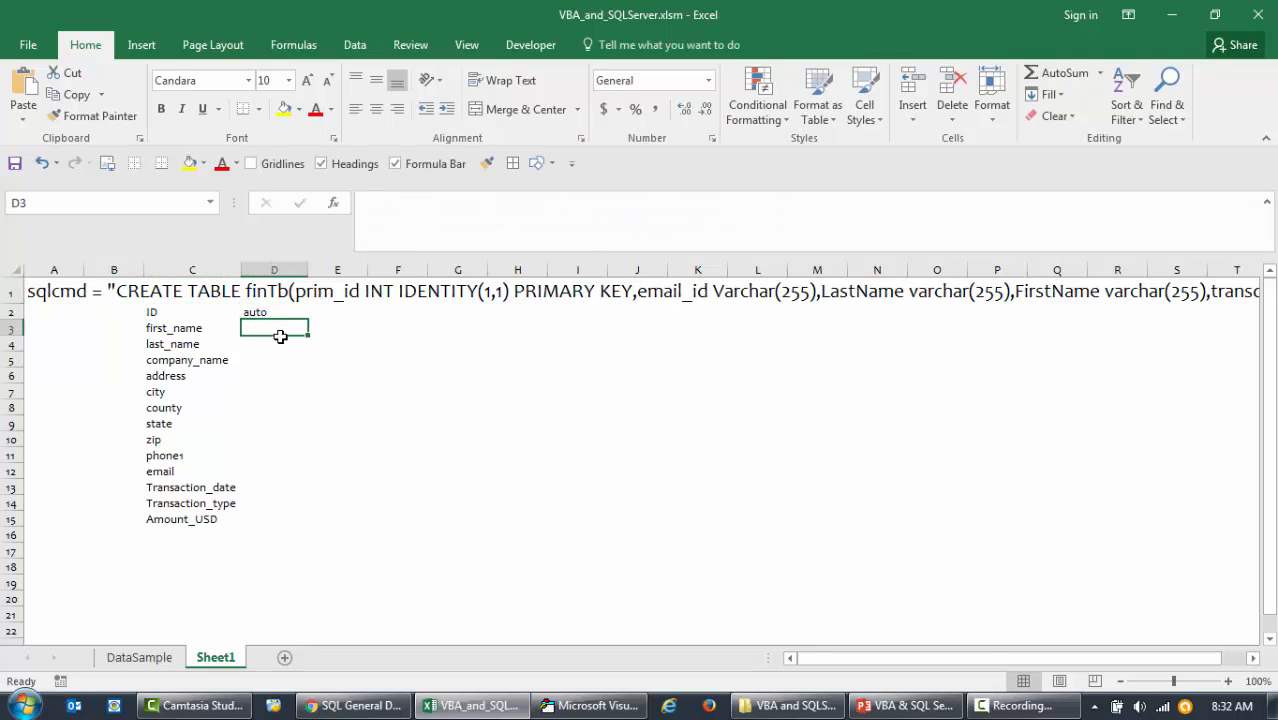
pyautogui.write('varchar')
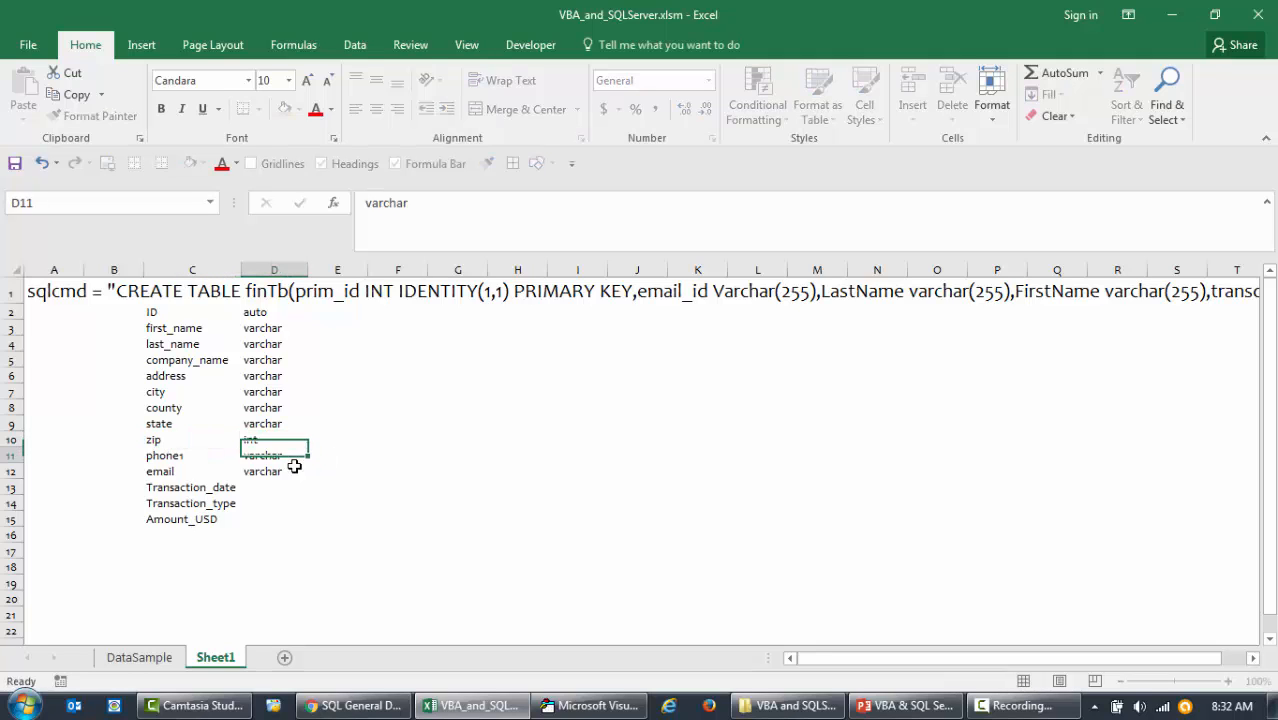
pyautogui.write('date')
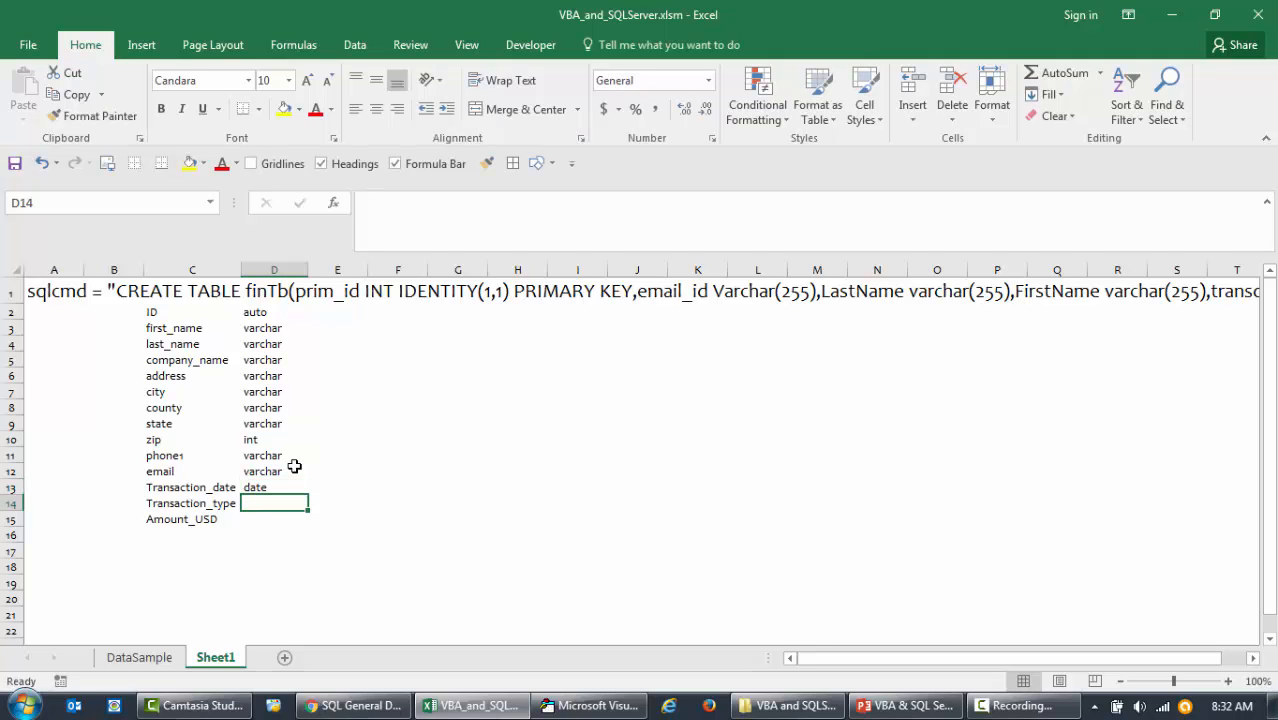
# - Enter varchar for Transaction_type and money for Amount_USD, then select the first_name, last_name and ID rows
pyautogui.click(273, 471)
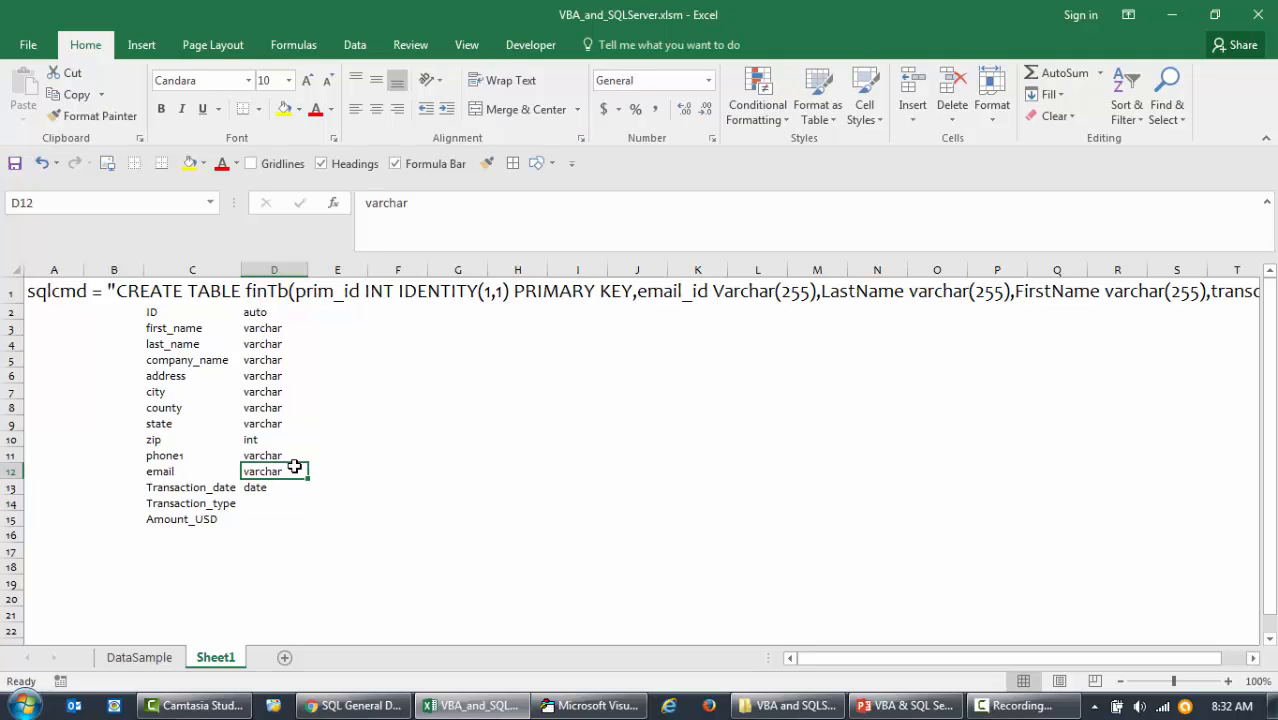
pyautogui.write('varchar')
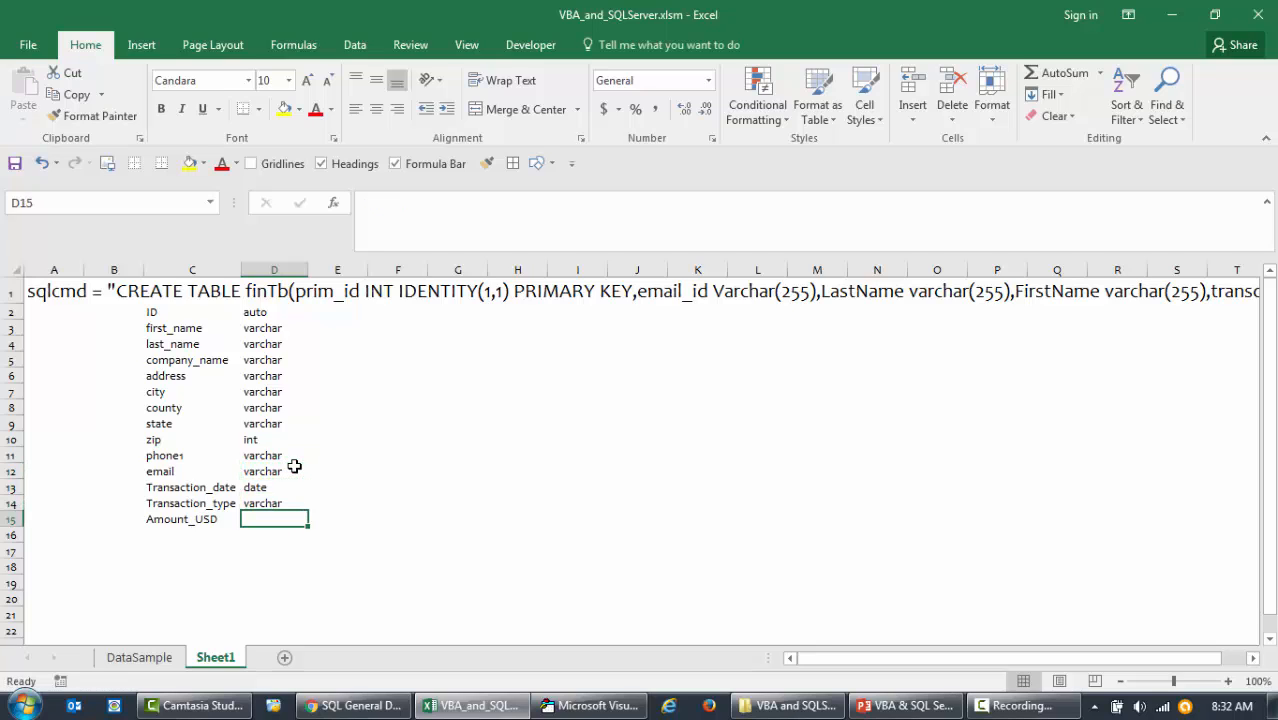
pyautogui.click(273, 503)
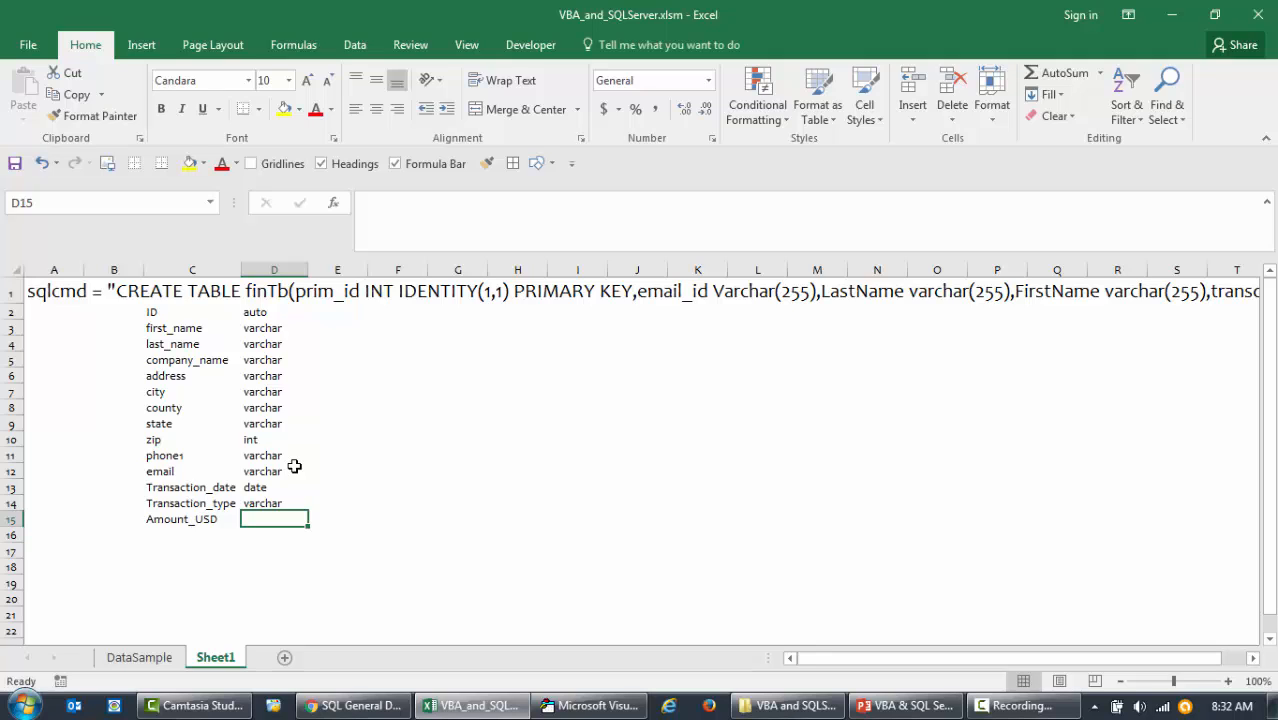
pyautogui.write('onet')
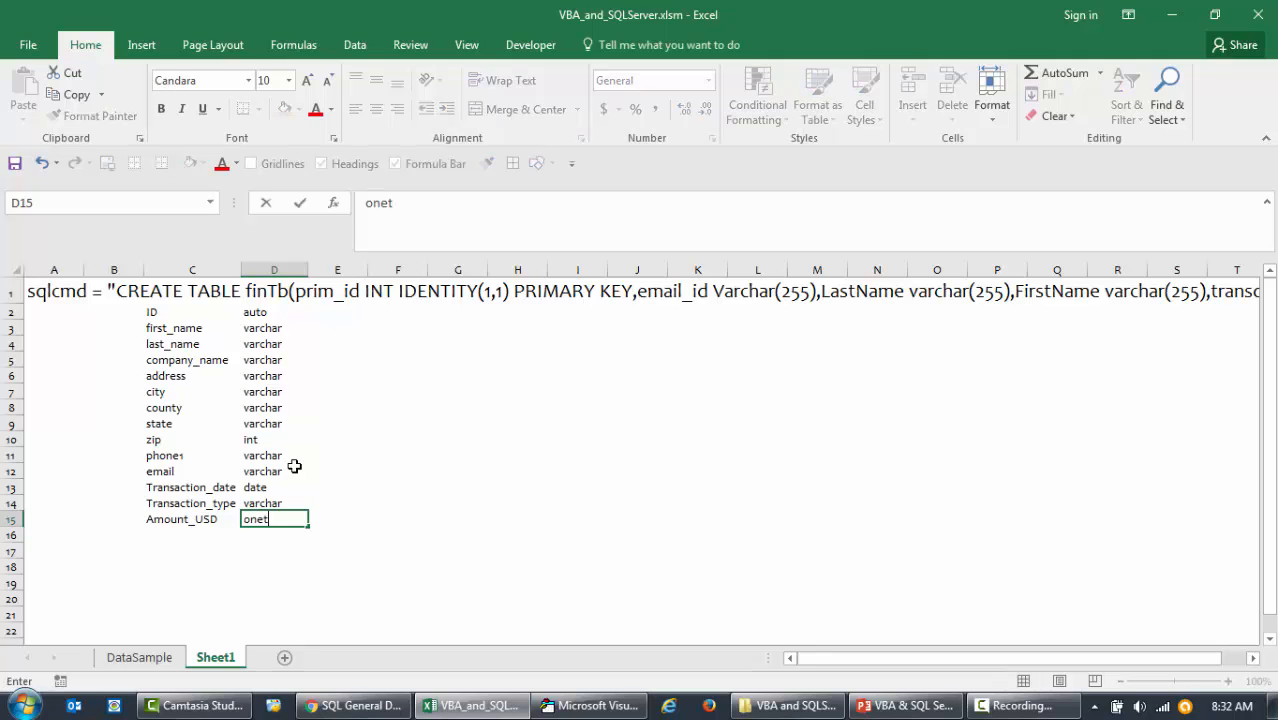
pyautogui.write('money')
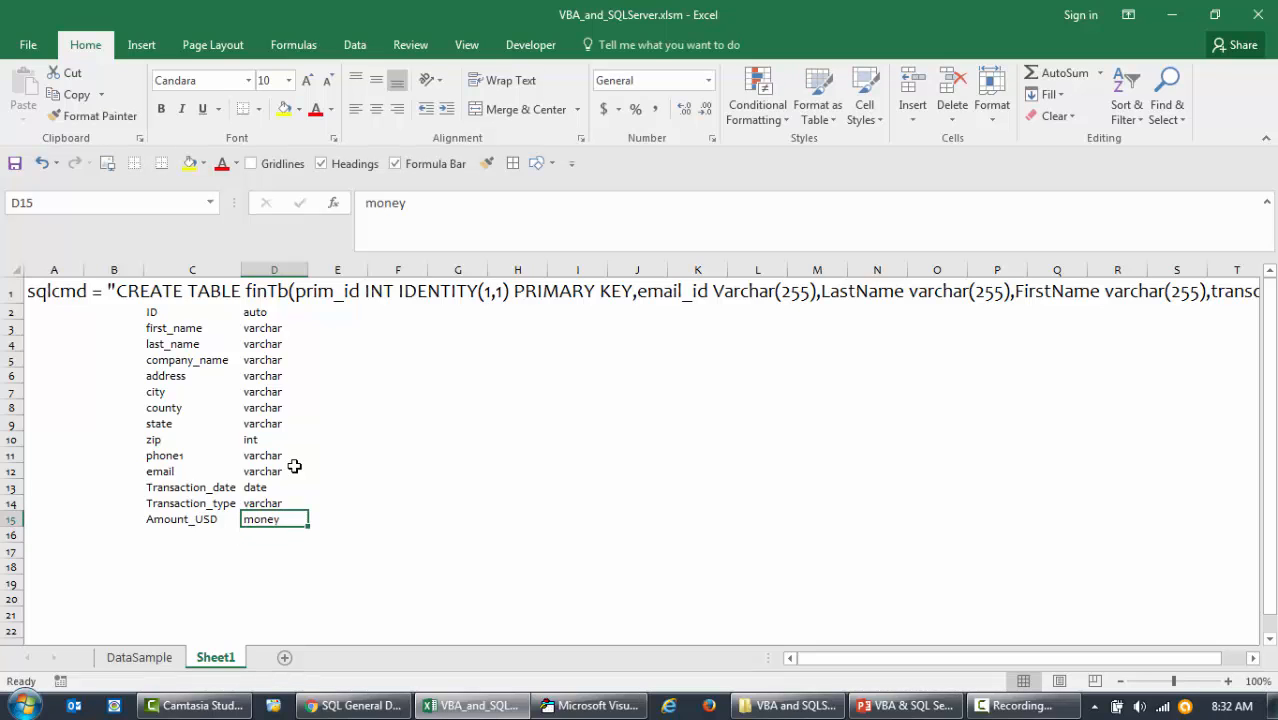
pyautogui.moveTo(150, 296)
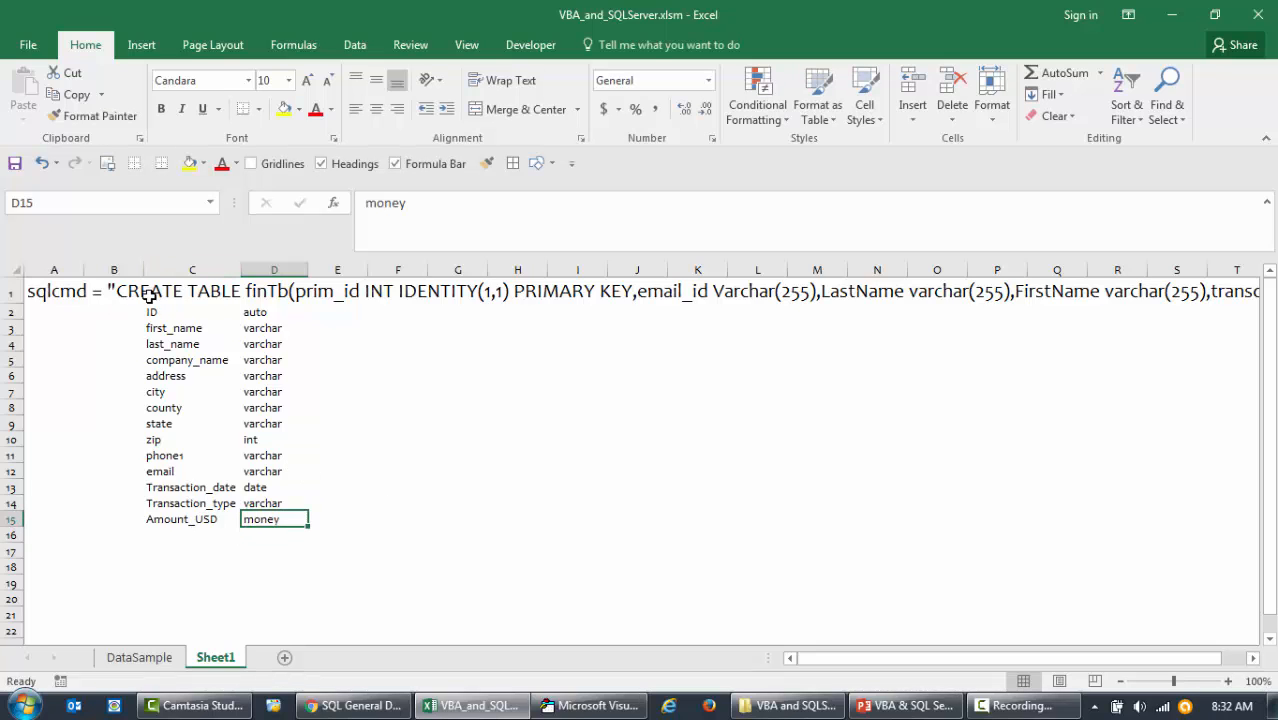
pyautogui.moveTo(370, 653)
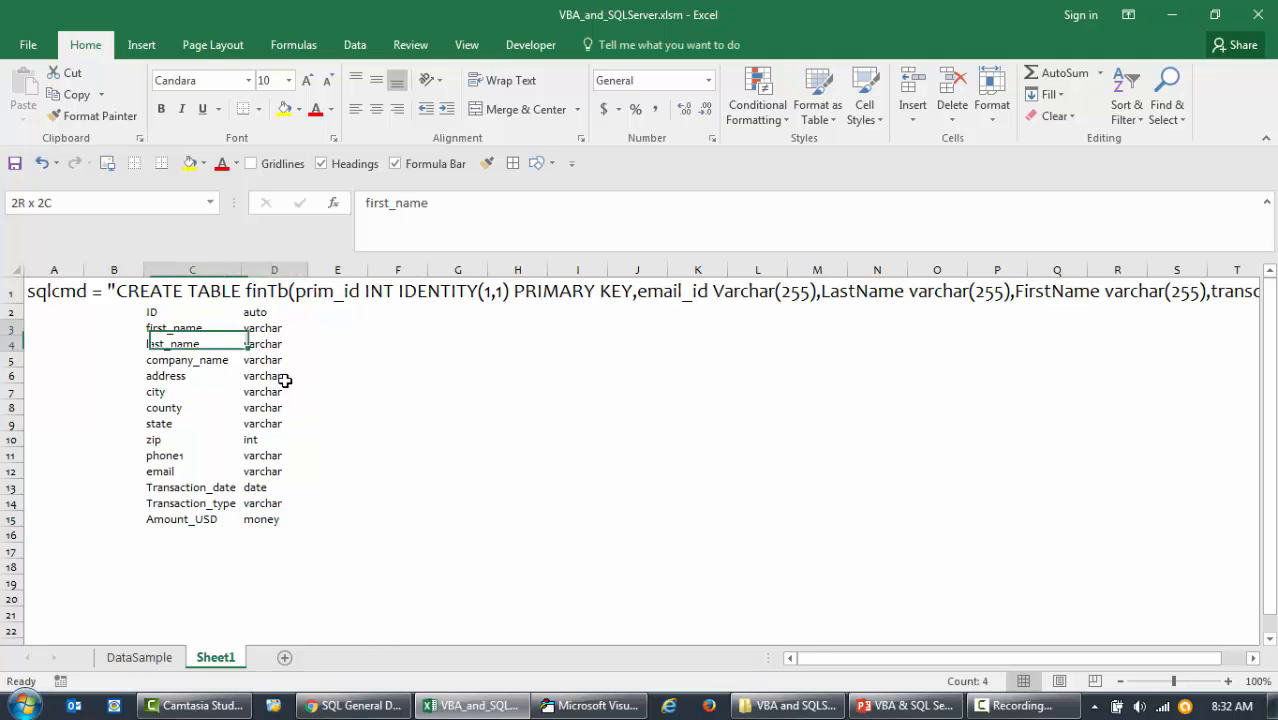
pyautogui.click(273, 328)
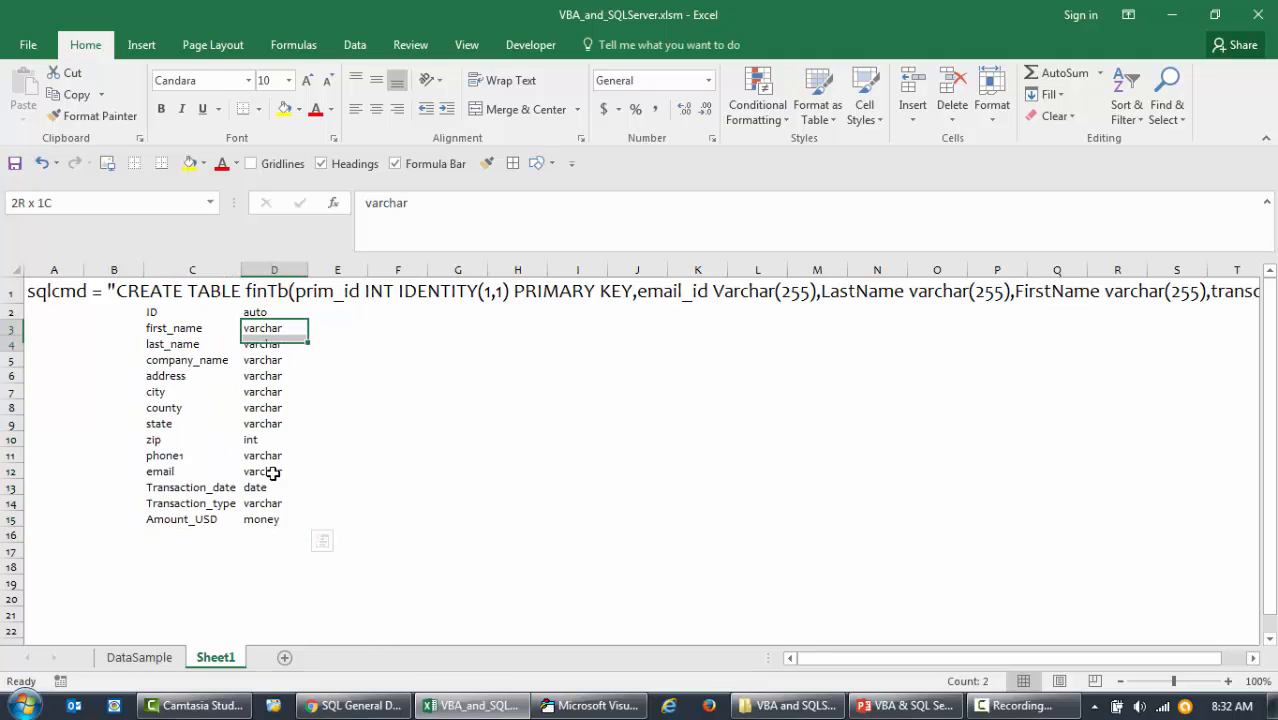
pyautogui.click(192, 311)
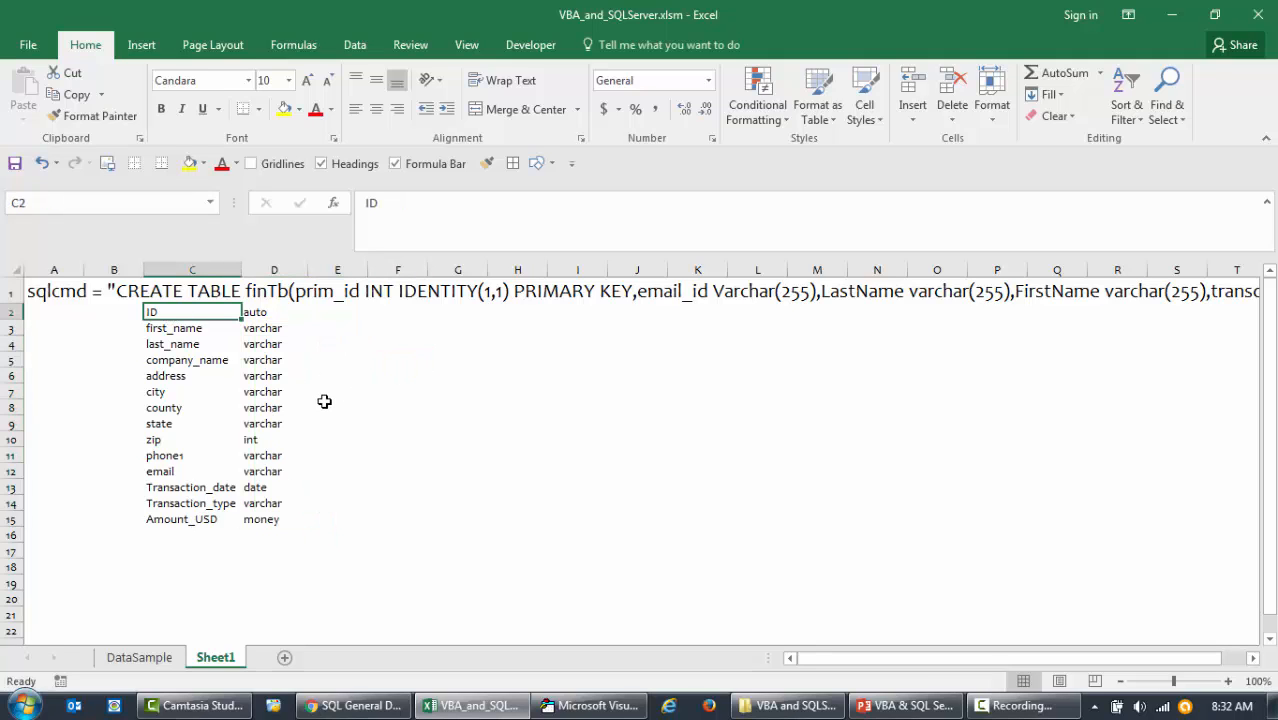
pyautogui.moveTo(343, 445)
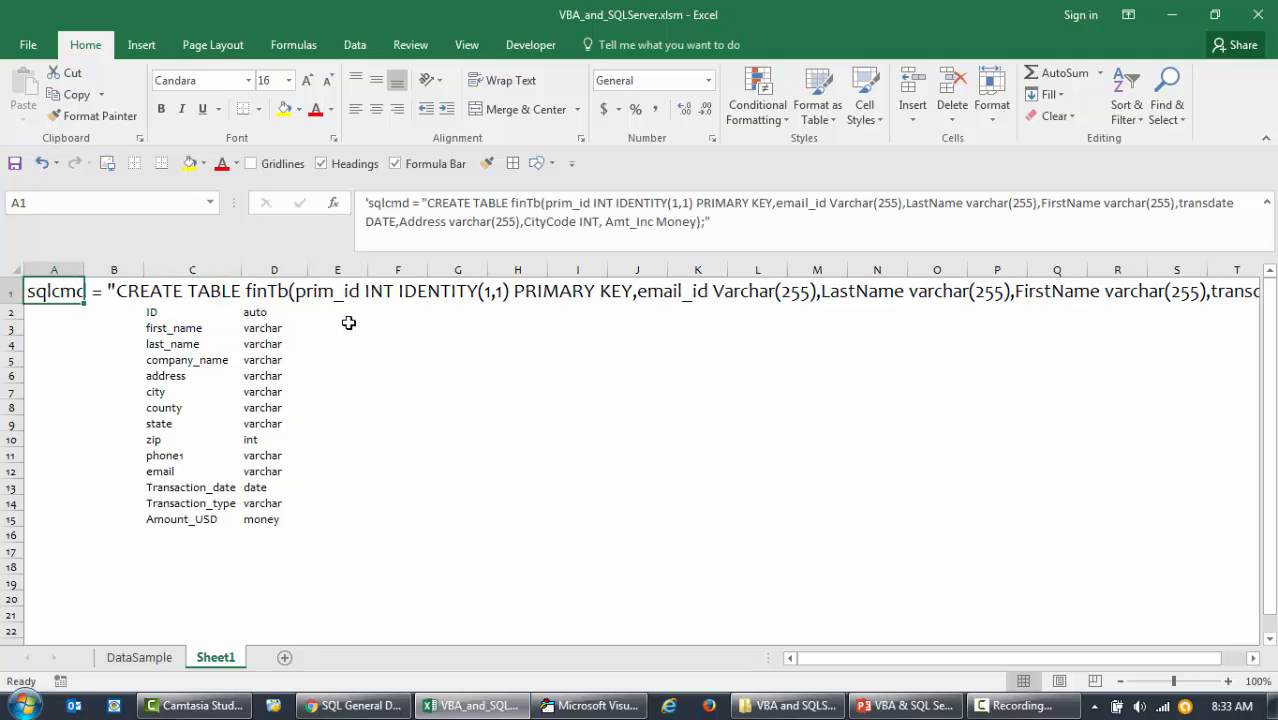
pyautogui.moveTo(579, 337)
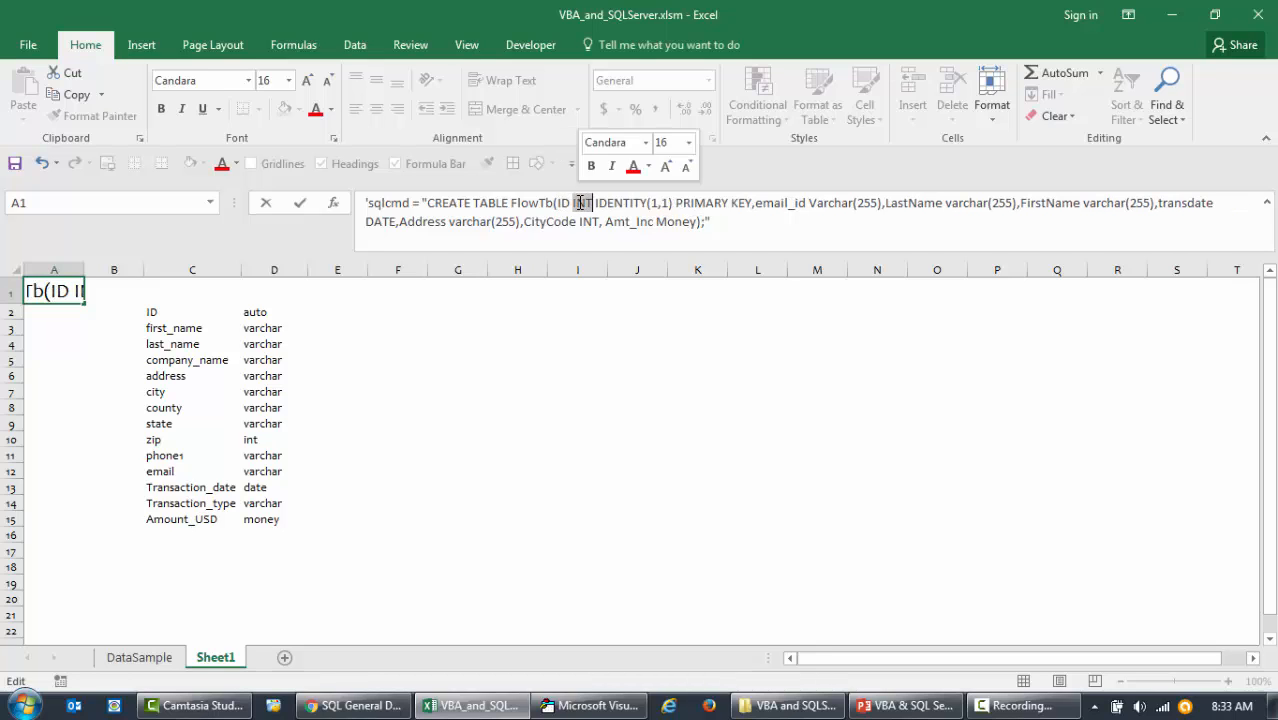
# - Highlight the IDENTITY(1,1) key setting and the text after it in the A1 command
pyautogui.moveTo(582, 203); pyautogui.dragTo(668, 203)
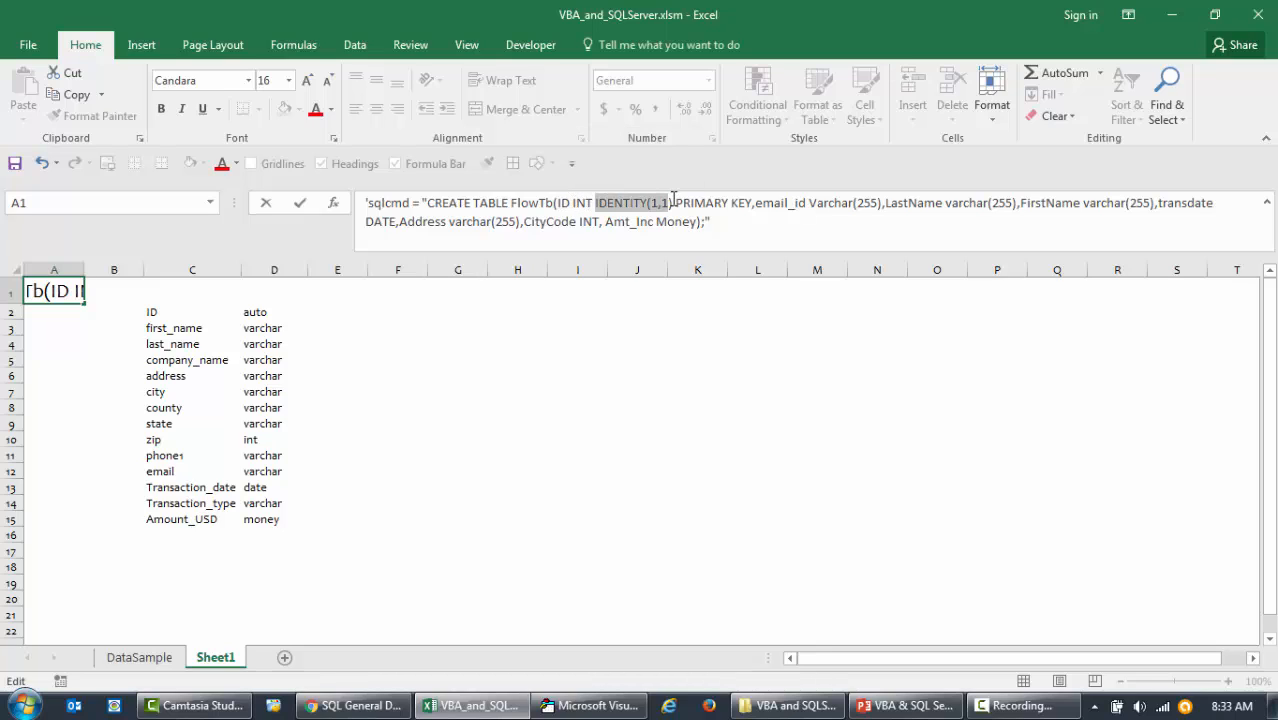
pyautogui.moveTo(674, 202); pyautogui.dragTo(750, 202)
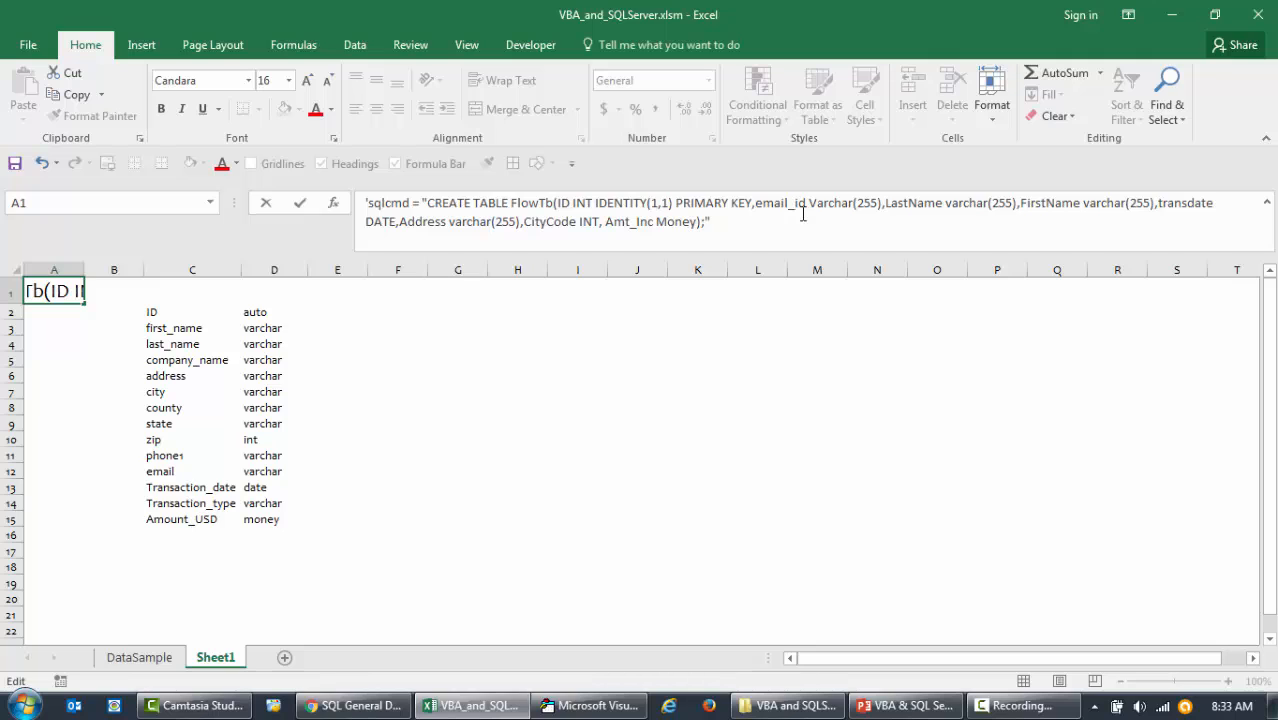
pyautogui.moveTo(284, 347)
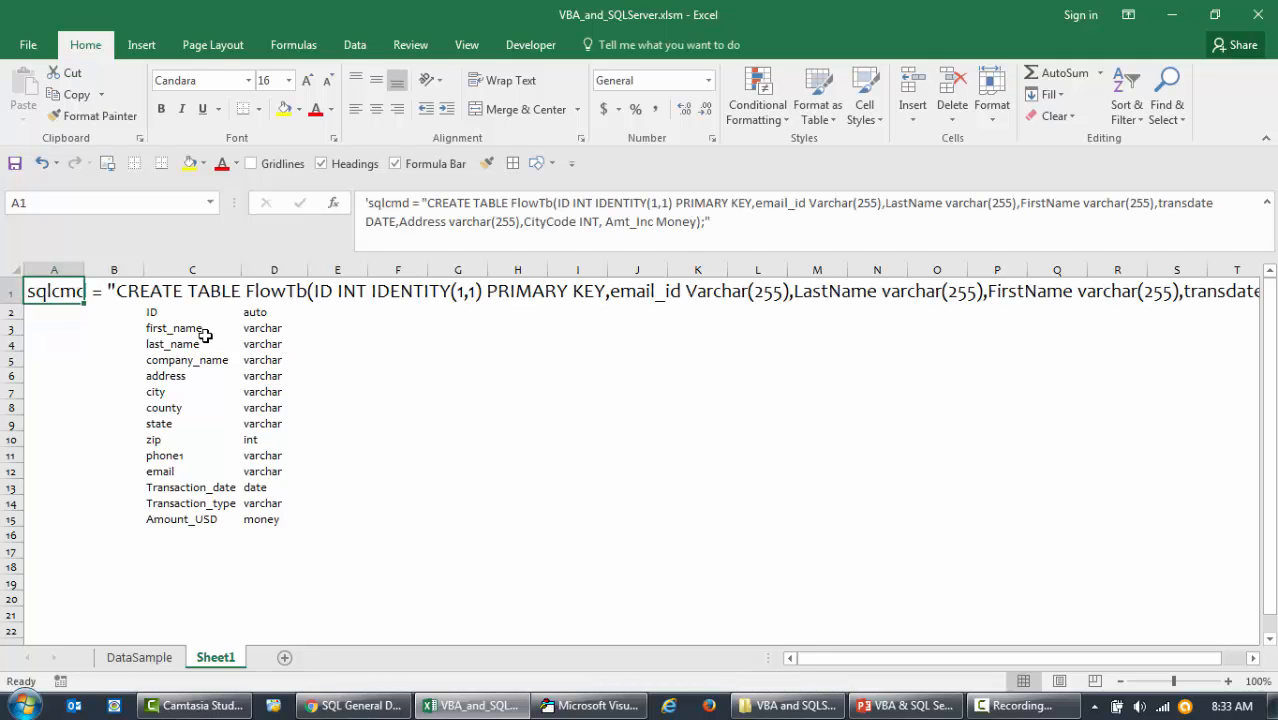
# - Copy field names first_name through Amount_USD from C3:C15 into the macro below the sqlcmd line
pyautogui.click(192, 328)
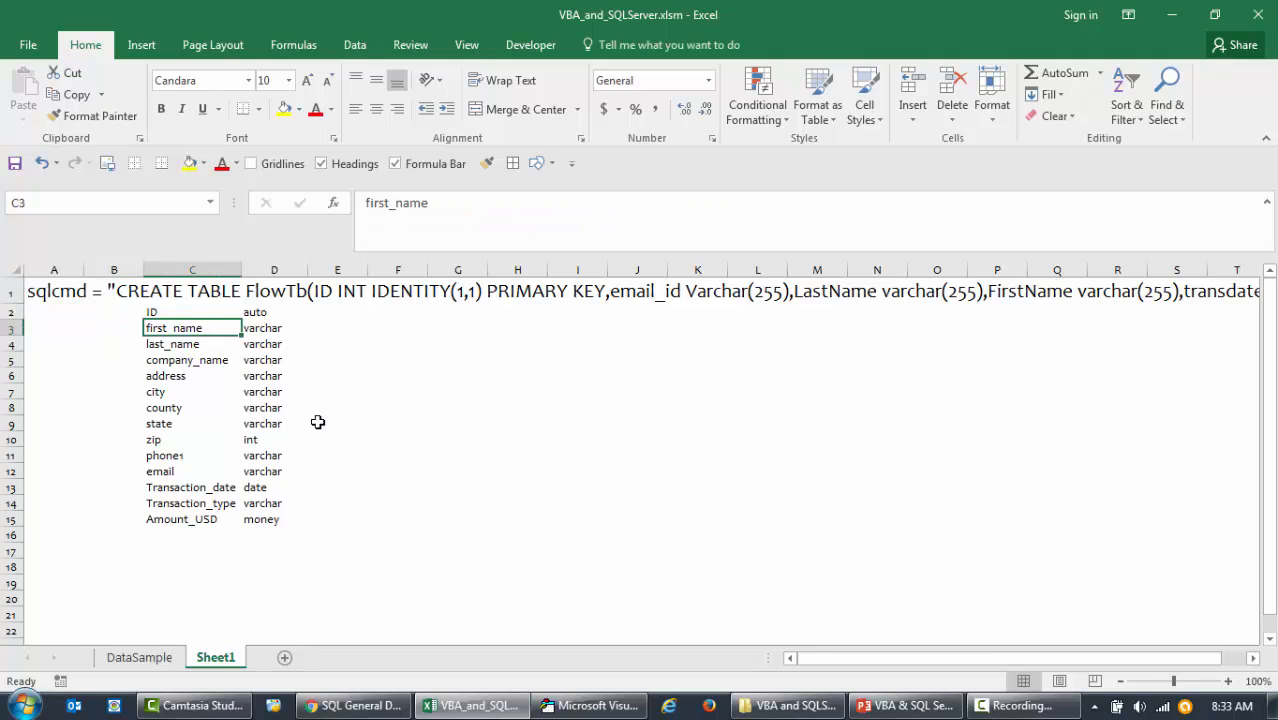
pyautogui.moveTo(304, 379)
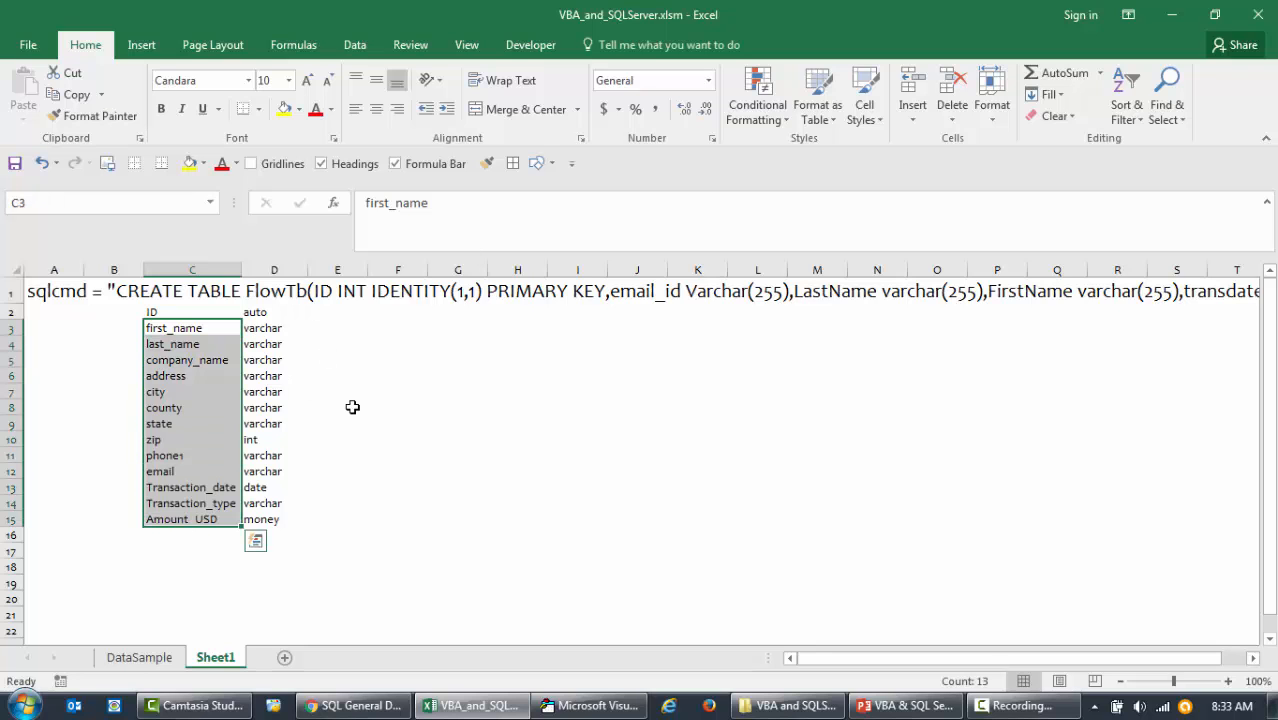
pyautogui.click(588, 705)
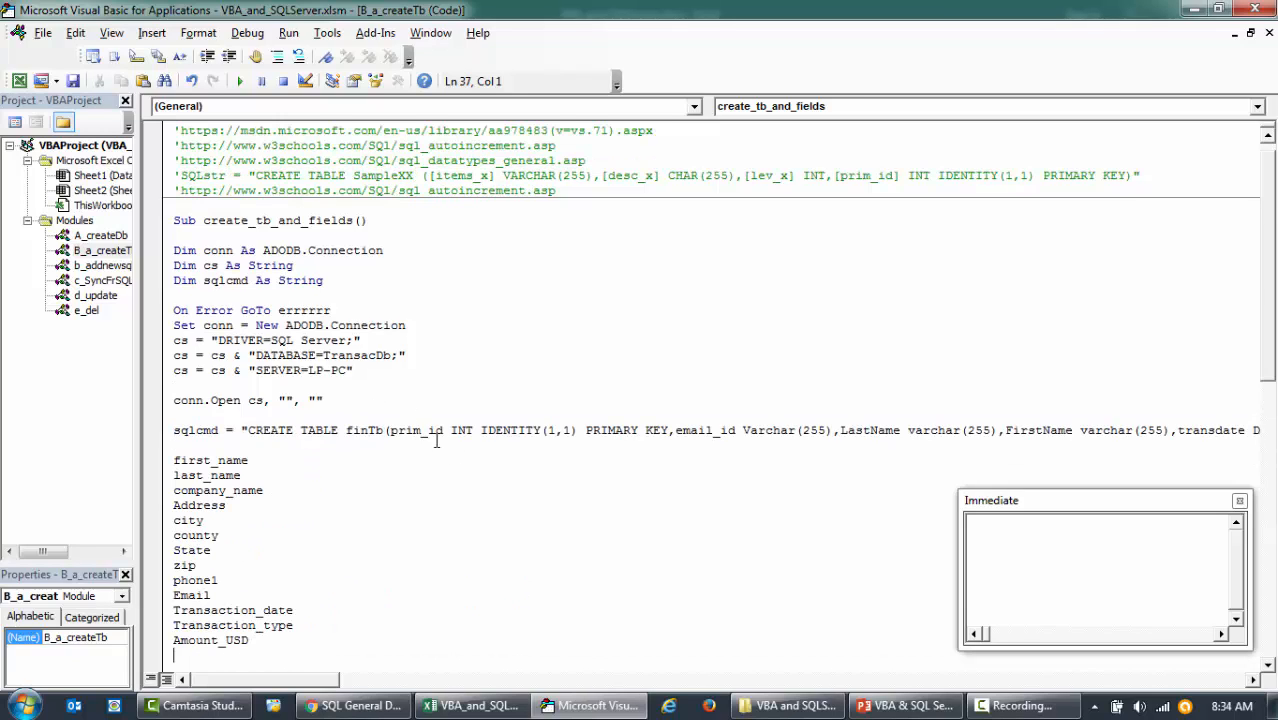
# - Append Varchar(255) to the field lines, DATE to Transaction_date and Money to Amount_USD, commented out
pyautogui.doubleClick(768, 430)
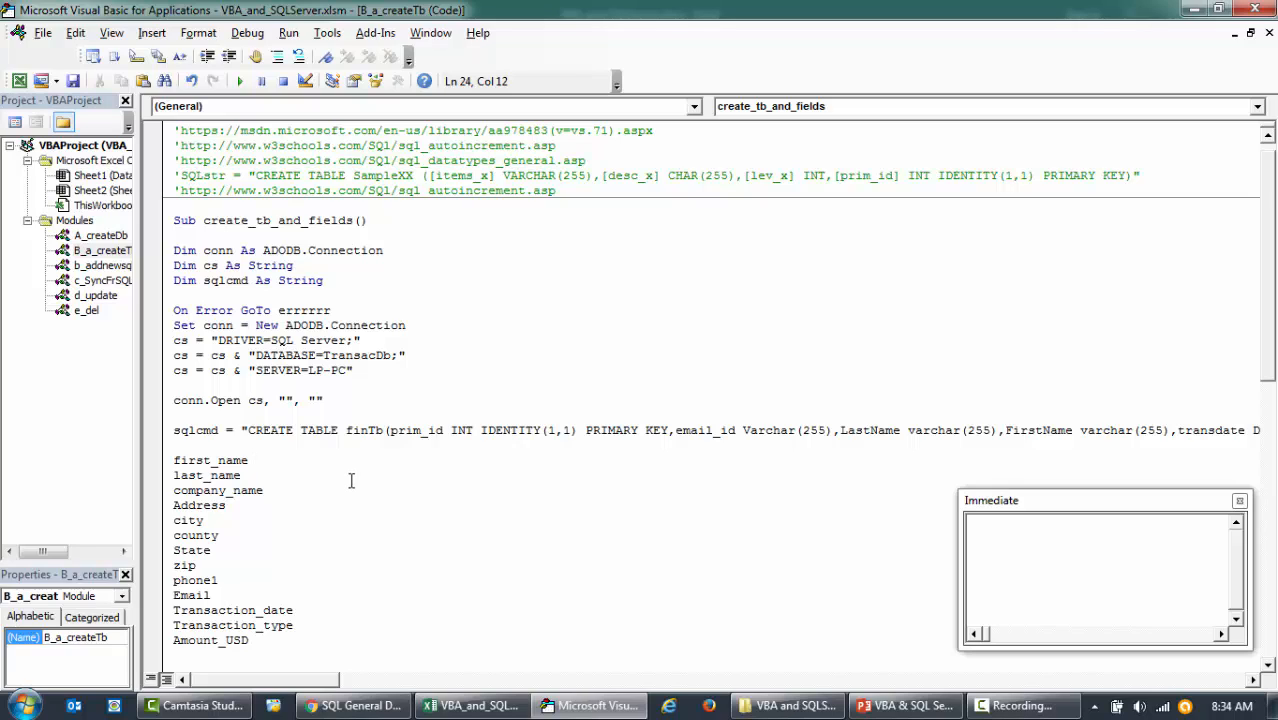
pyautogui.write('Varchar(255),')
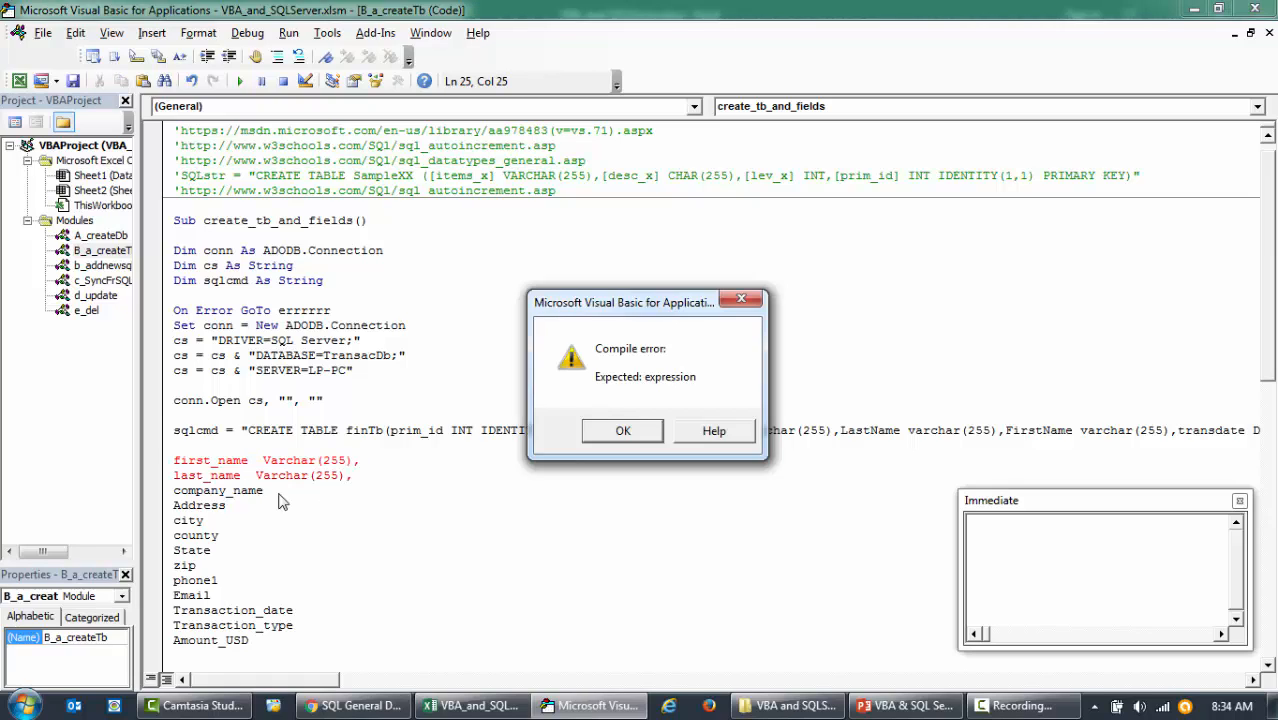
pyautogui.click(622, 430)
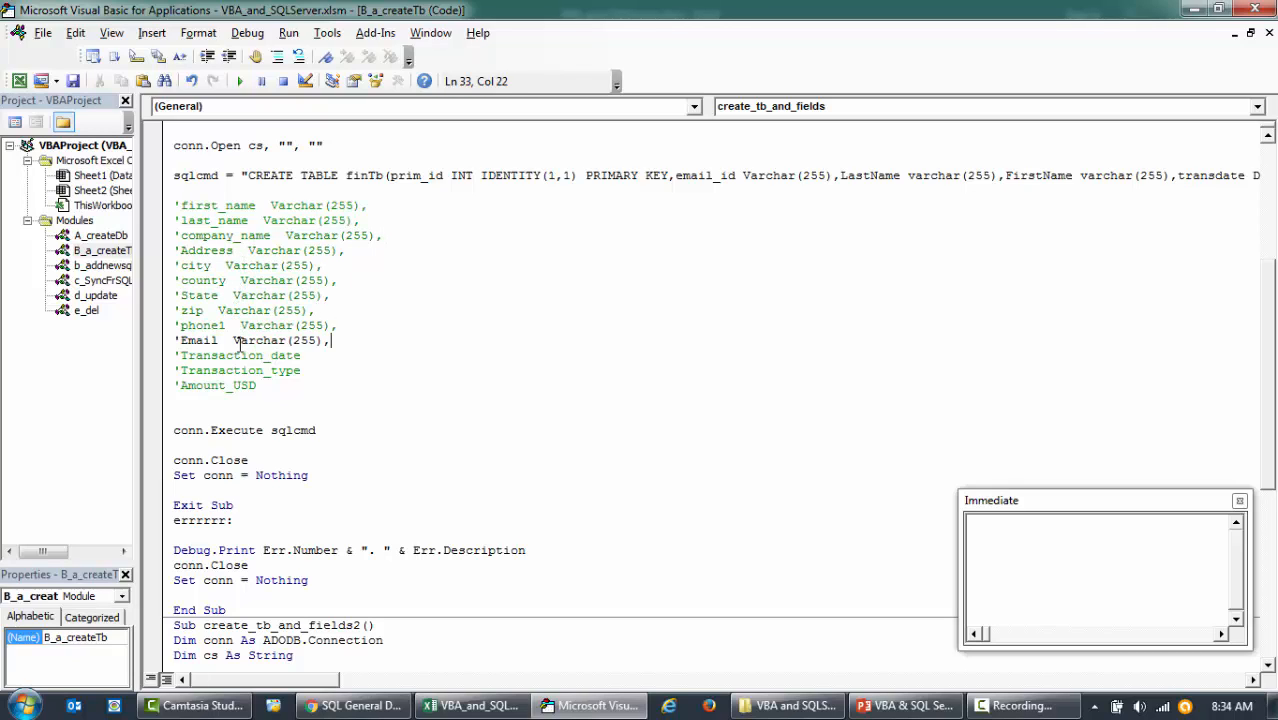
pyautogui.write('Varchar(255),')
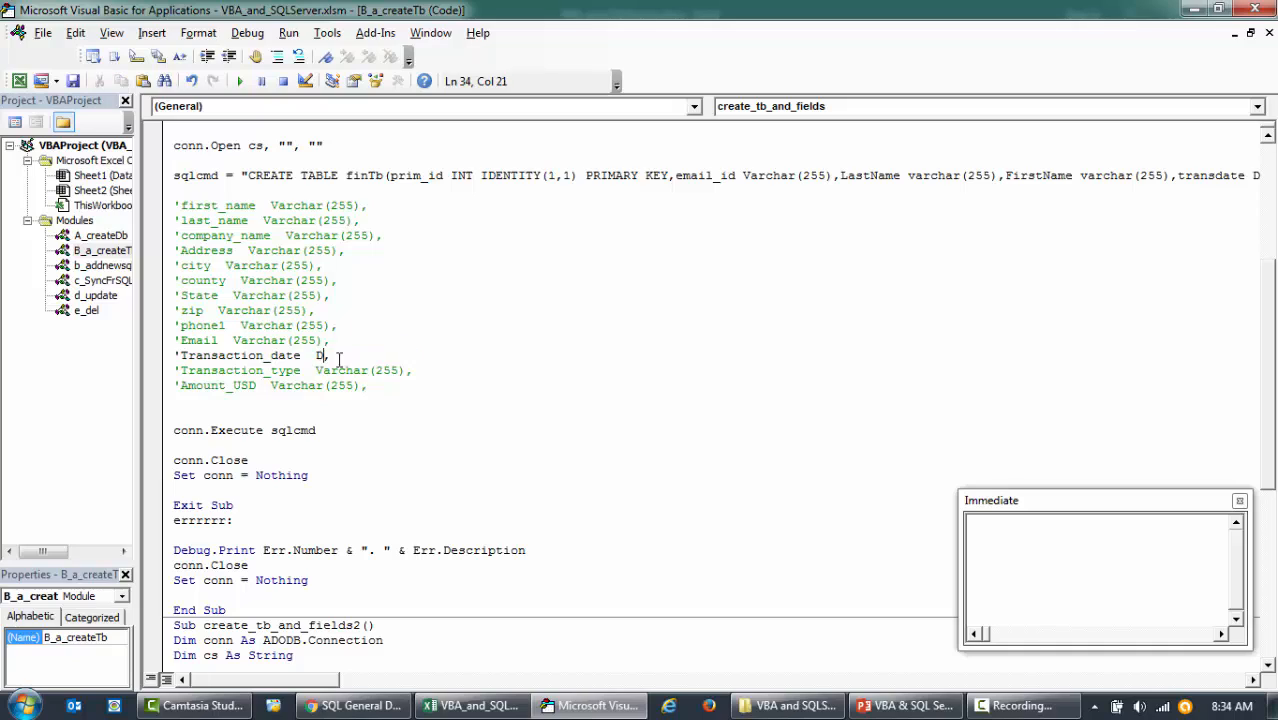
pyautogui.write('ATE')
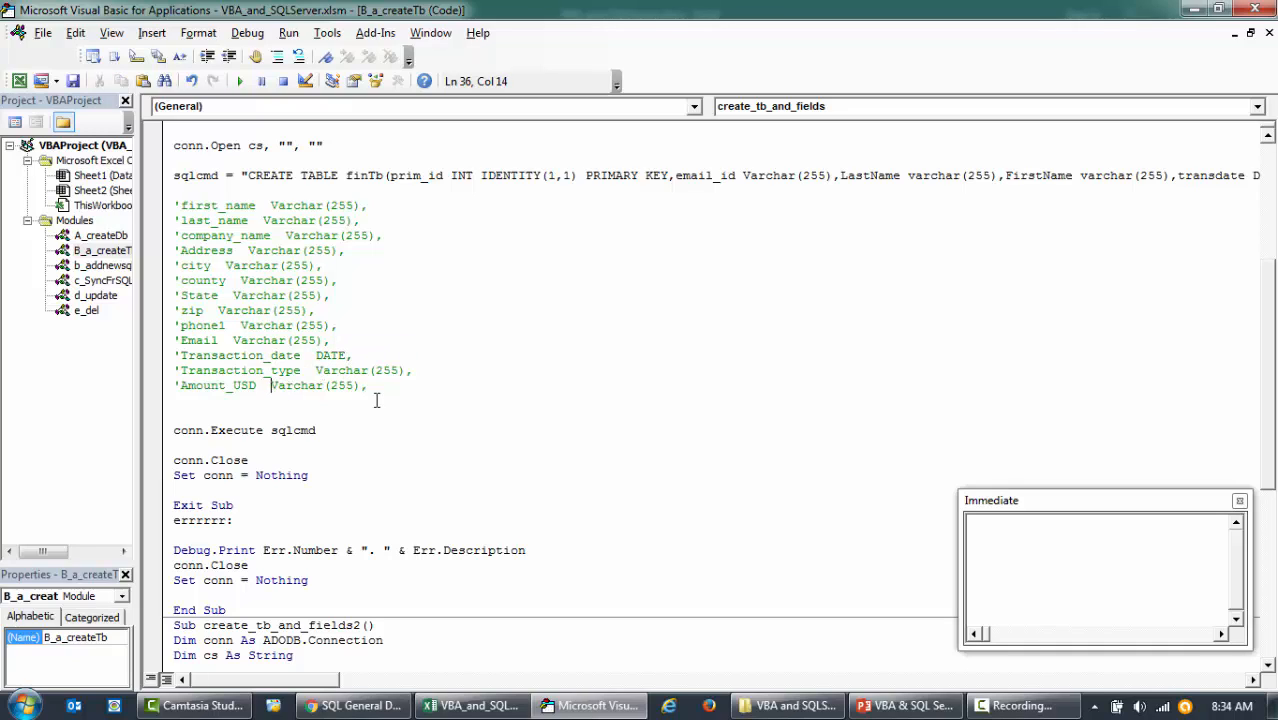
pyautogui.write('Money')
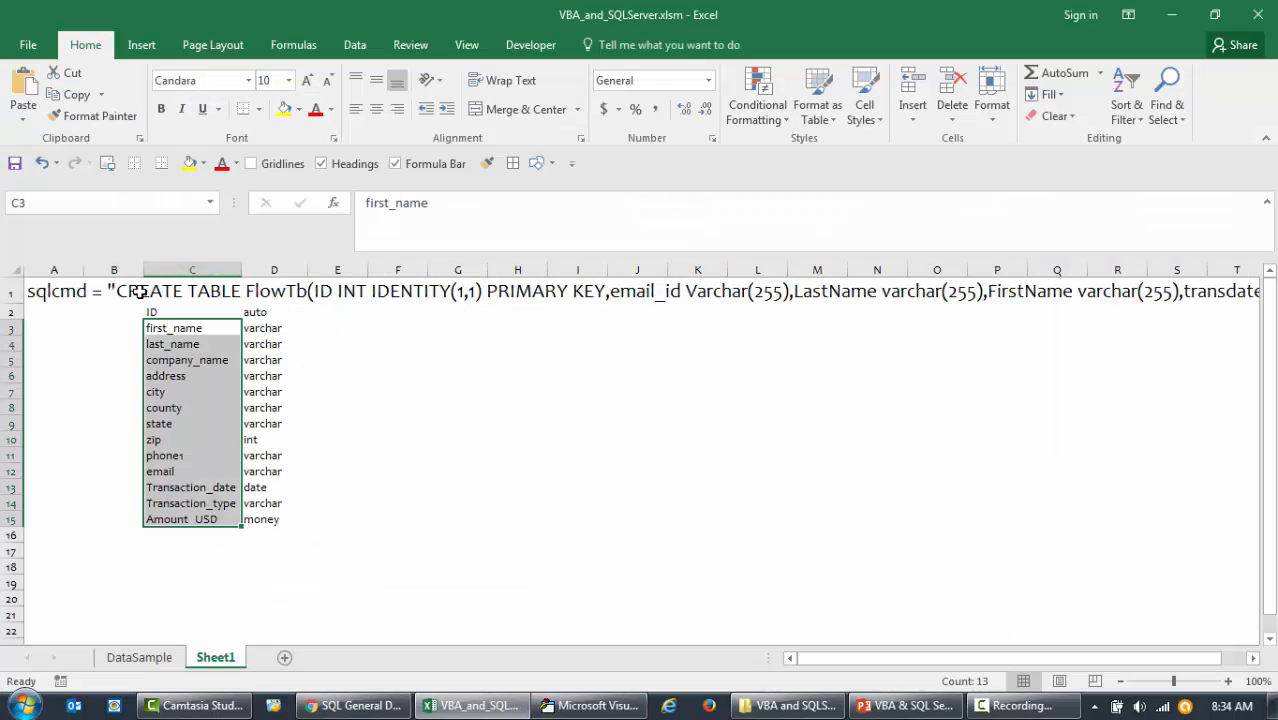
pyautogui.click(54, 291)
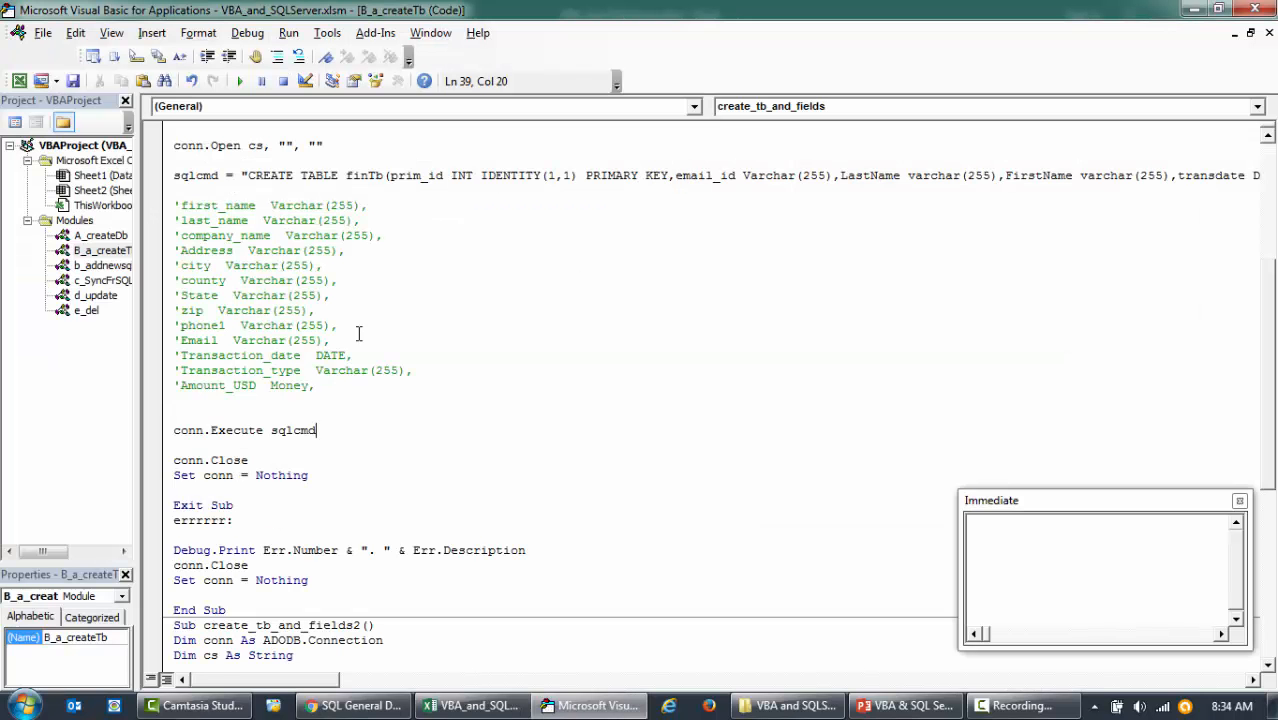
# - Insert the commented line 'CREATE TABLE FlowTb(ID INT IDENTITY(1,1) PRIMARY KEY,' above the fields
pyautogui.click(175, 190)
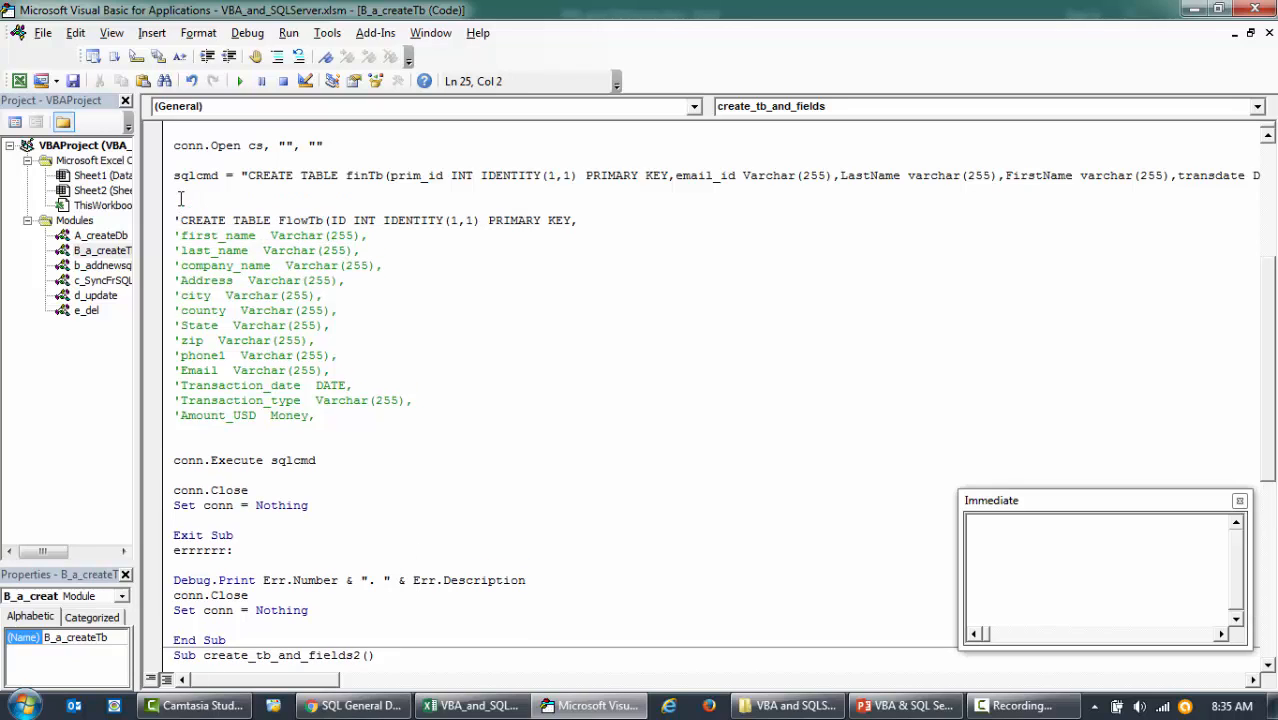
pyautogui.doubleClick(299, 220)
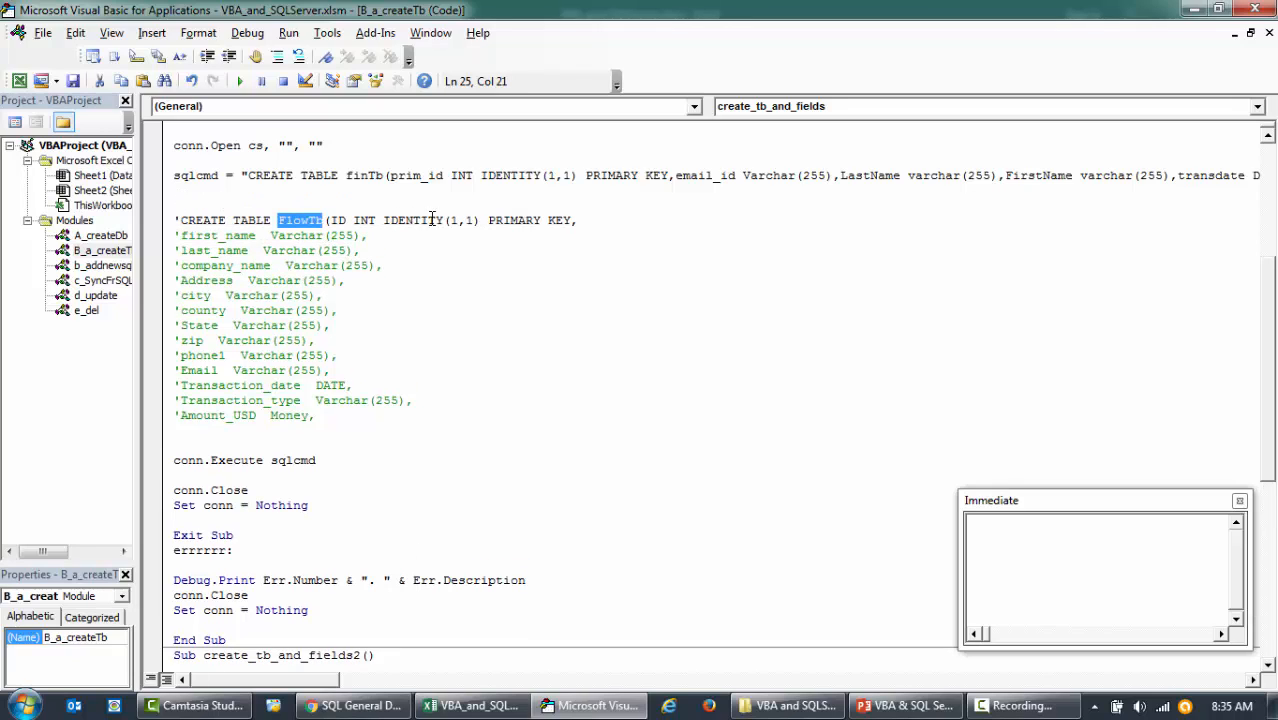
pyautogui.moveTo(335, 220); pyautogui.dragTo(571, 220)
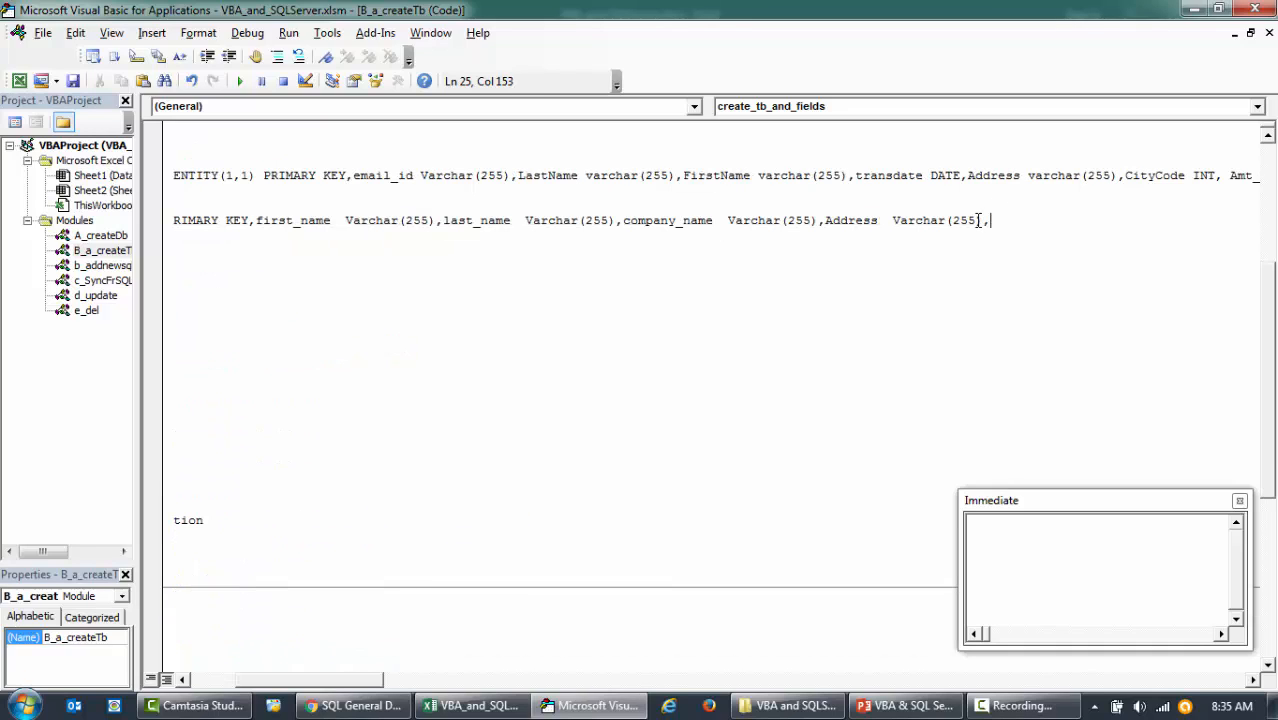
# - Continue the statement with city, zip, phone1, Email as Varchar(255) and Transaction_date as DATE
pyautogui.write(',city  Varchar(255),county  Varchar(255),State  Varchar(255),')
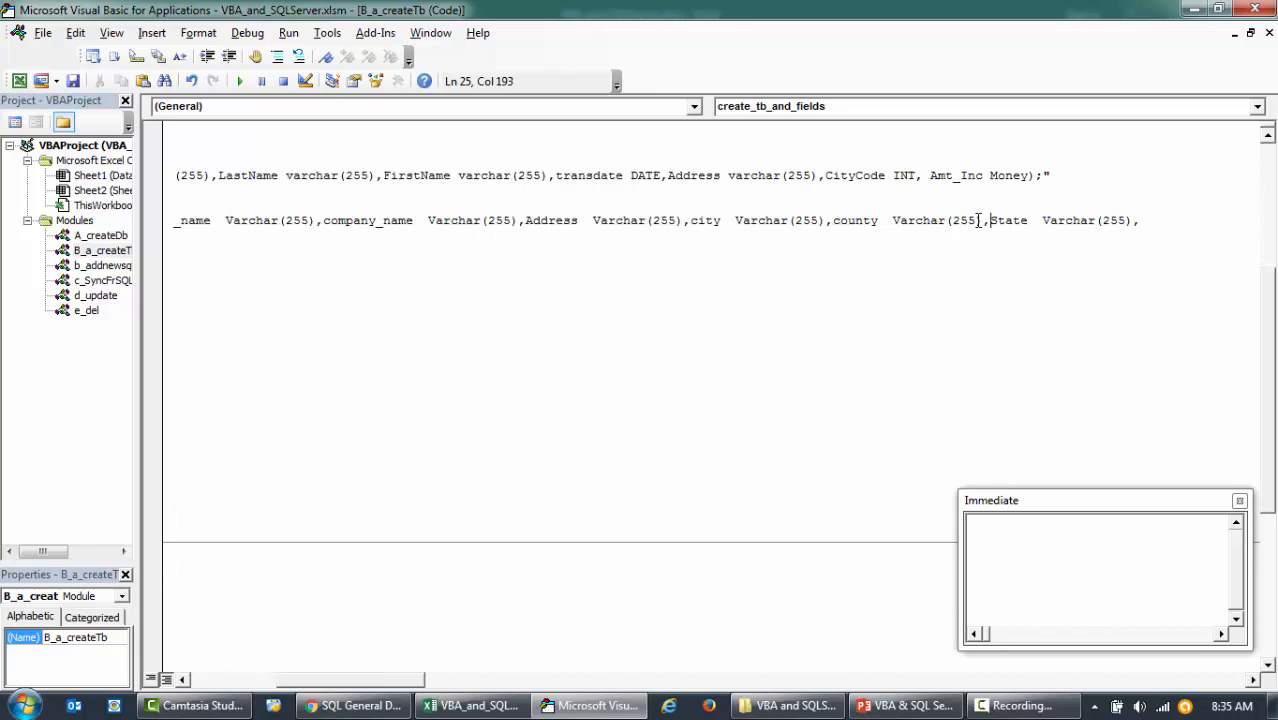
pyautogui.write('zip  Varchar(255),')
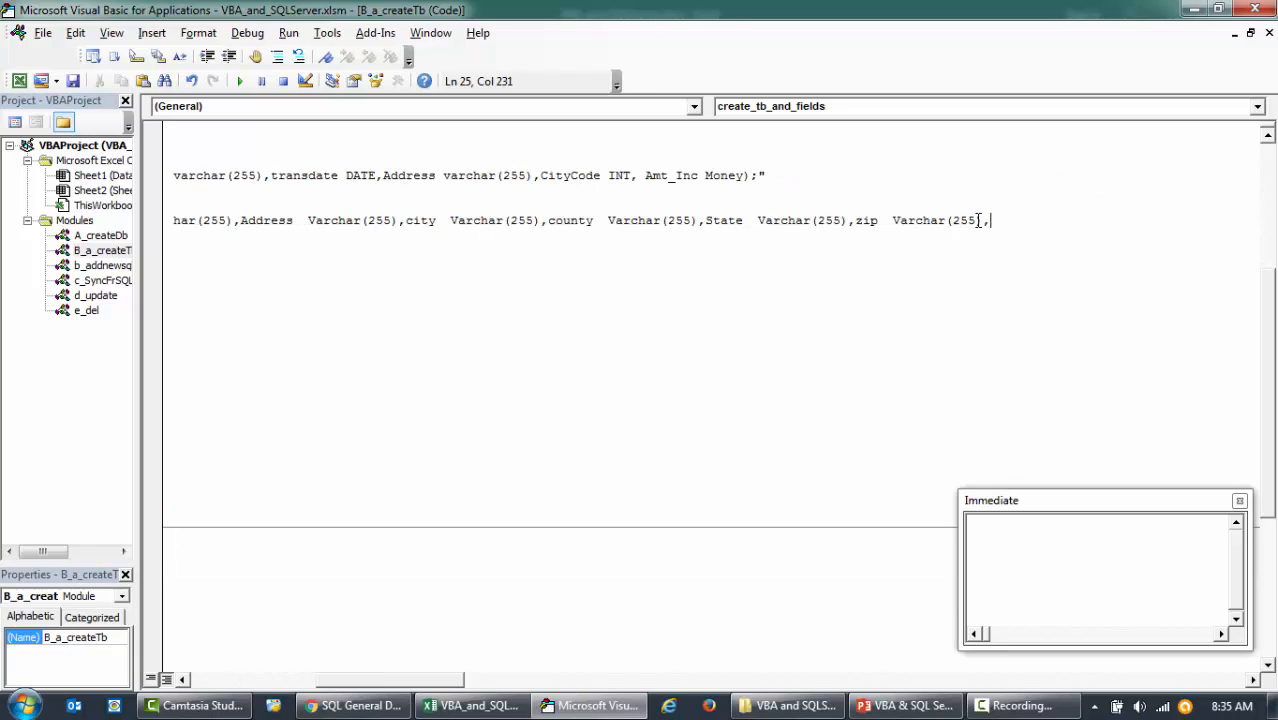
pyautogui.write('phone1  Varchar(255),')
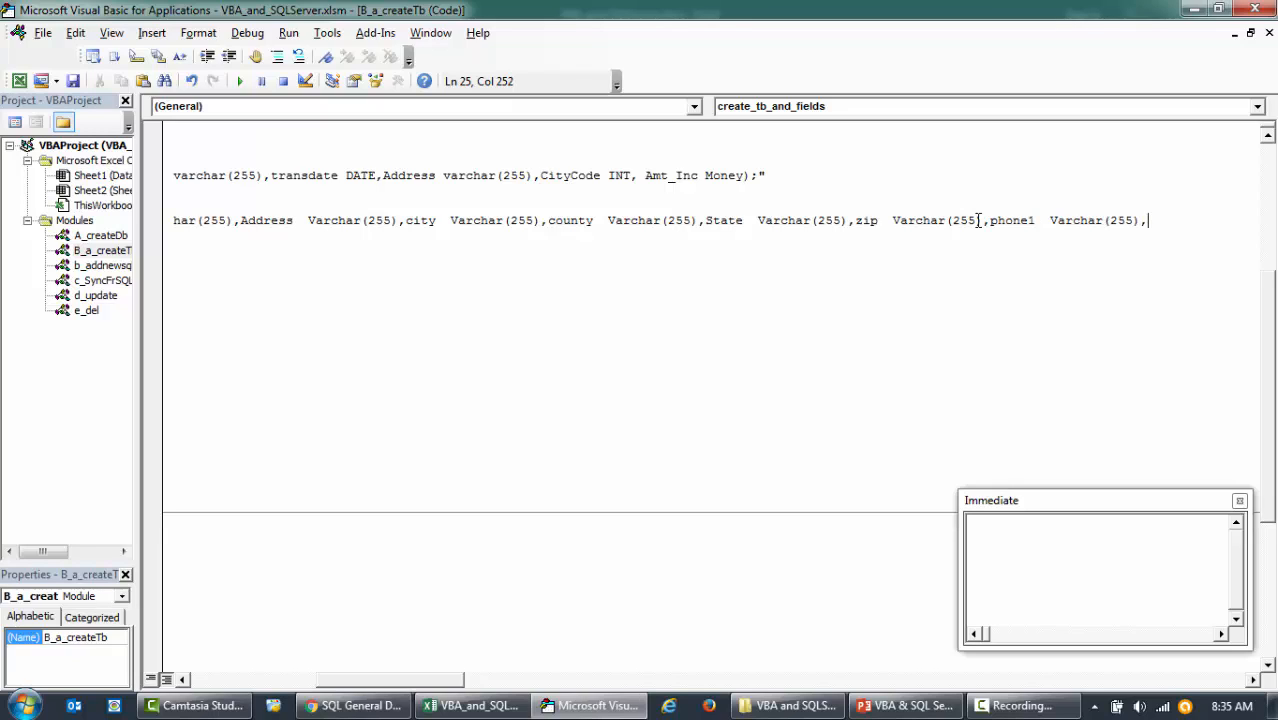
pyautogui.write('Email  Varchar(255),')
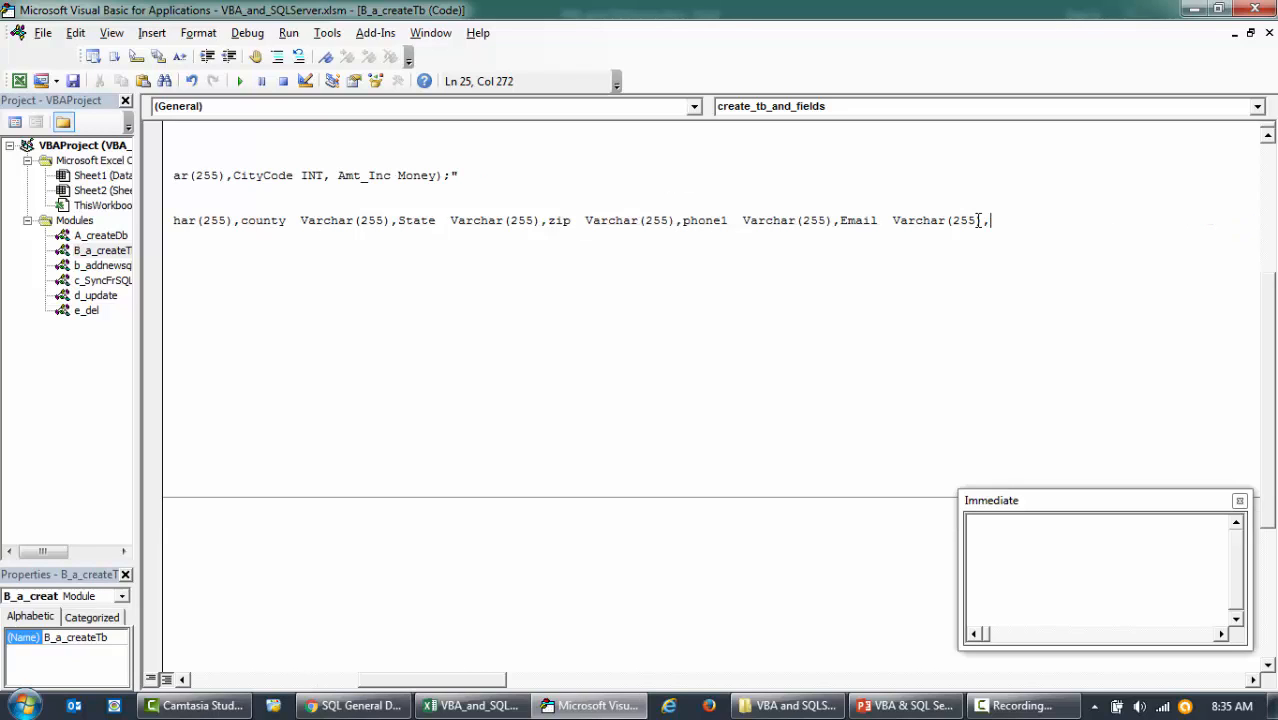
pyautogui.write('Transaction_date  DATE,')
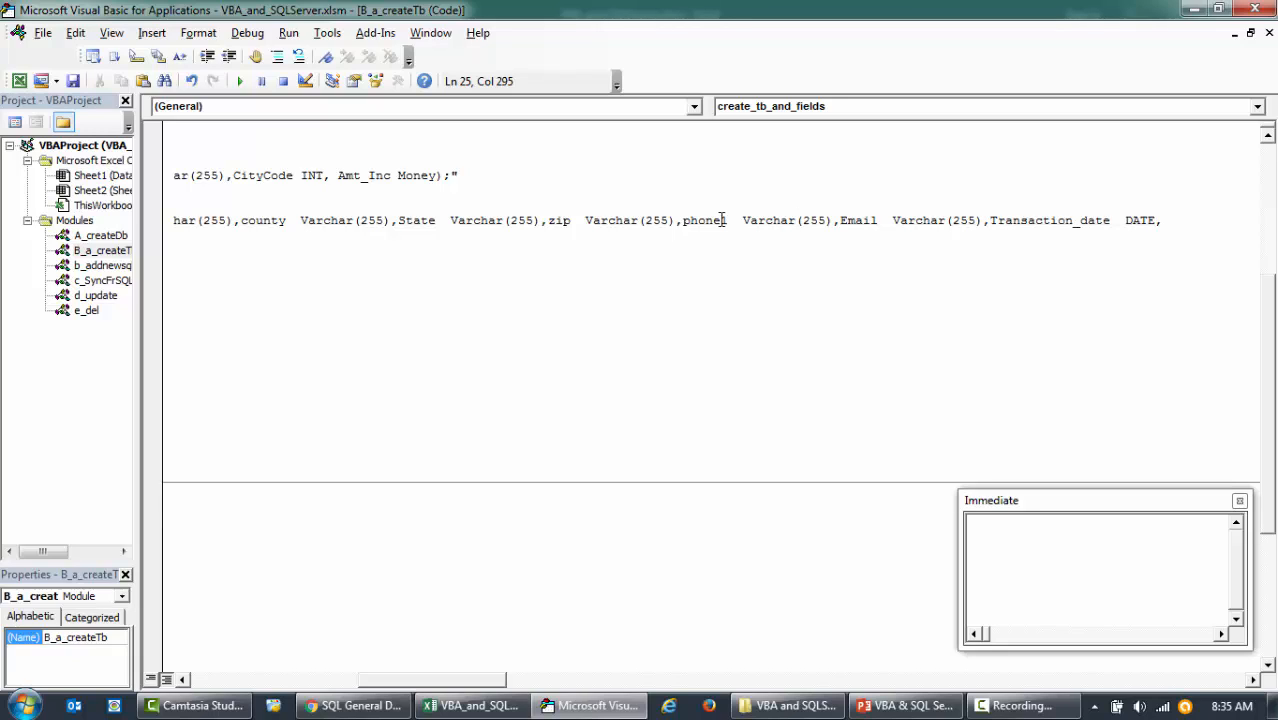
pyautogui.write('1')
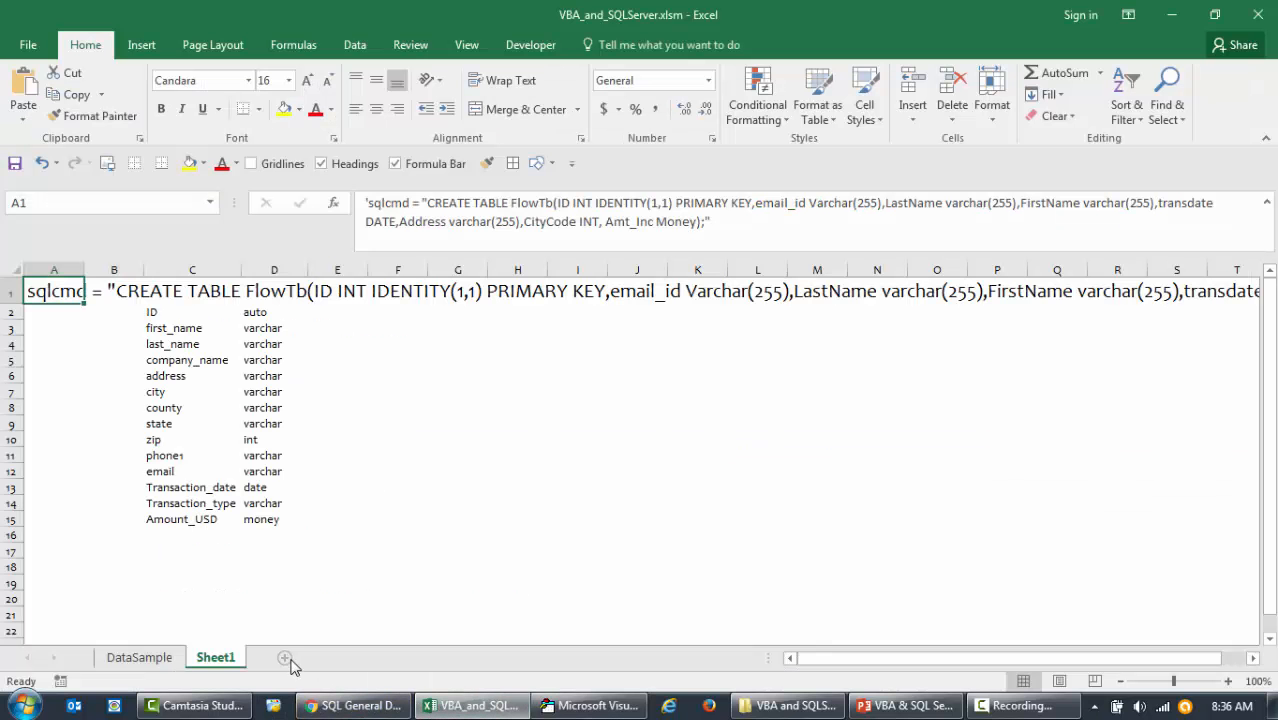
pyautogui.click(284, 657)
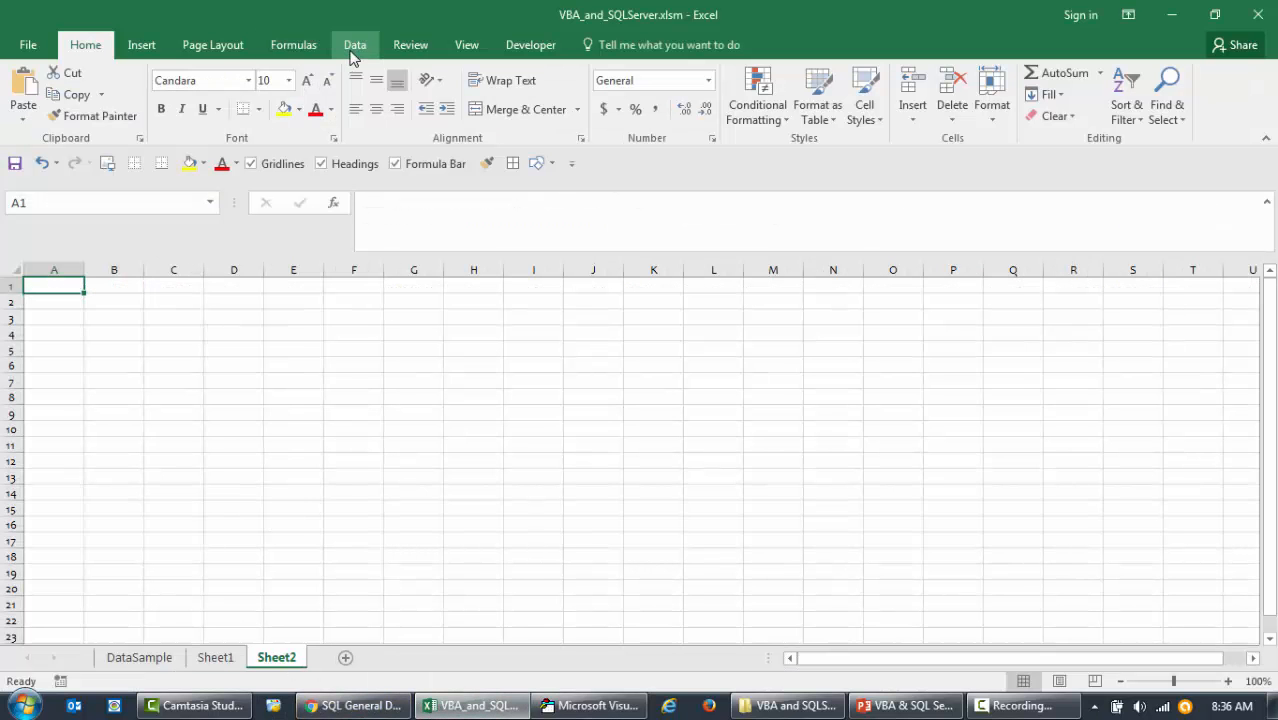
pyautogui.click(354, 44)
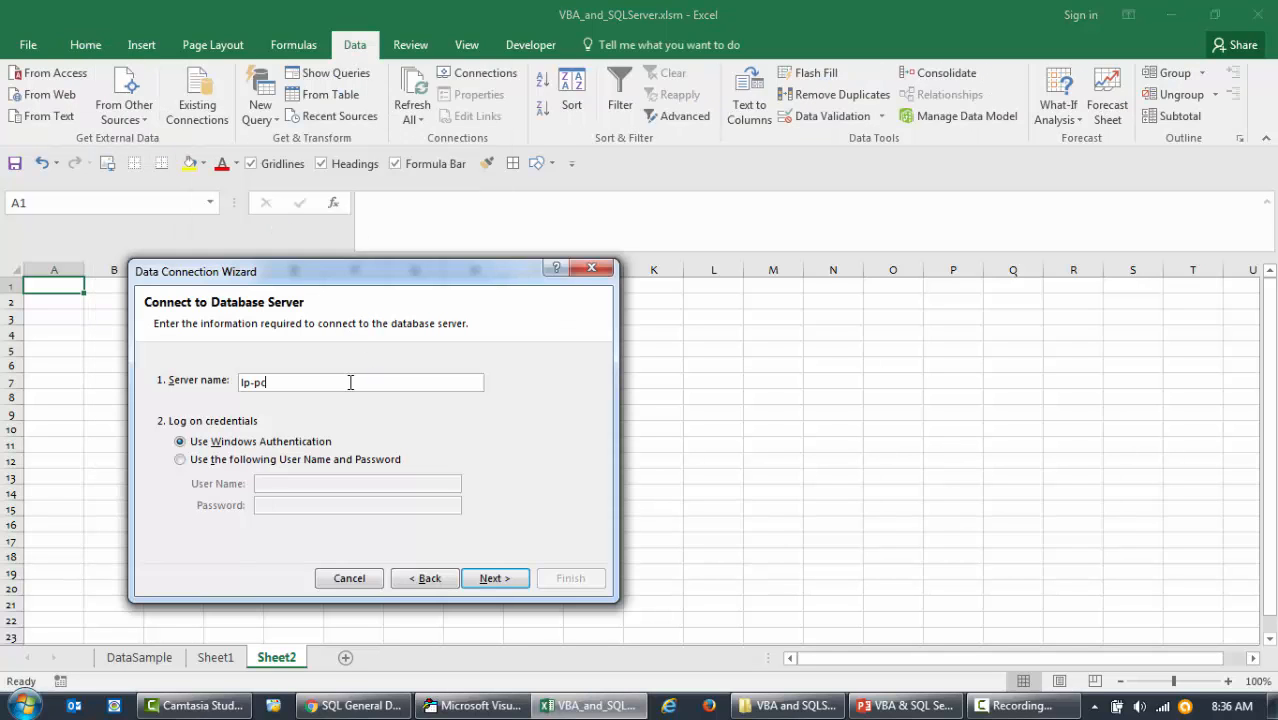
pyautogui.click(494, 578)
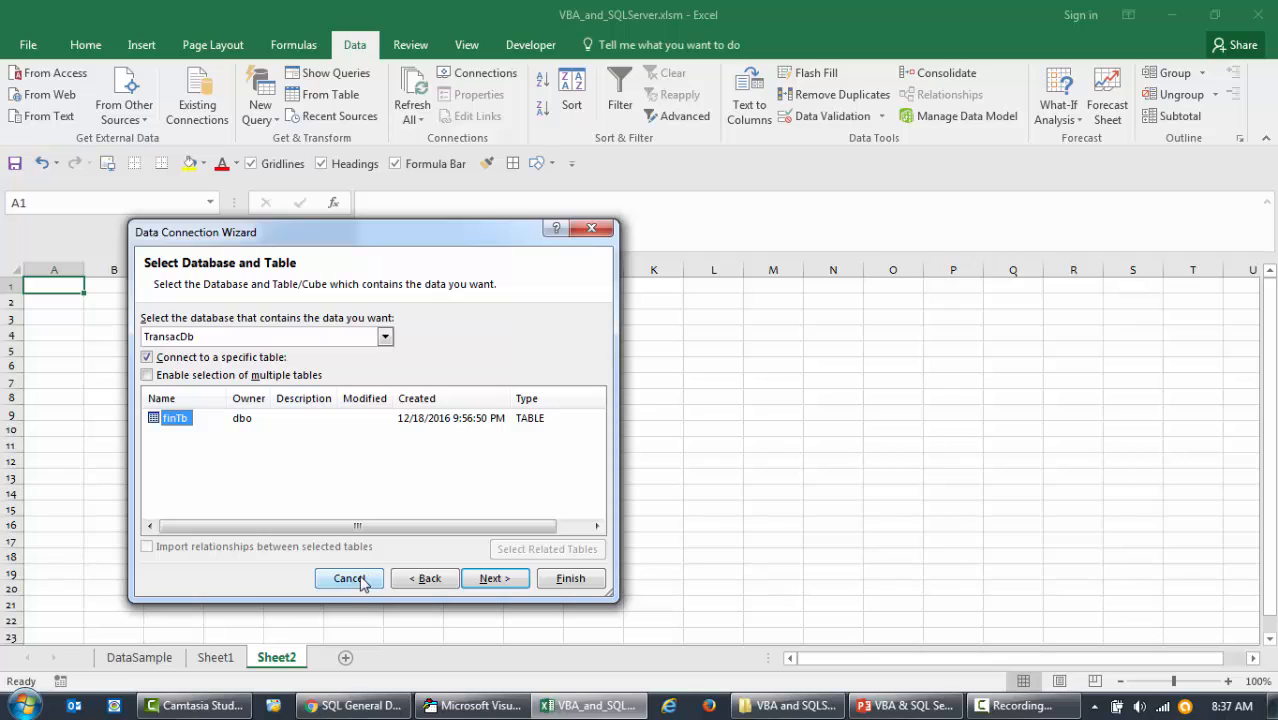
pyautogui.moveTo(224, 477)
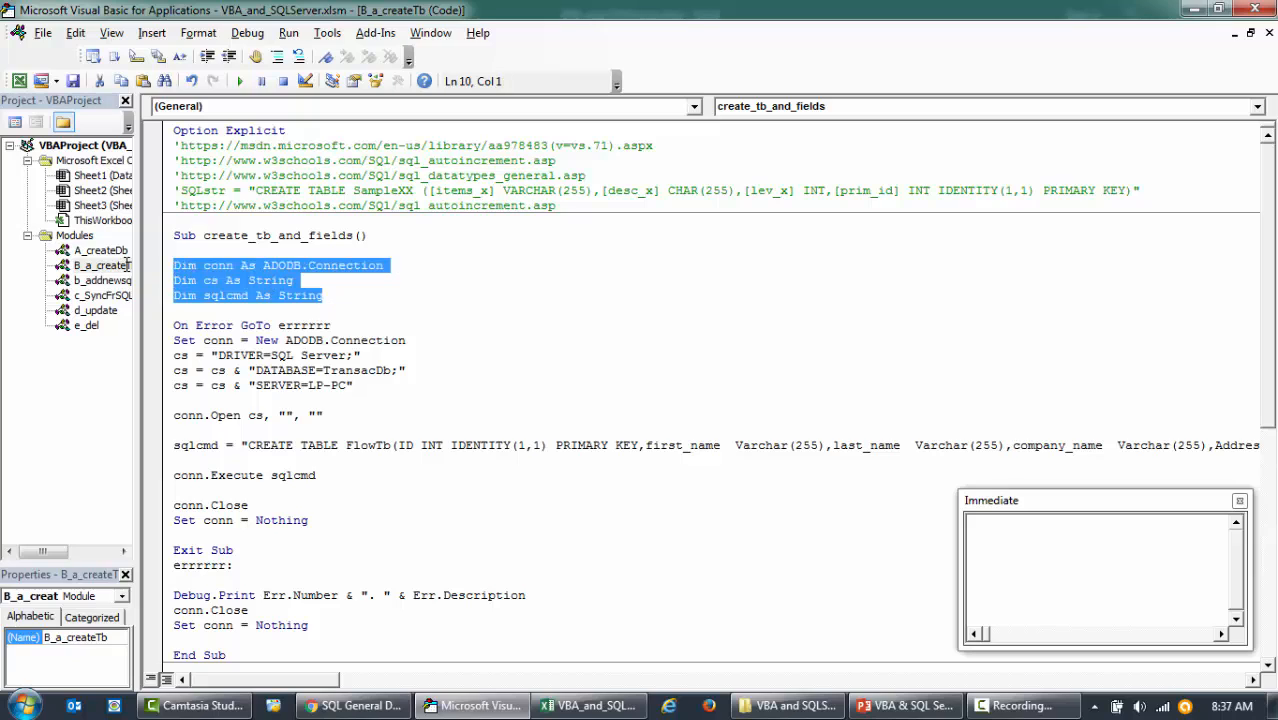
# - Review the connection and string declarations and the TransacDb database name in the connection string
pyautogui.moveTo(180, 280); pyautogui.dragTo(320, 415)
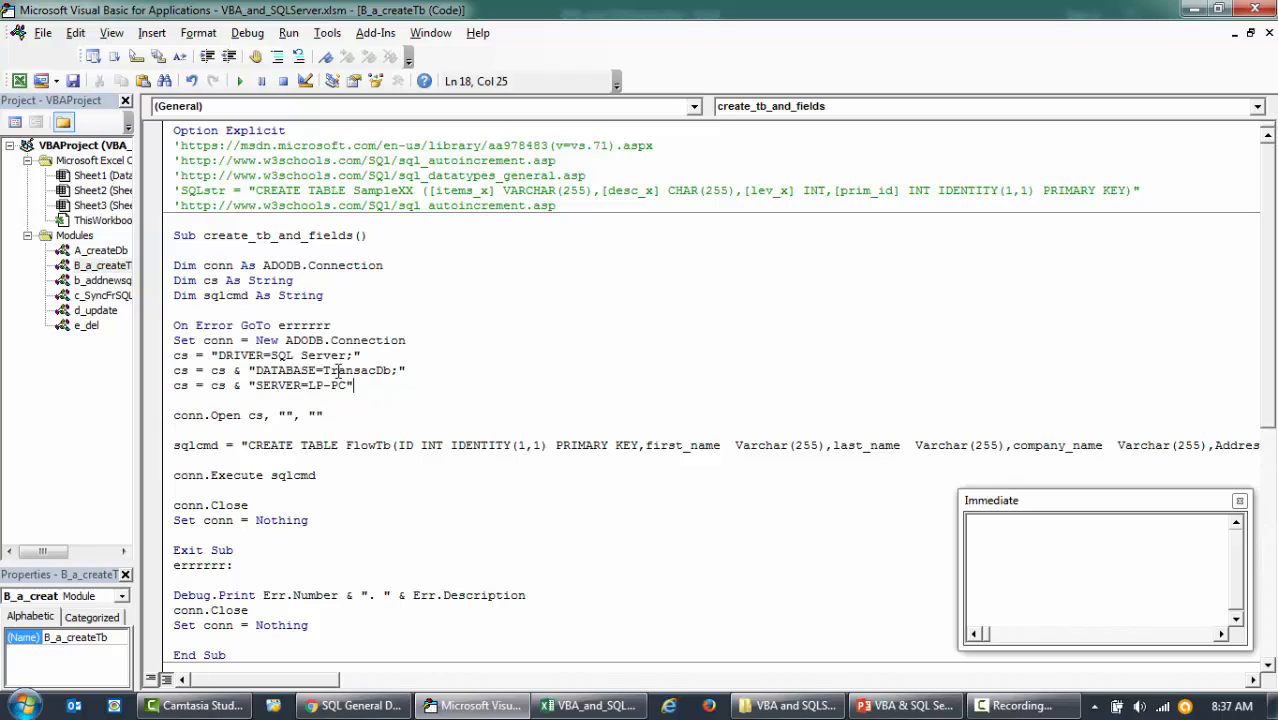
pyautogui.doubleClick(355, 371)
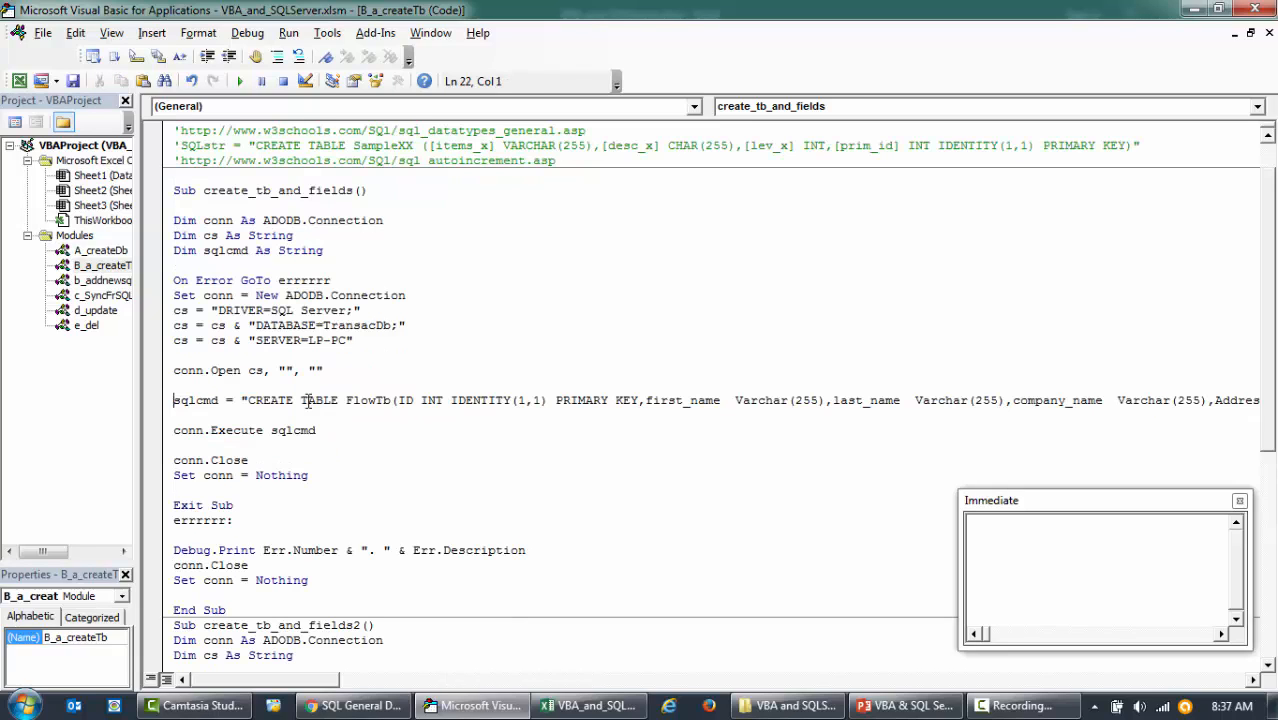
pyautogui.moveTo(203, 295); pyautogui.dragTo(300, 341)
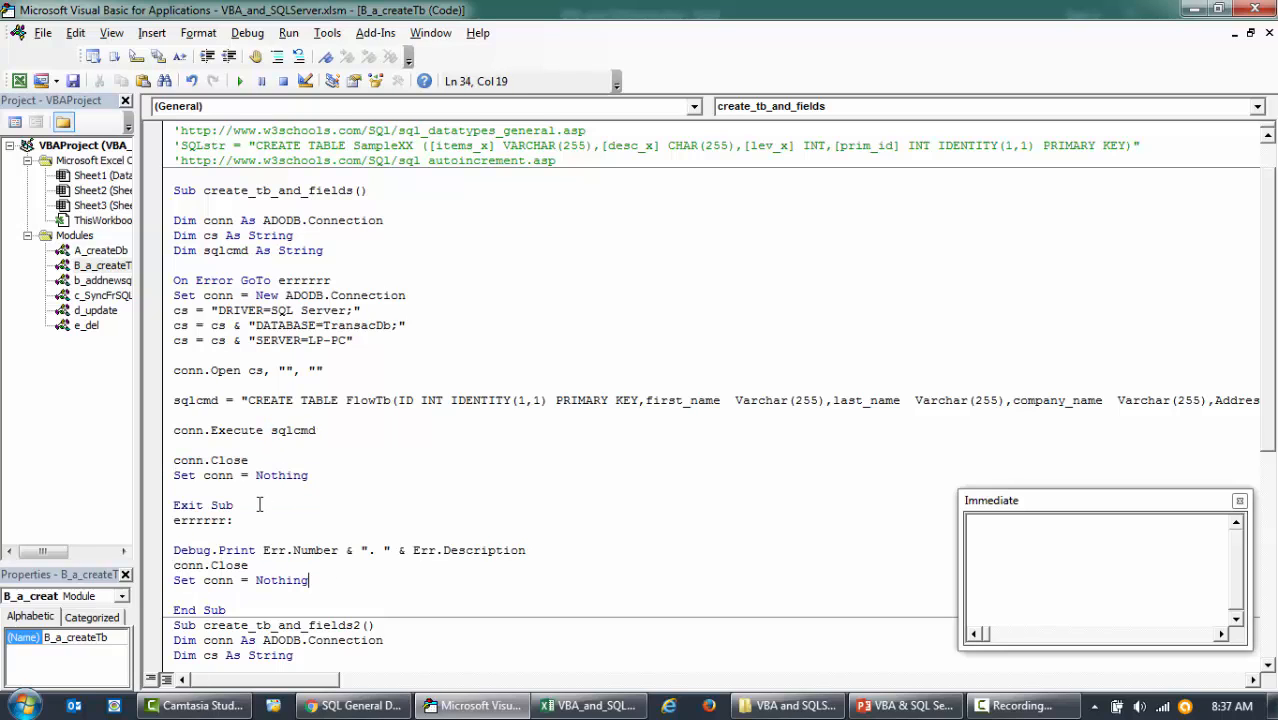
# - Add a blank line before errrrrr: and run create_tb_and_fields to create FlowTb
pyautogui.scroll(-3)
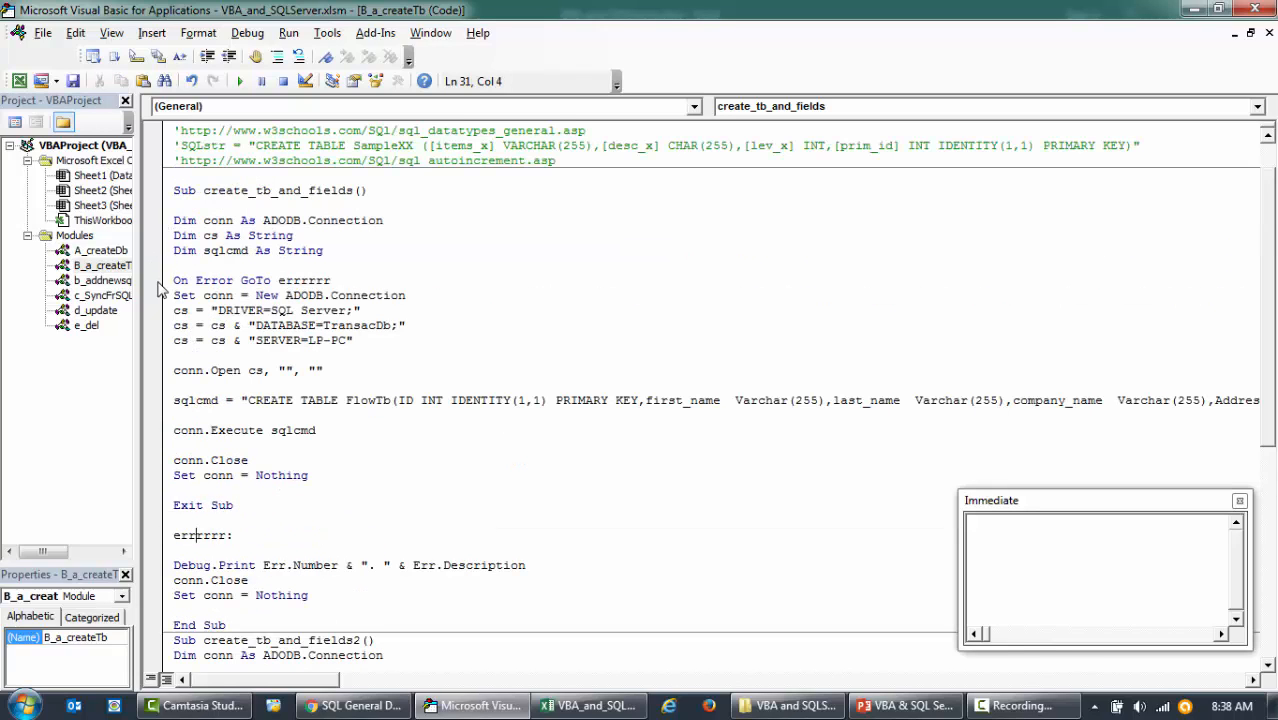
pyautogui.click(370, 400)
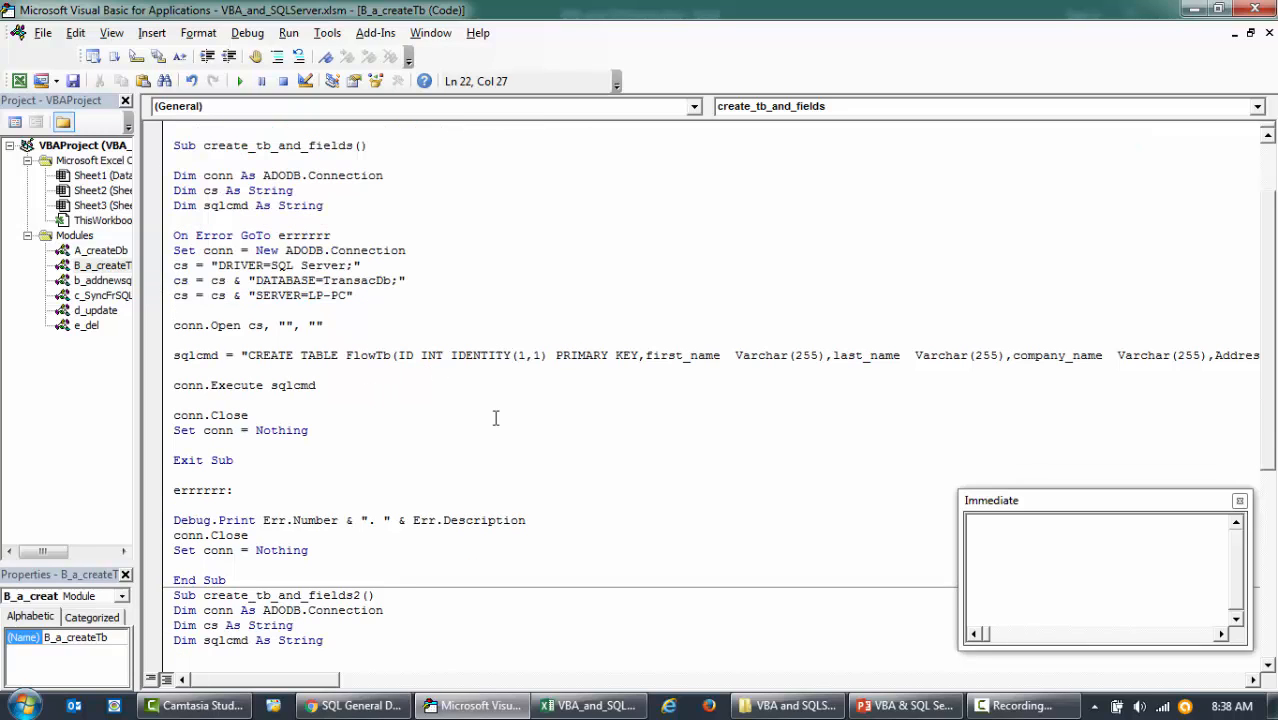
pyautogui.moveTo(278, 684)
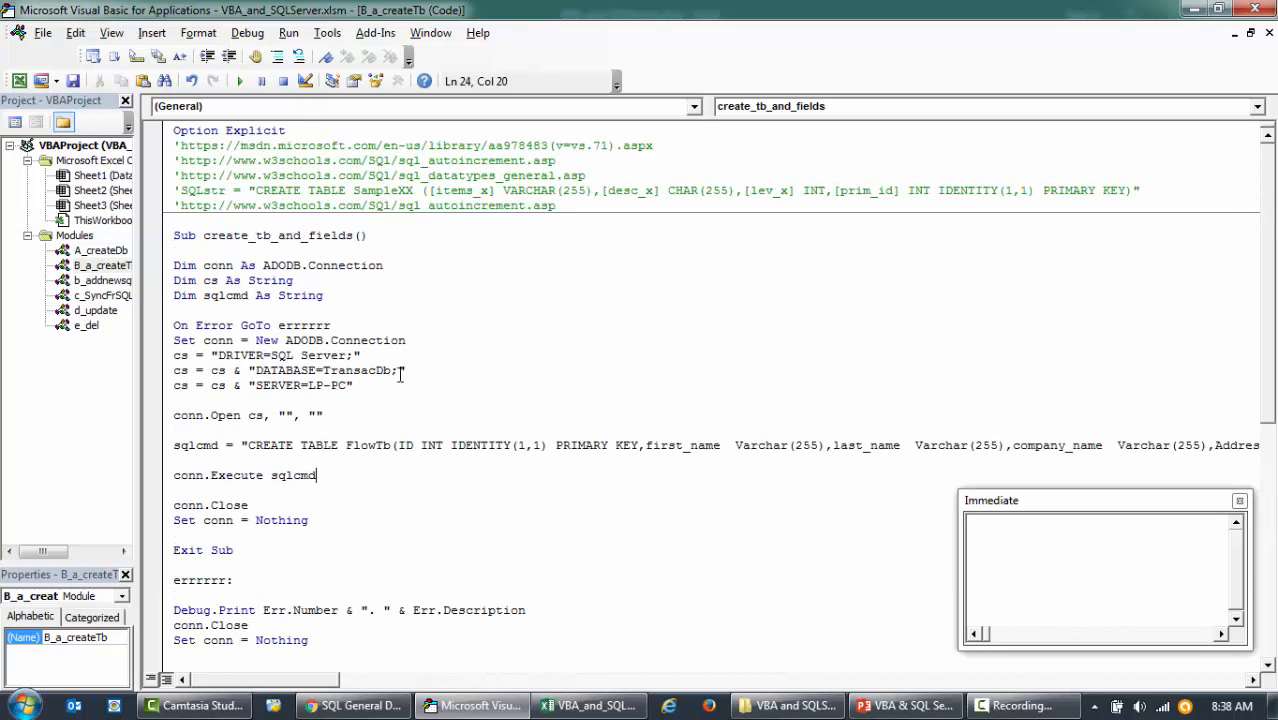
pyautogui.click(240, 81)
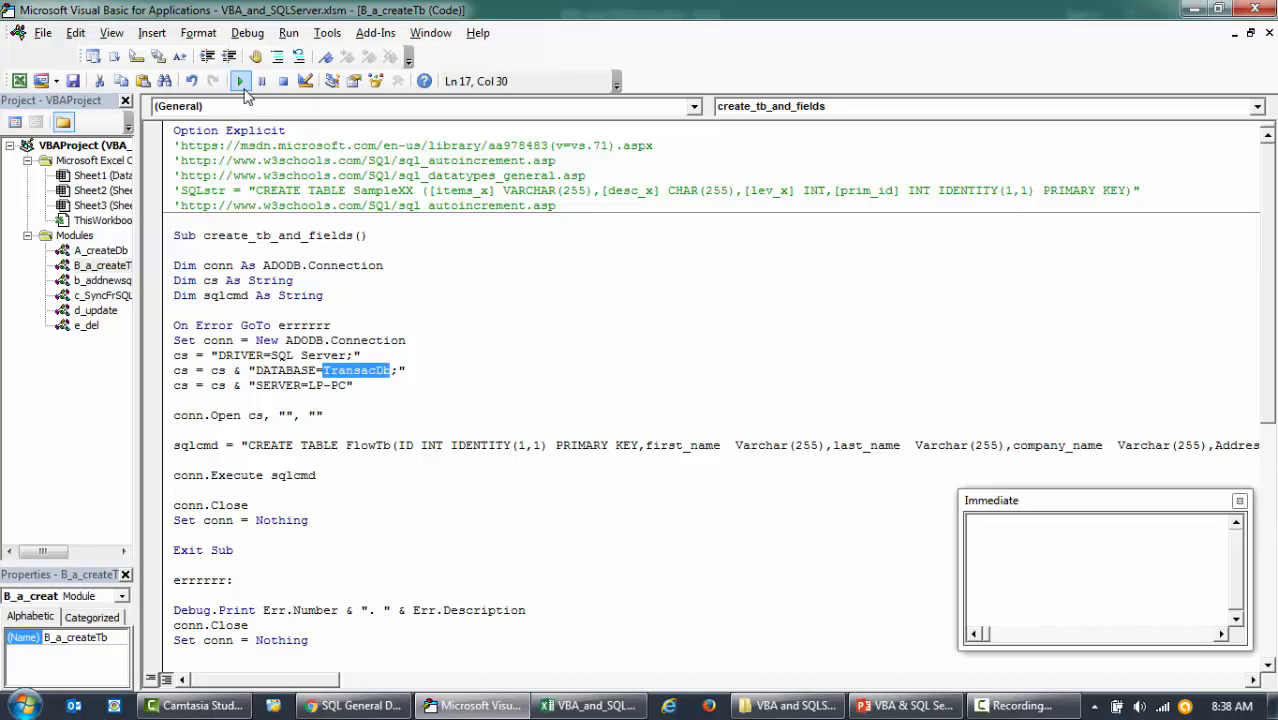
pyautogui.moveTo(240, 81)
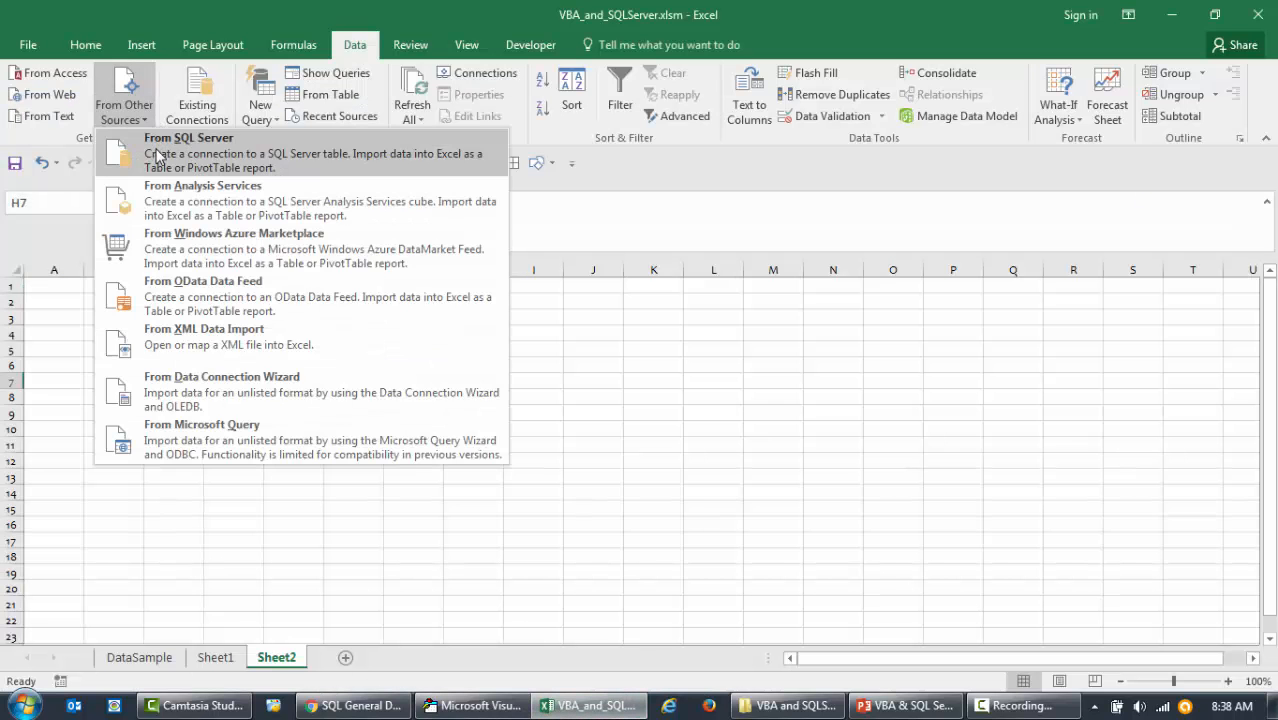
# - Import FlowTb from TransacDb on server lp-pc into Sheet2 as a table
pyautogui.click(188, 137)
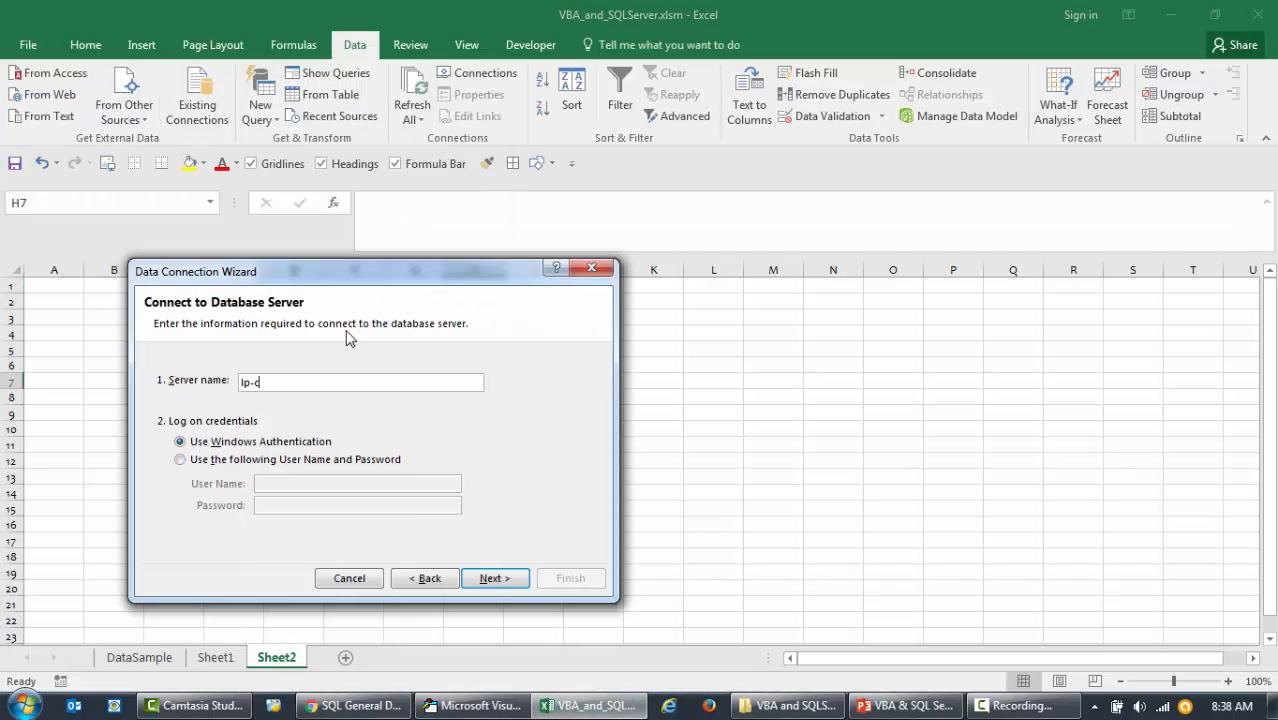
pyautogui.click(494, 578)
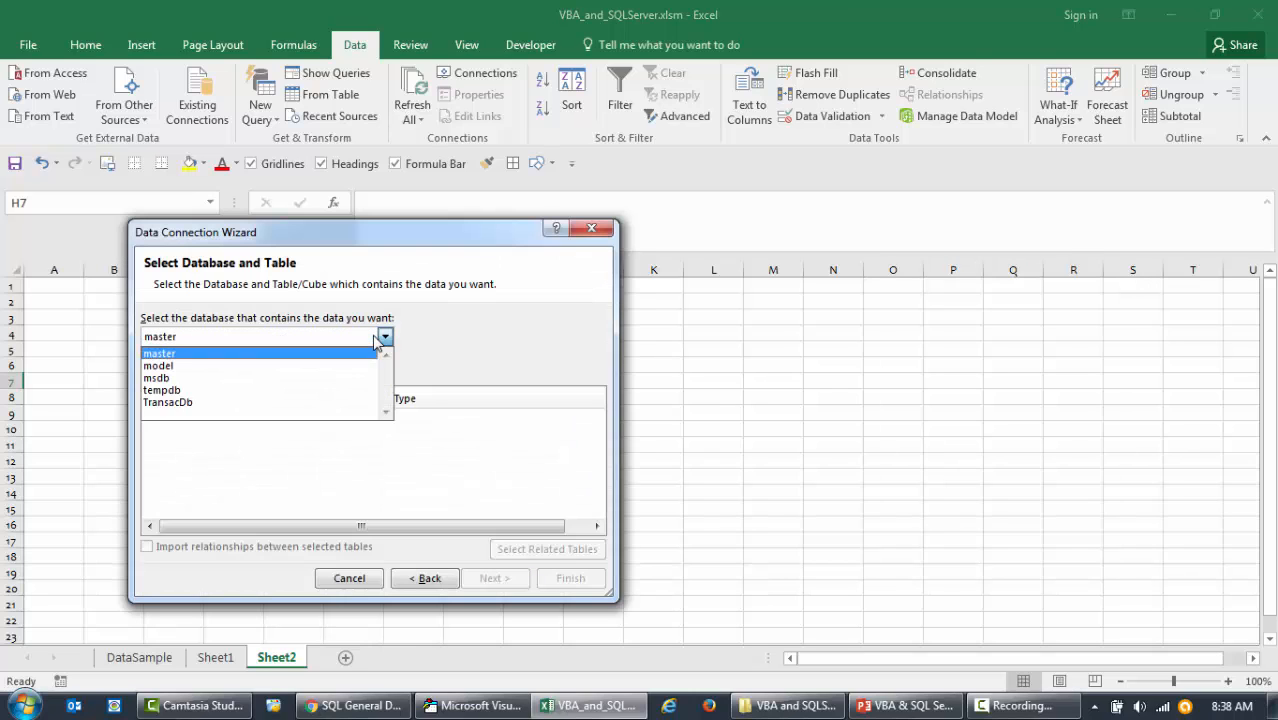
pyautogui.click(167, 401)
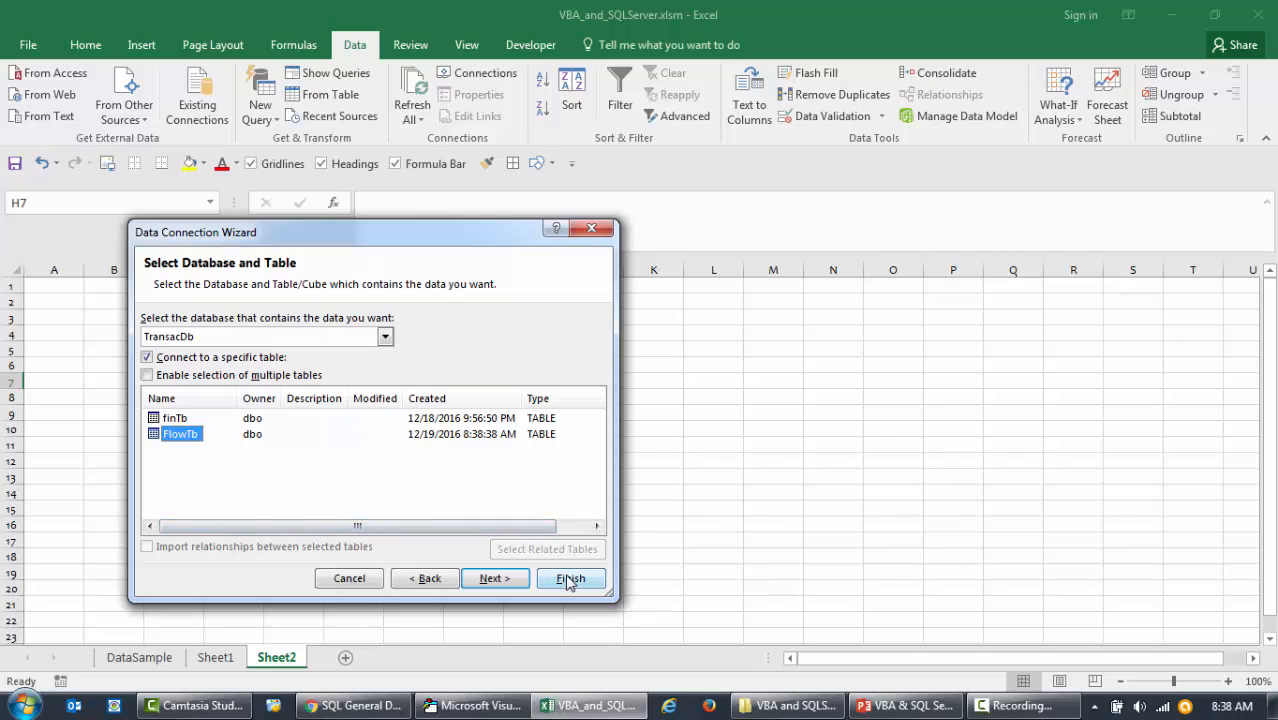
pyautogui.click(570, 578)
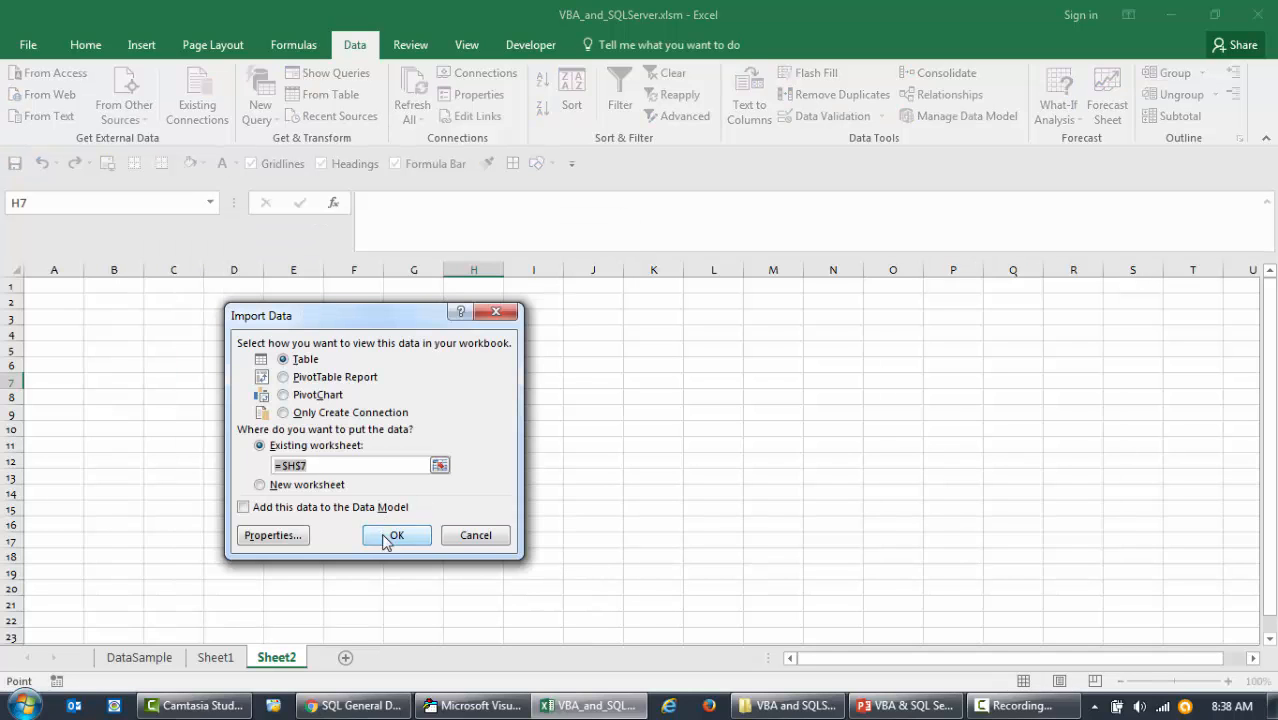
pyautogui.click(396, 535)
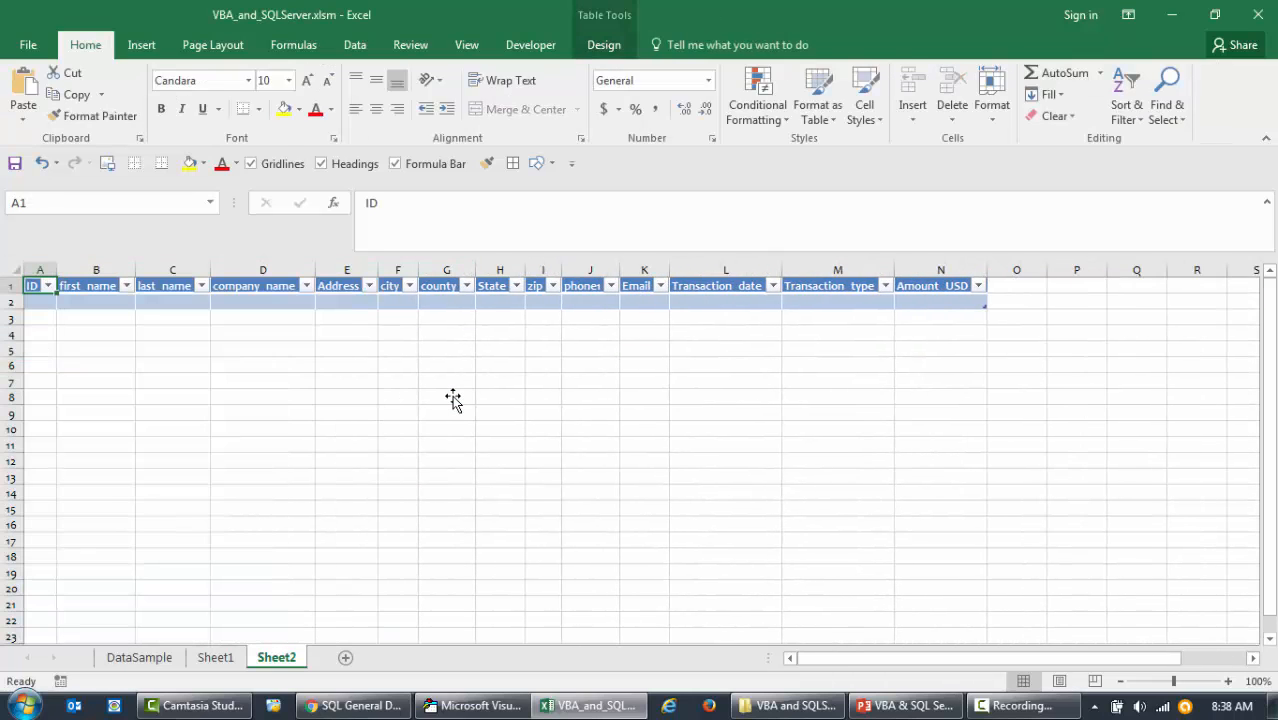
pyautogui.moveTo(504, 337)
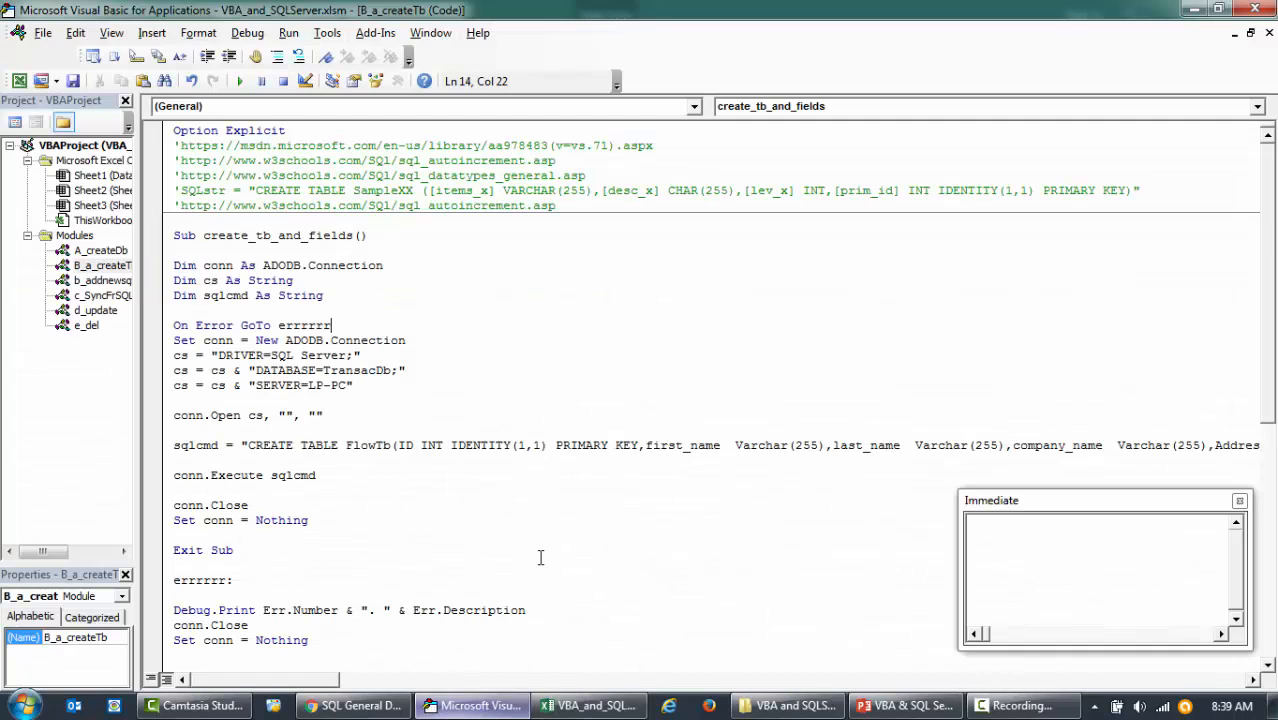
pyautogui.scroll(-3)
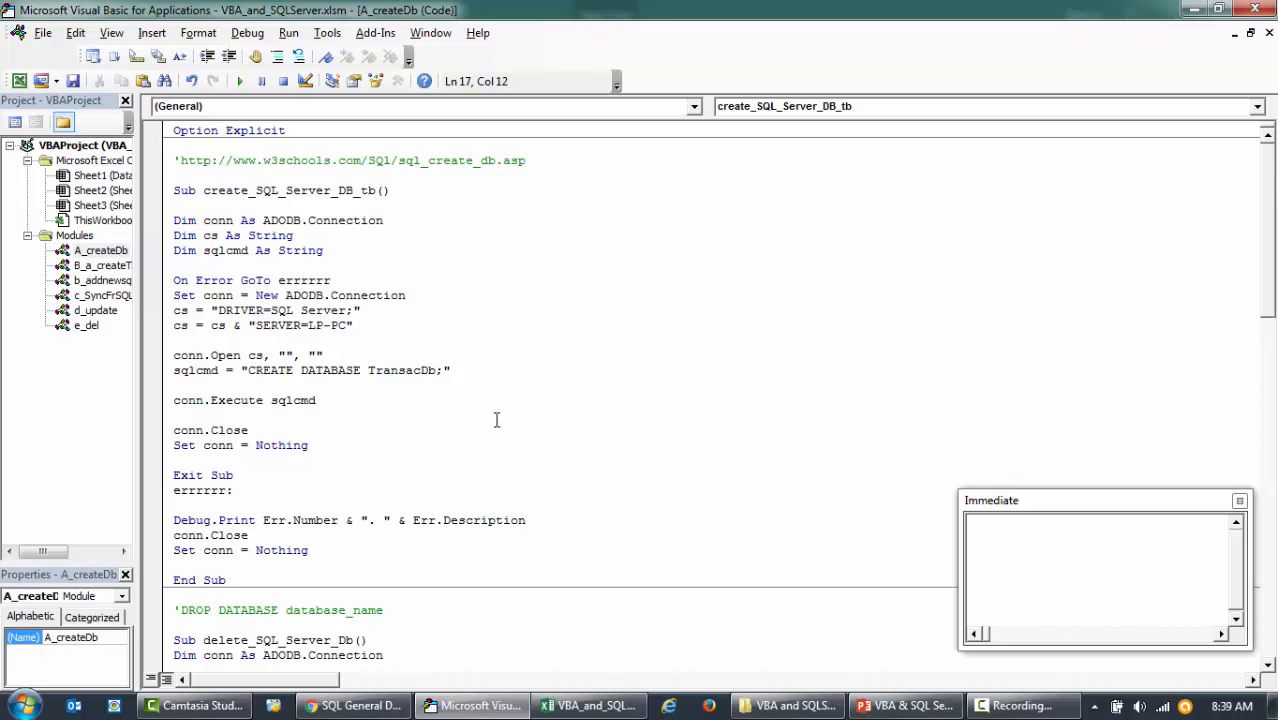
pyautogui.scroll(-3)
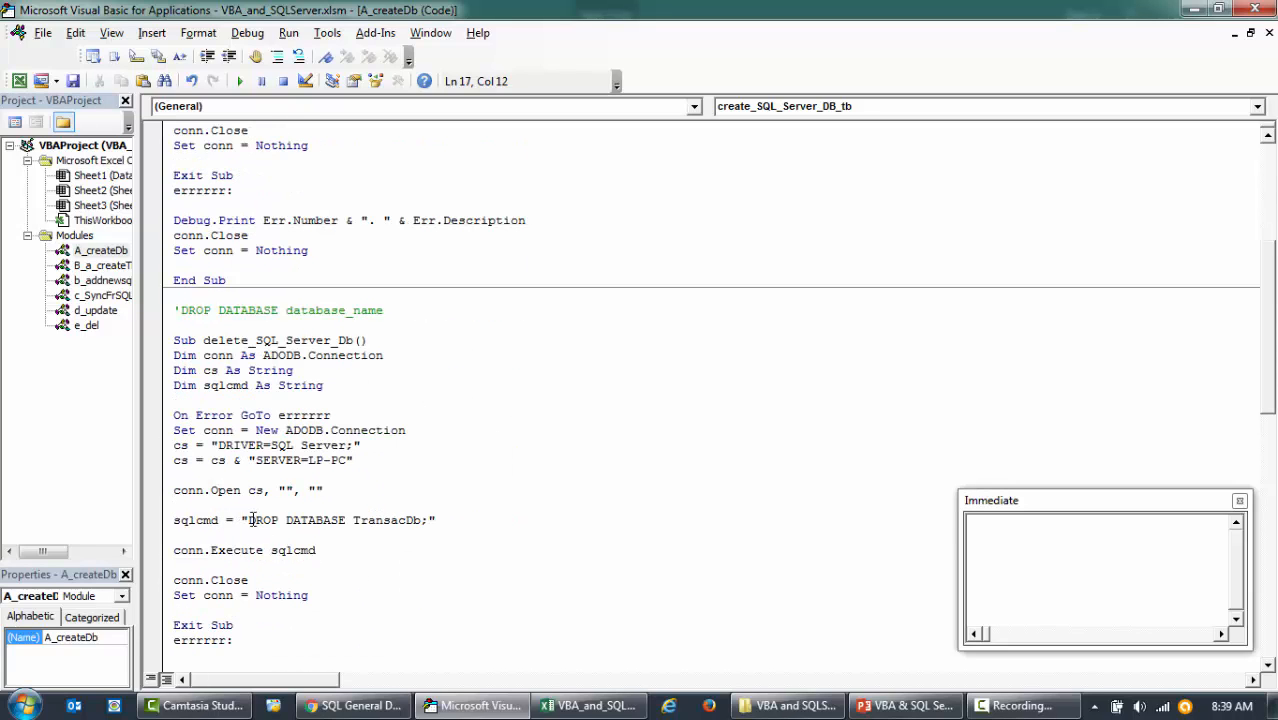
pyautogui.moveTo(244, 519); pyautogui.dragTo(437, 519)
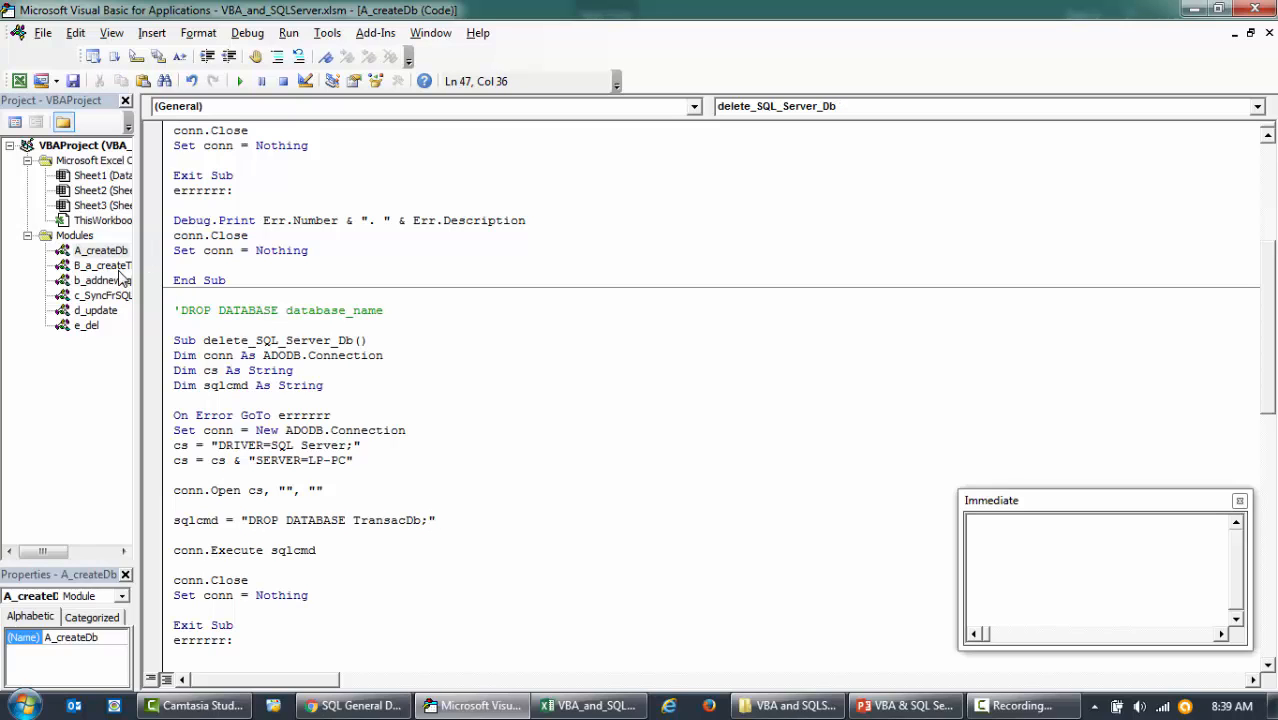
pyautogui.doubleClick(101, 265)
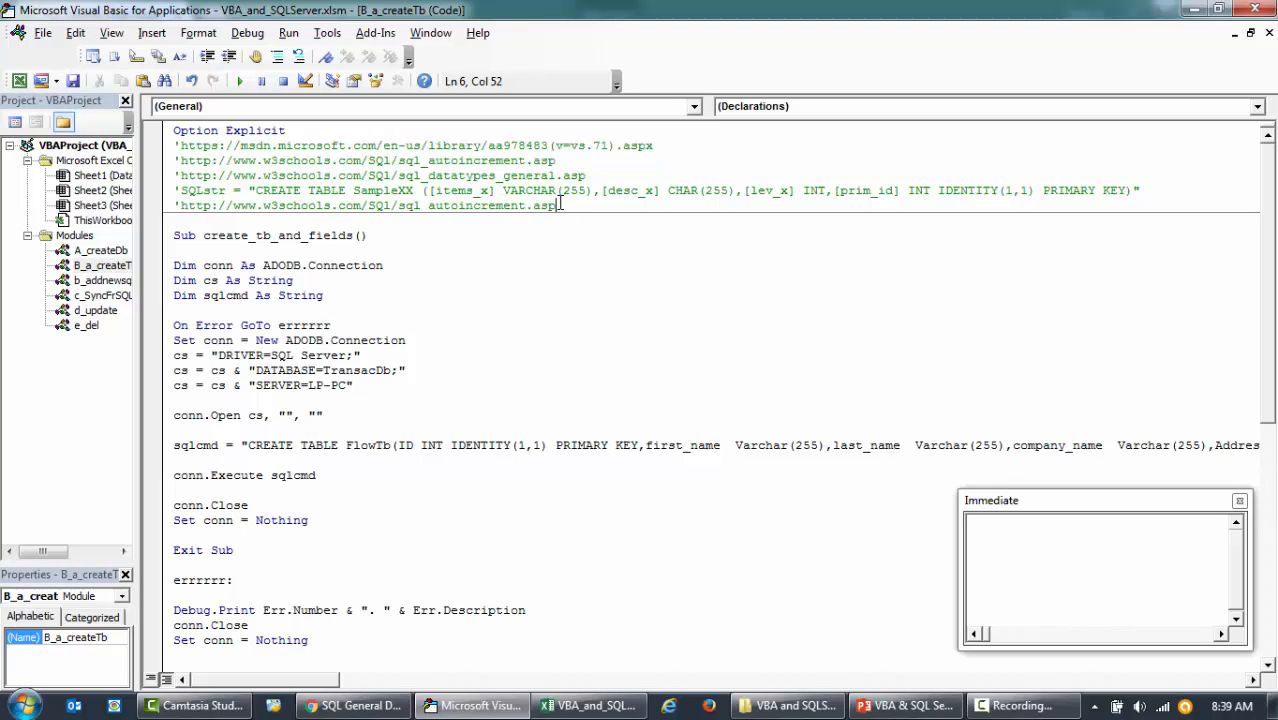
pyautogui.moveTo(560, 205); pyautogui.dragTo(173, 145)
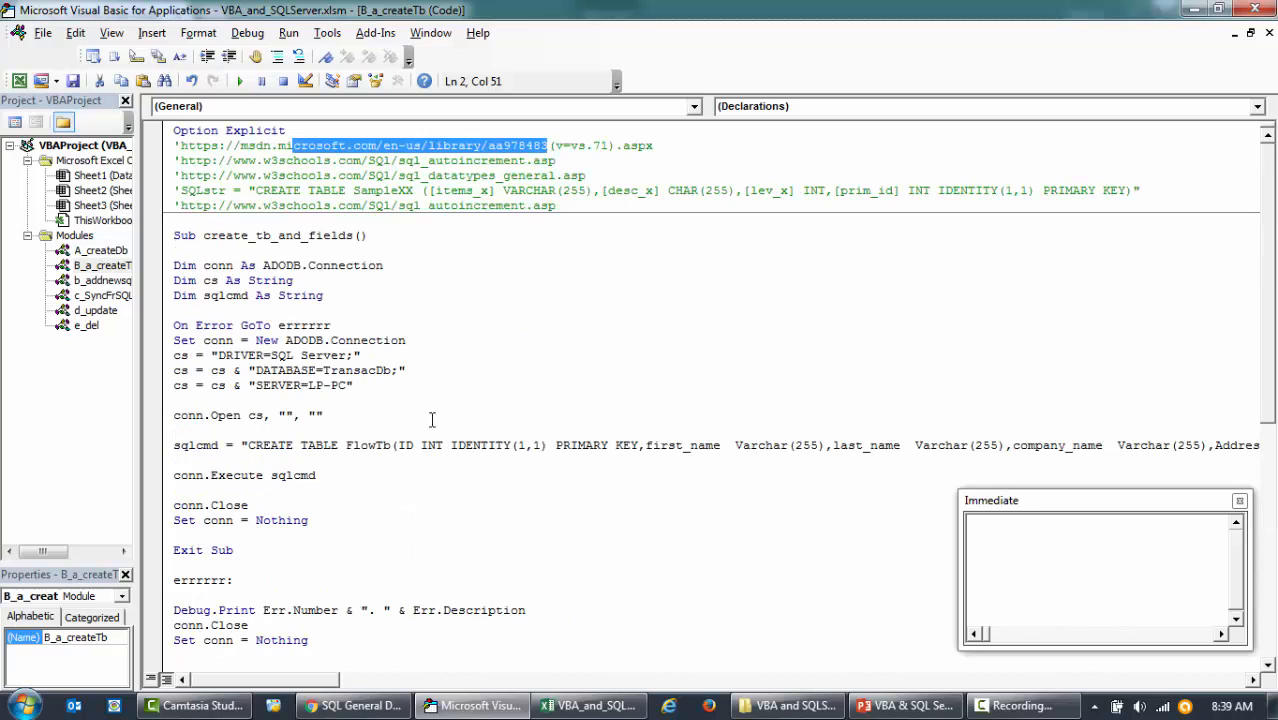
pyautogui.moveTo(445, 408)
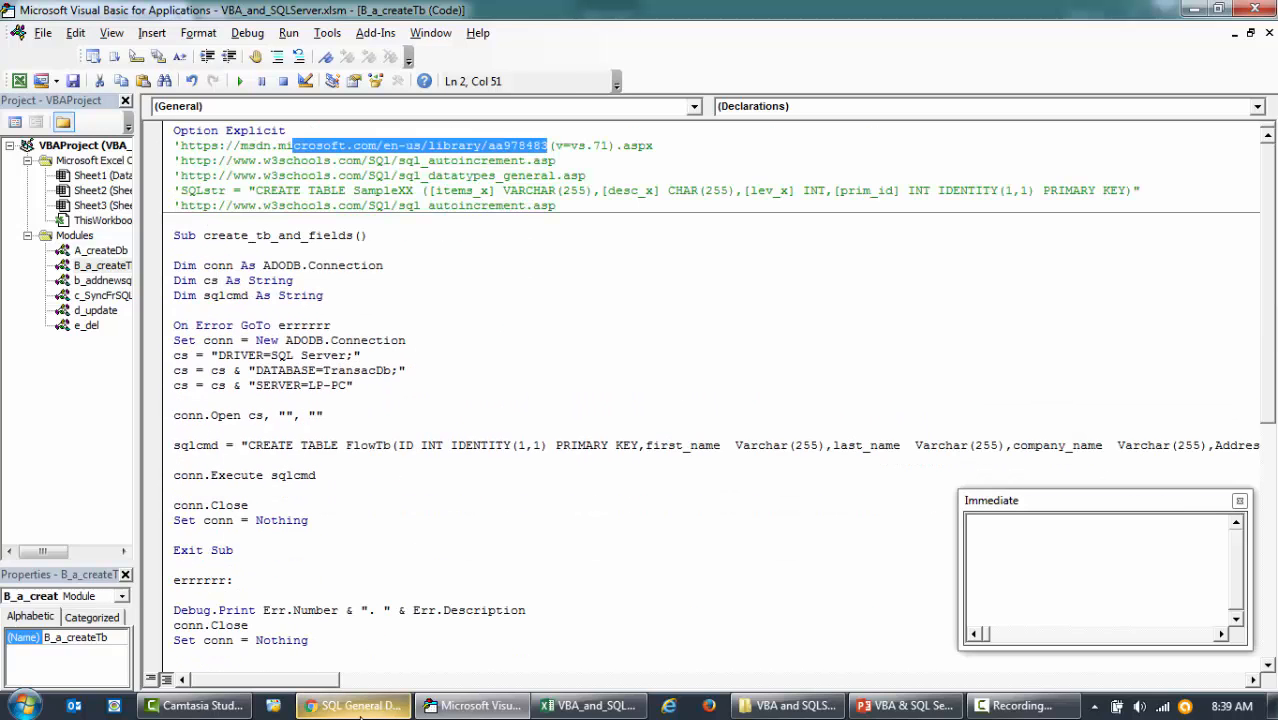
pyautogui.click(588, 705)
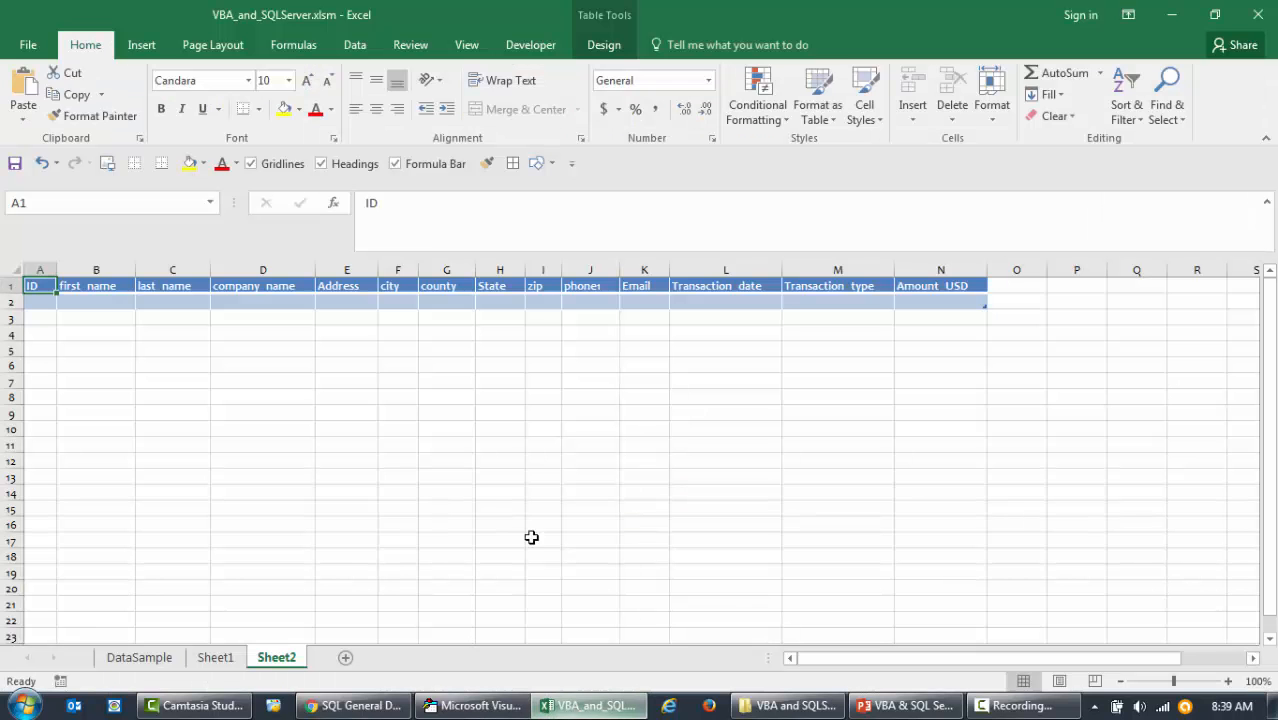
pyautogui.moveTo(471, 705)
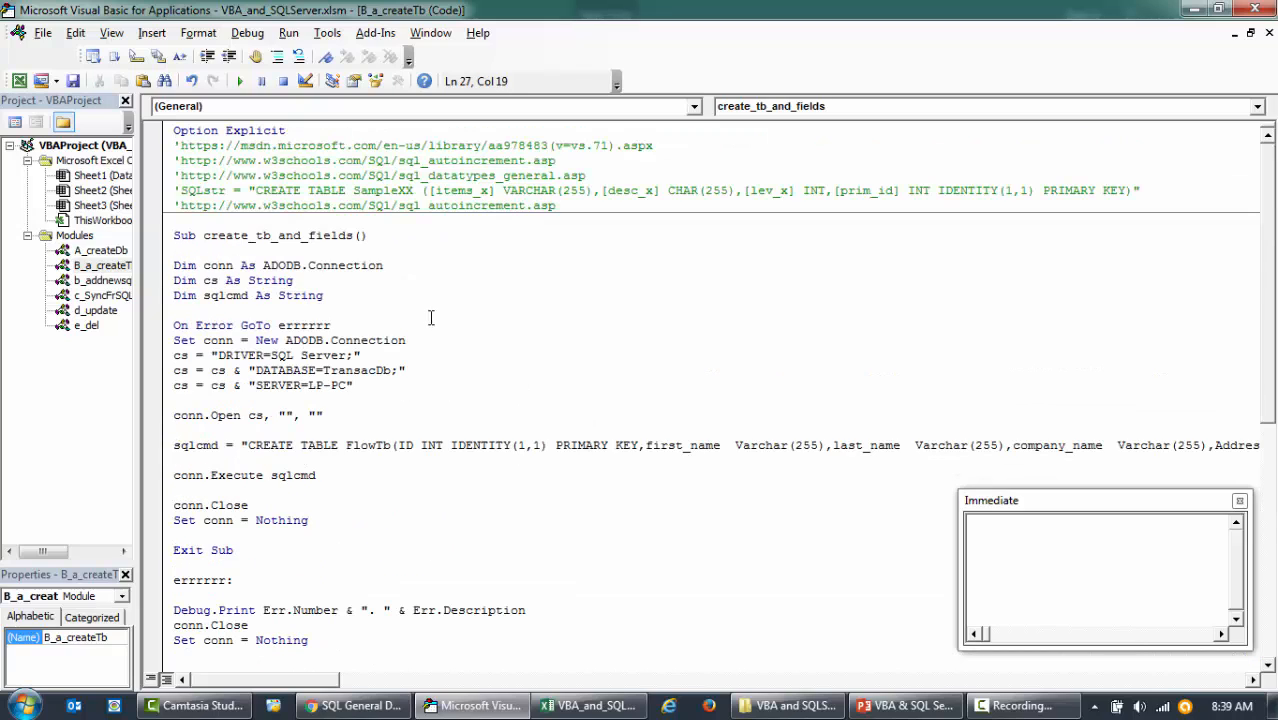
pyautogui.moveTo(775, 360)
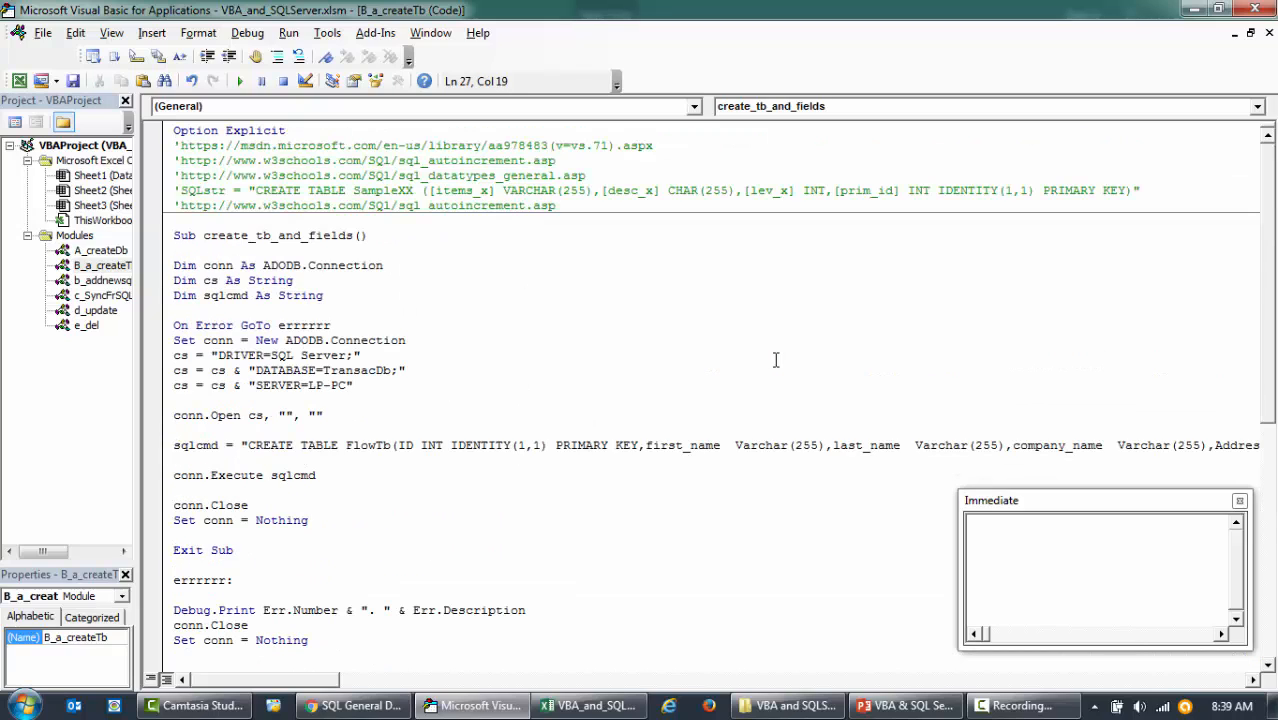